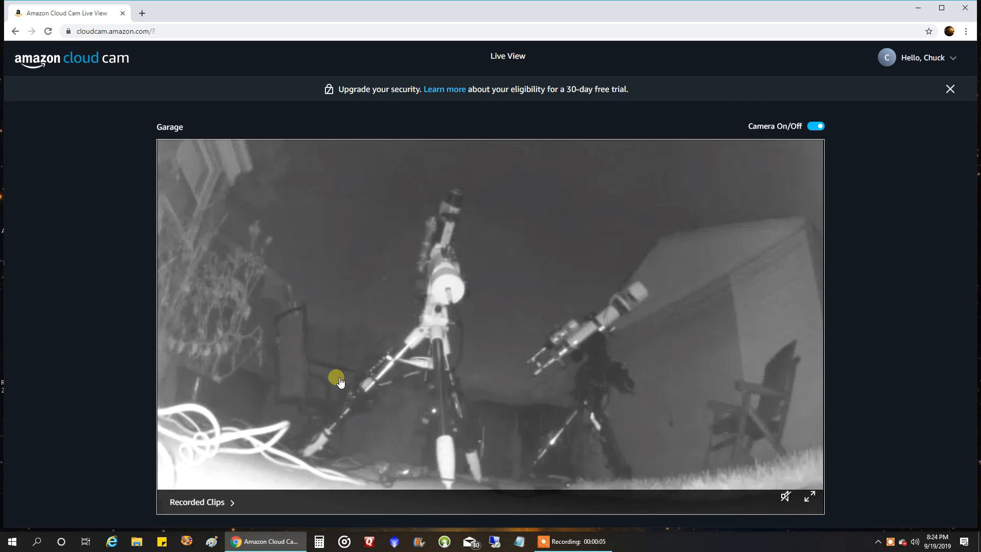
pyautogui.moveTo(410, 404)
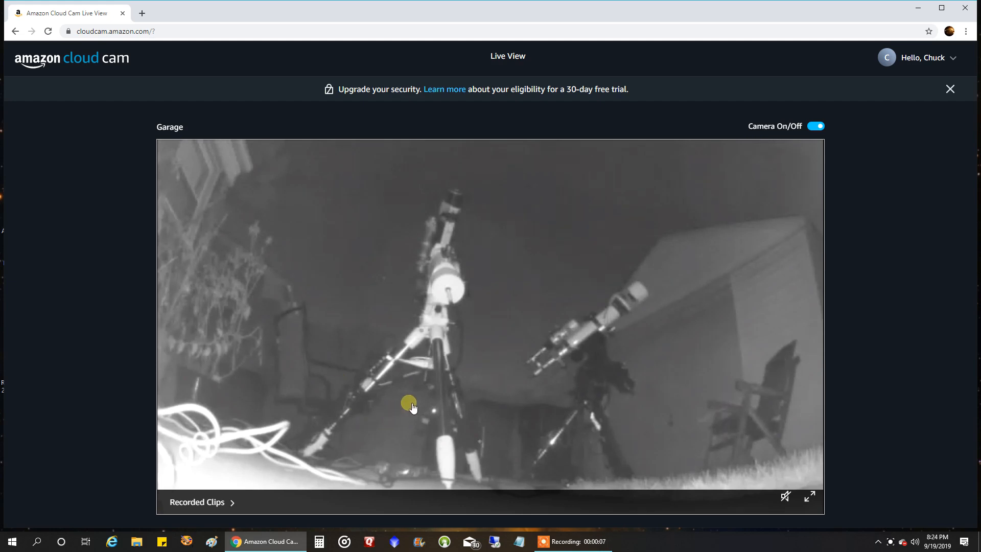
pyautogui.moveTo(471, 380)
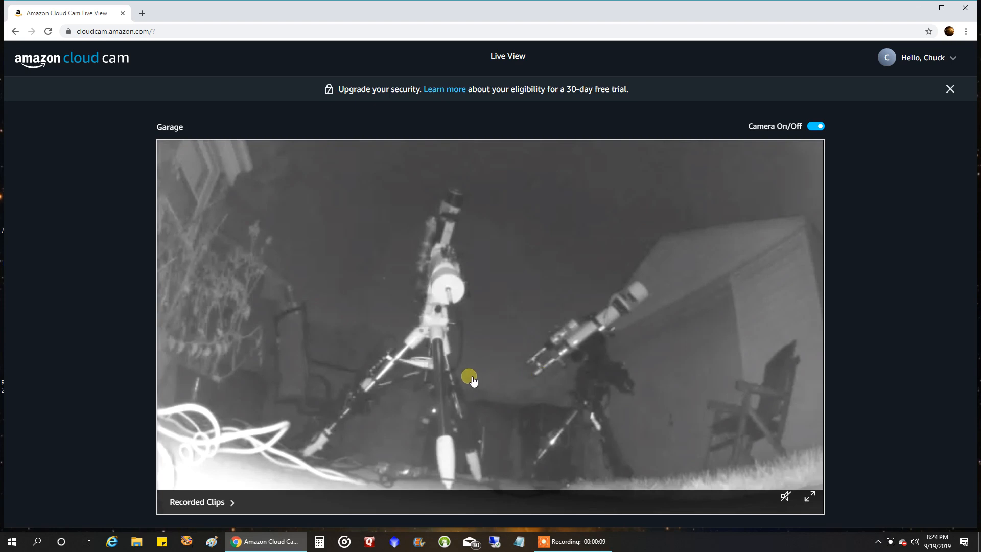
pyautogui.moveTo(6, 502)
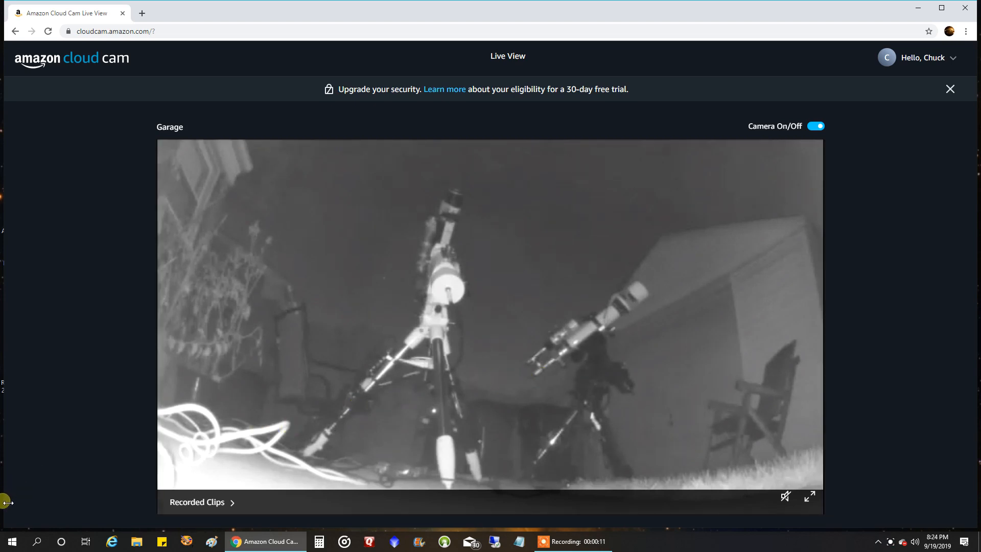
# Show the Windows Start app list scrolled down to the Astro program group.
pyautogui.click(11, 541)
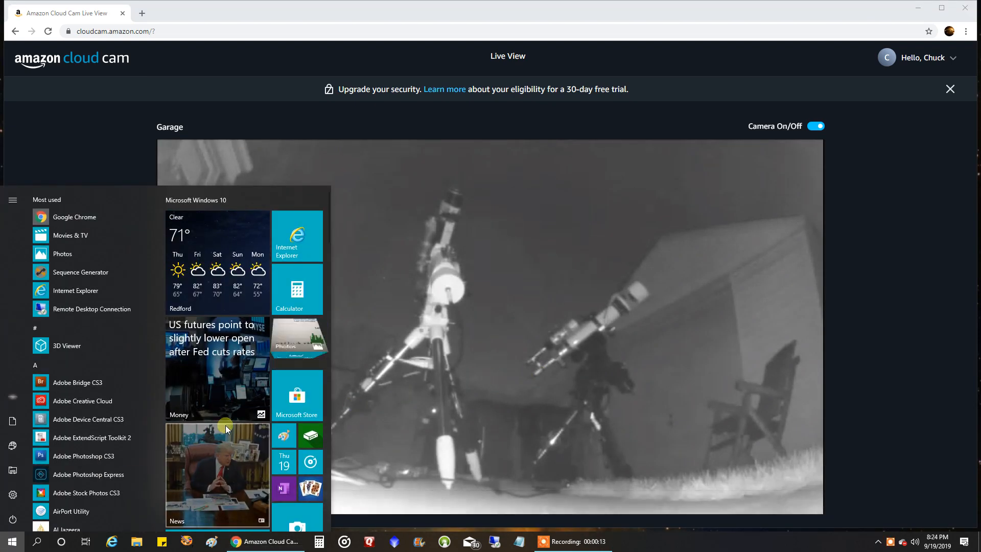
pyautogui.scroll(-3)
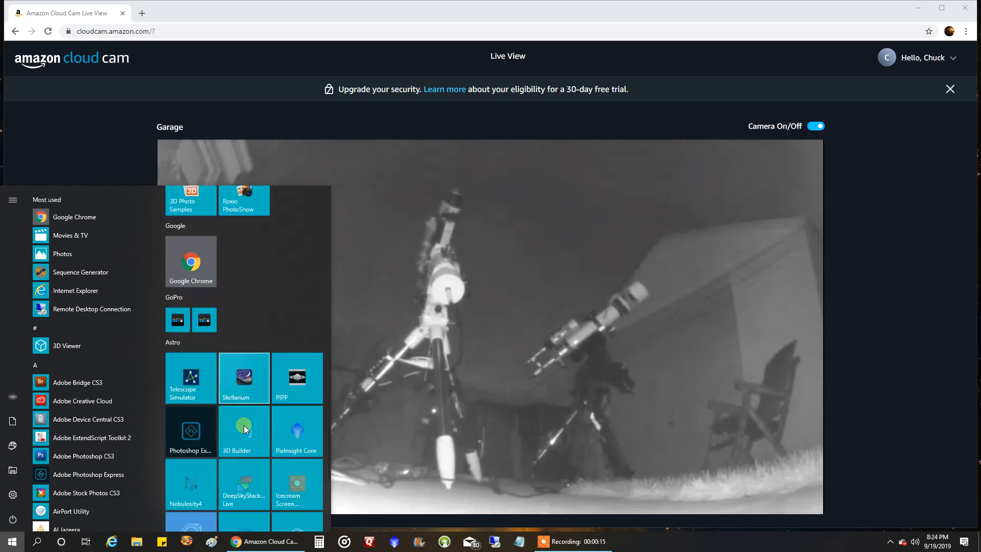
pyautogui.scroll(-3)
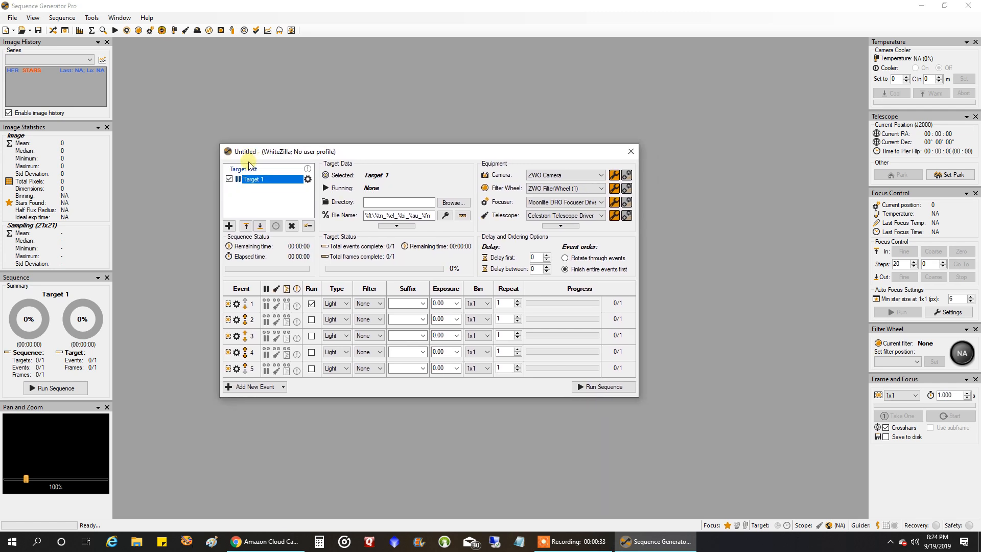
# Load the recent WR-134.sgf sequence and enable only Sh2-115 with its OIII event set to run.
pyautogui.click(12, 17)
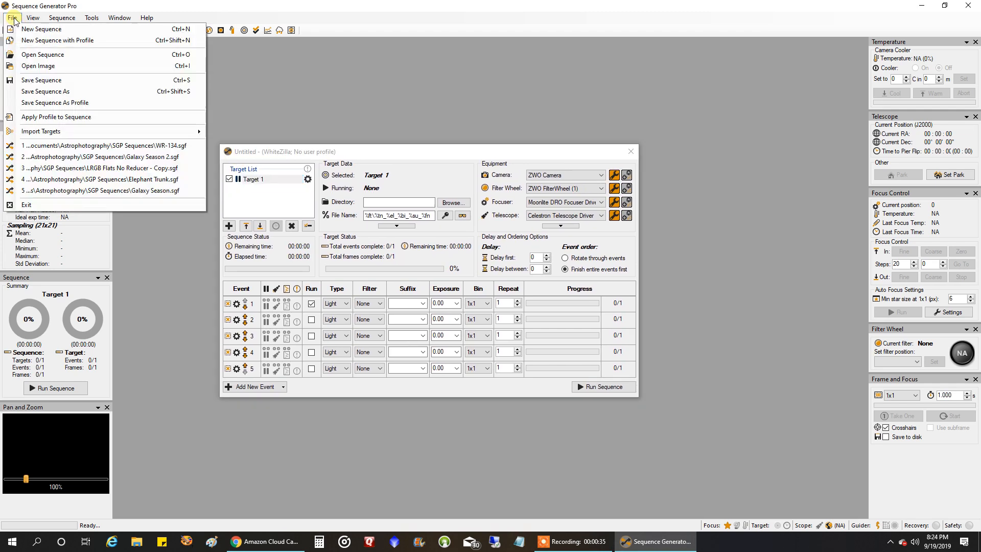
pyautogui.click(38, 65)
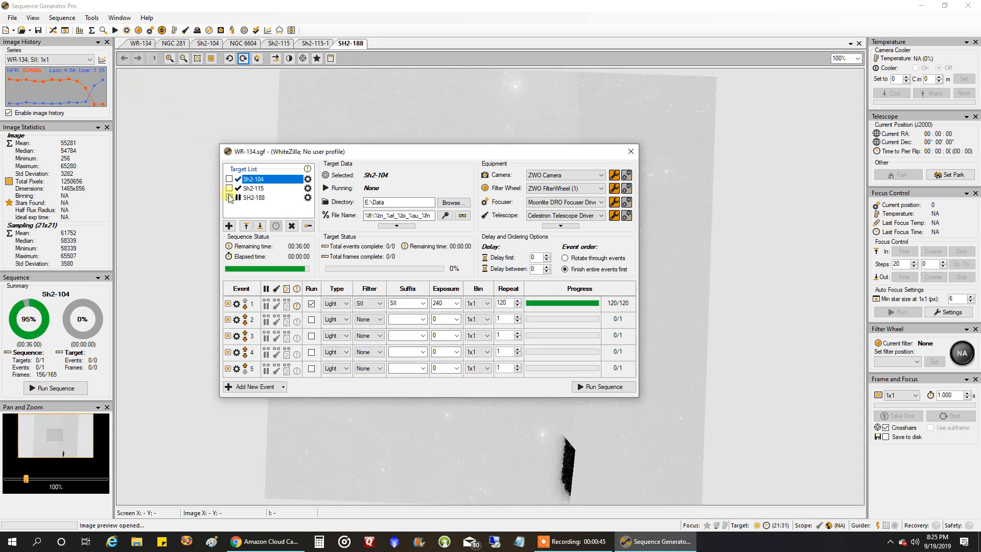
pyautogui.click(253, 189)
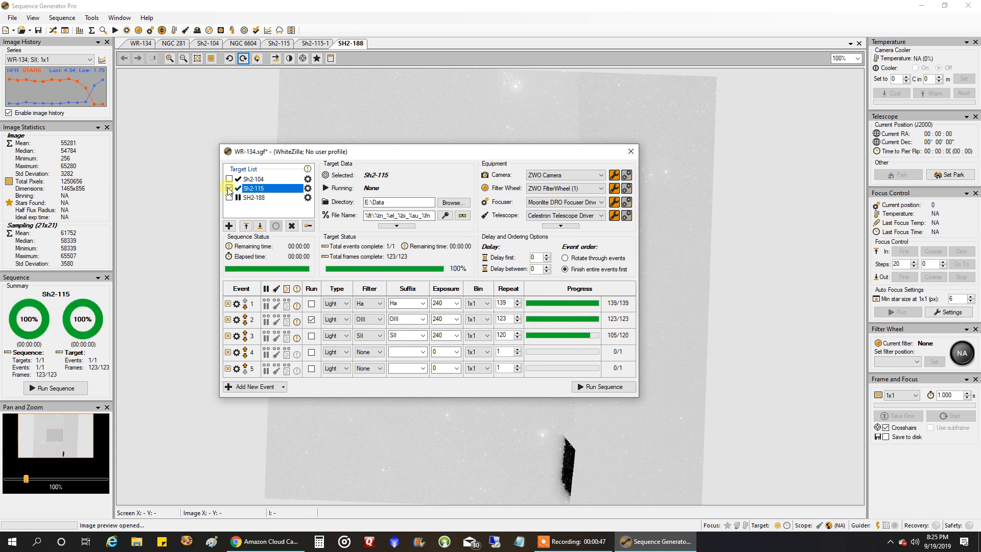
pyautogui.click(230, 179)
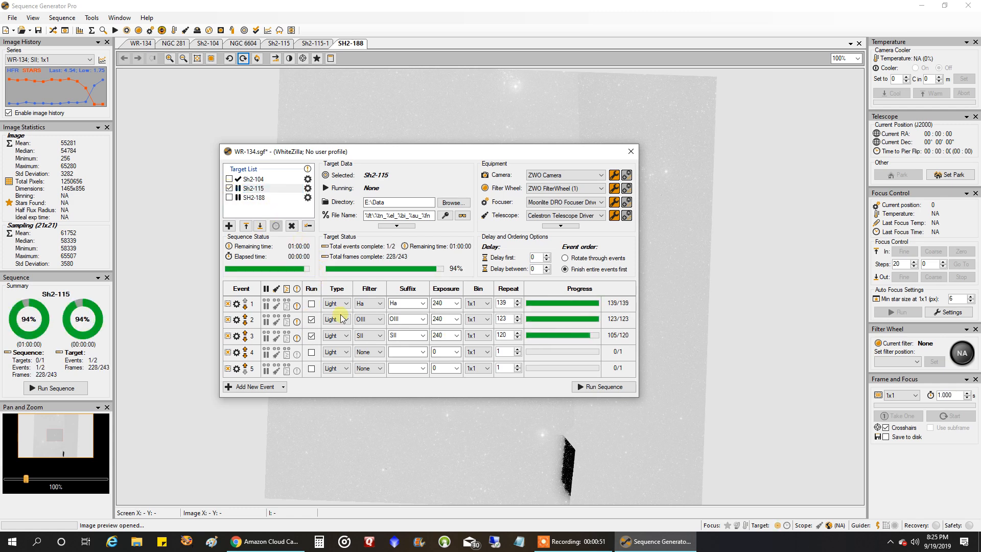
pyautogui.moveTo(504, 318)
pyautogui.write('150')
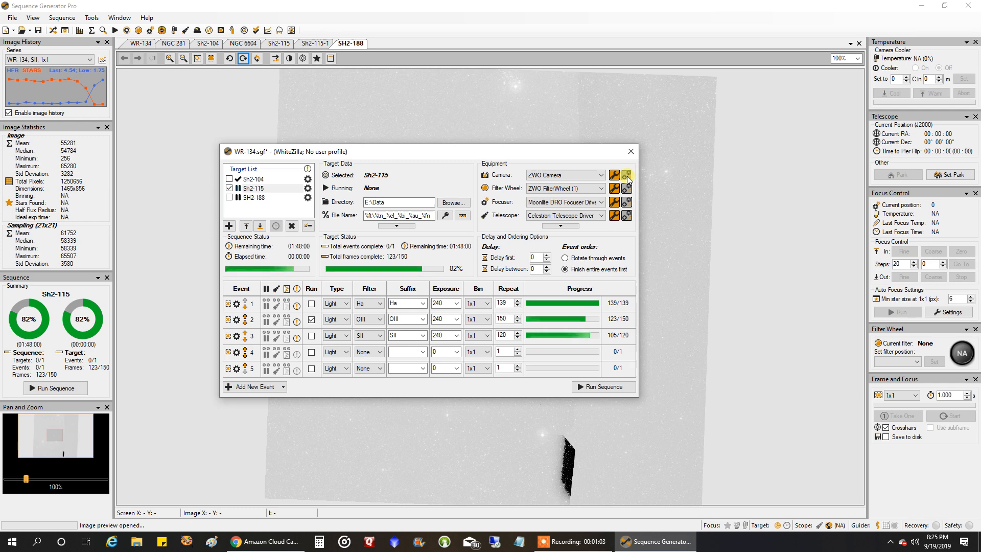
# Connect the main rig's camera, filter wheel, focuser and telescope, then dismiss the mount hand controller.
pyautogui.click(626, 189)
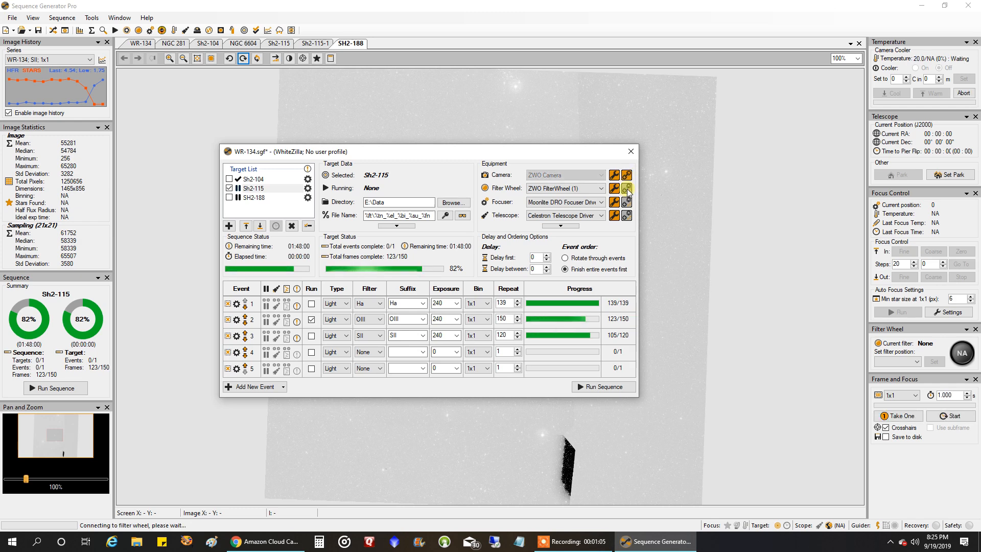
pyautogui.click(626, 188)
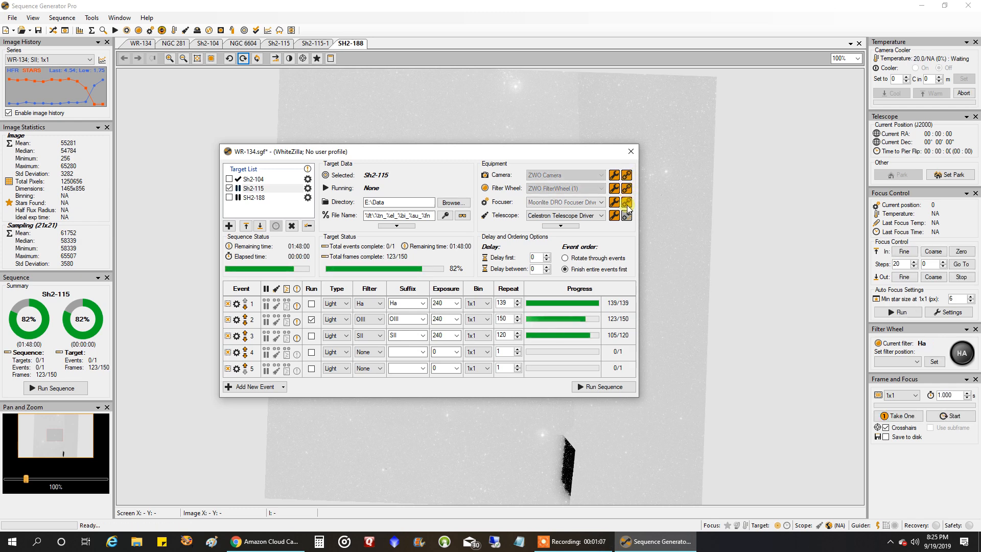
pyautogui.click(627, 214)
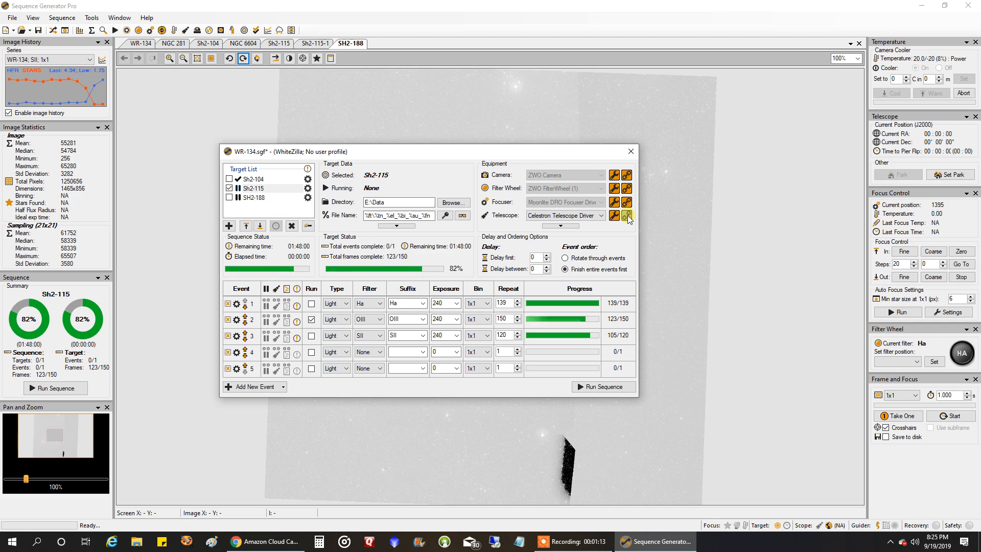
pyautogui.click(627, 215)
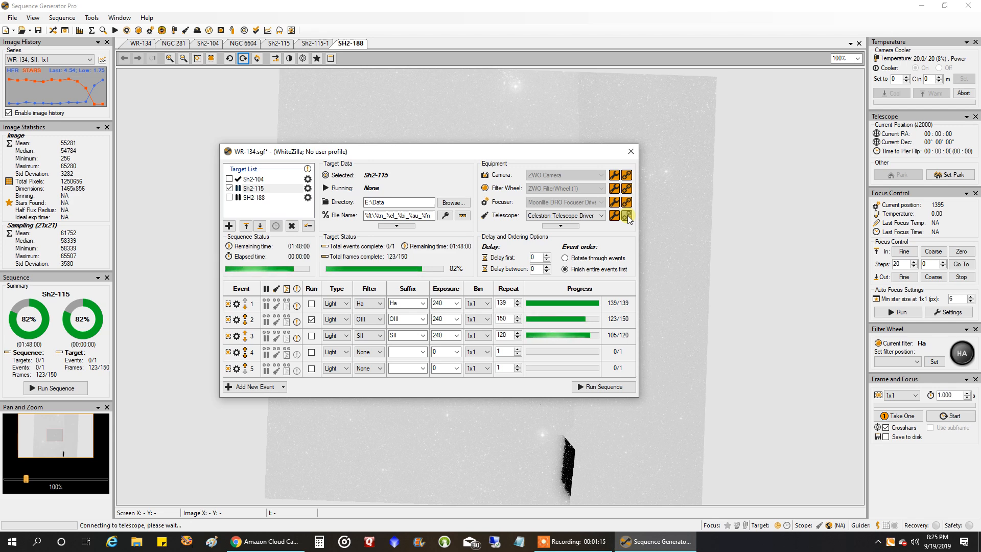
pyautogui.click(626, 216)
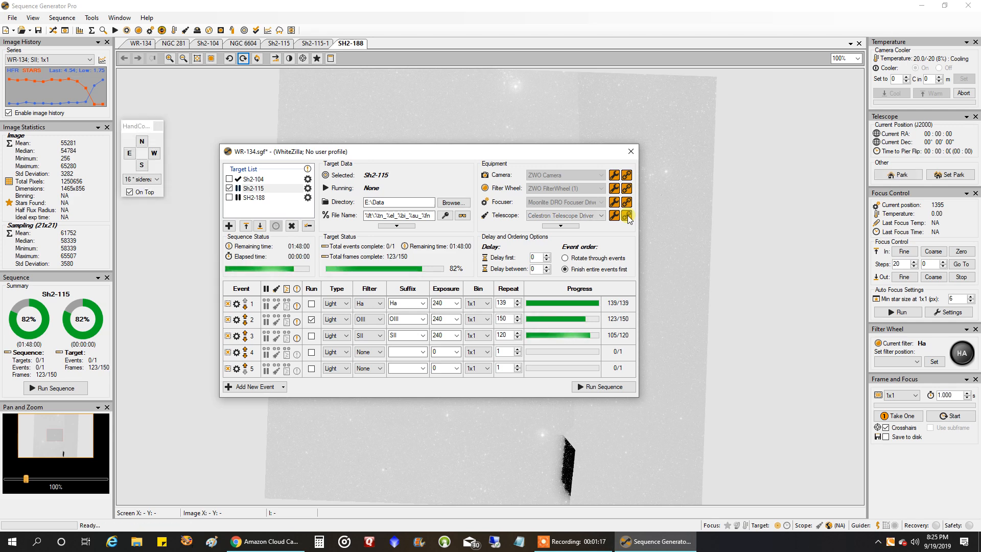
pyautogui.click(627, 216)
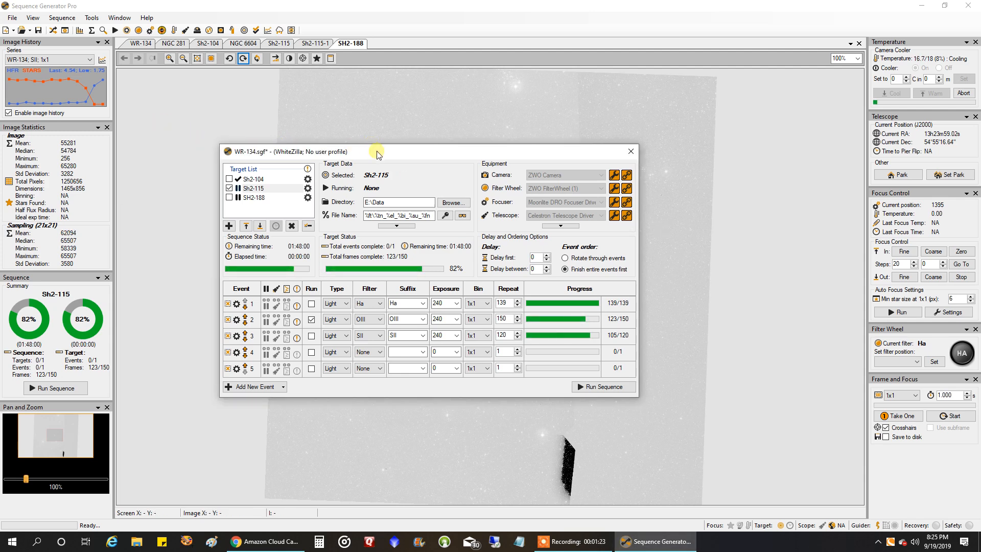
pyautogui.moveTo(442, 159)
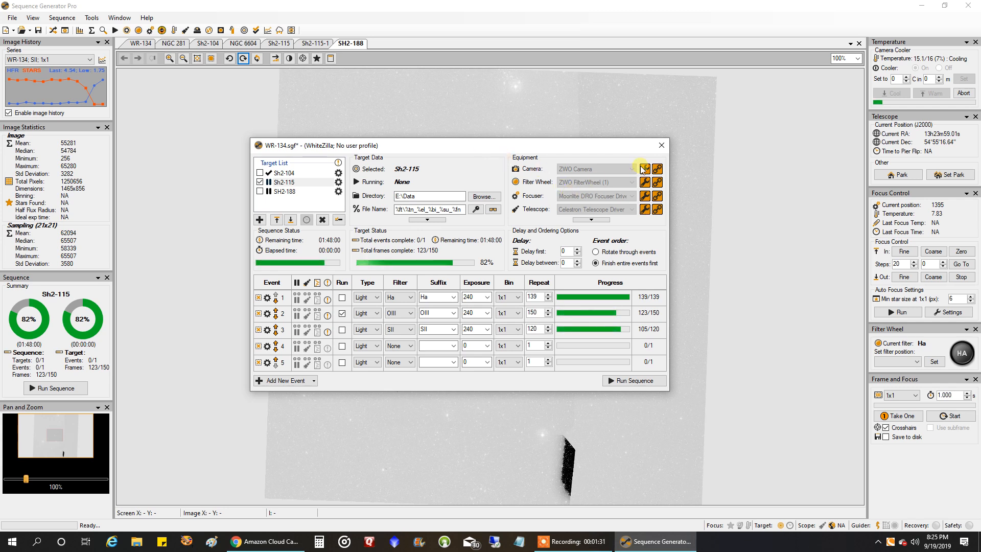
pyautogui.moveTo(637, 328)
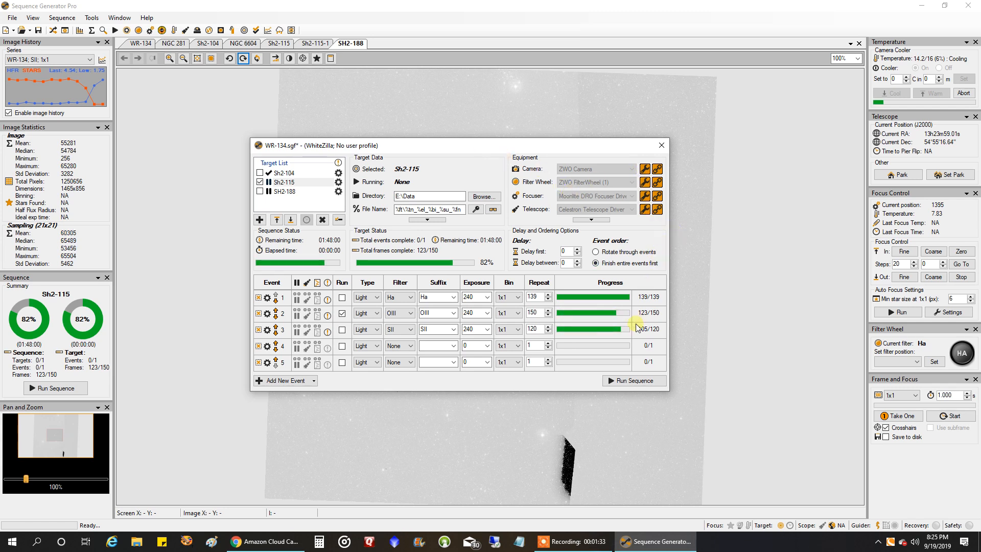
pyautogui.moveTo(619, 388)
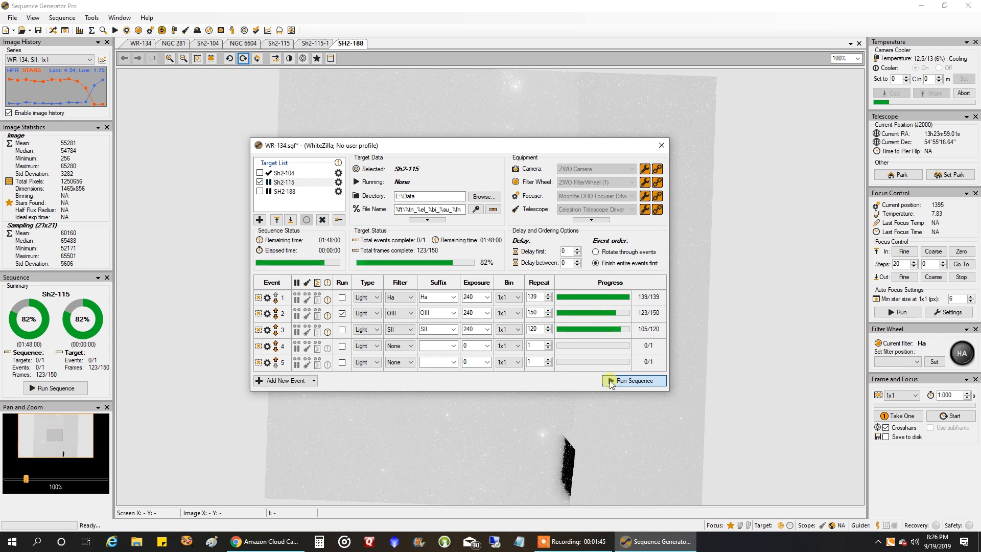
# Run the Sh2-115 sequence, accepting the TEC temperature warning so centering begins.
pyautogui.click(633, 380)
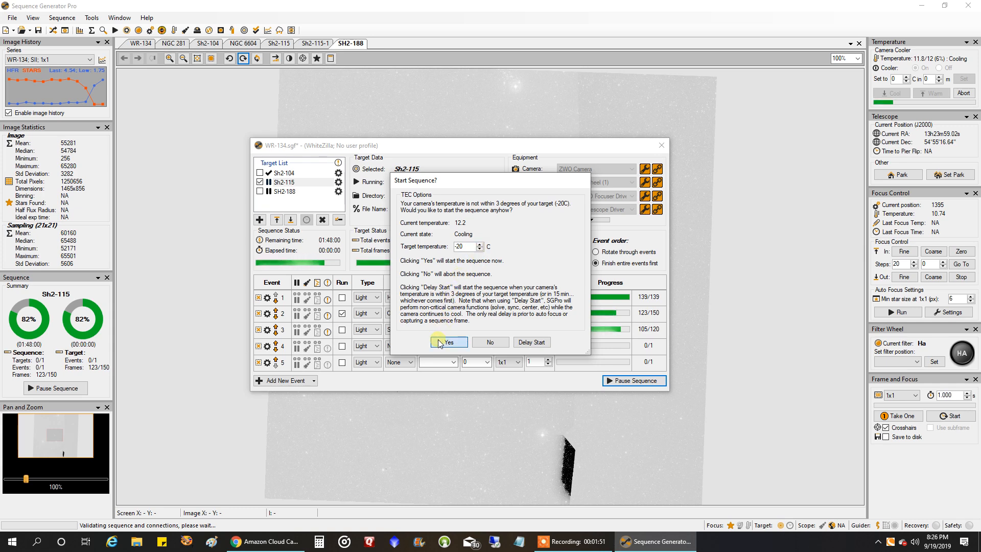
pyautogui.click(448, 341)
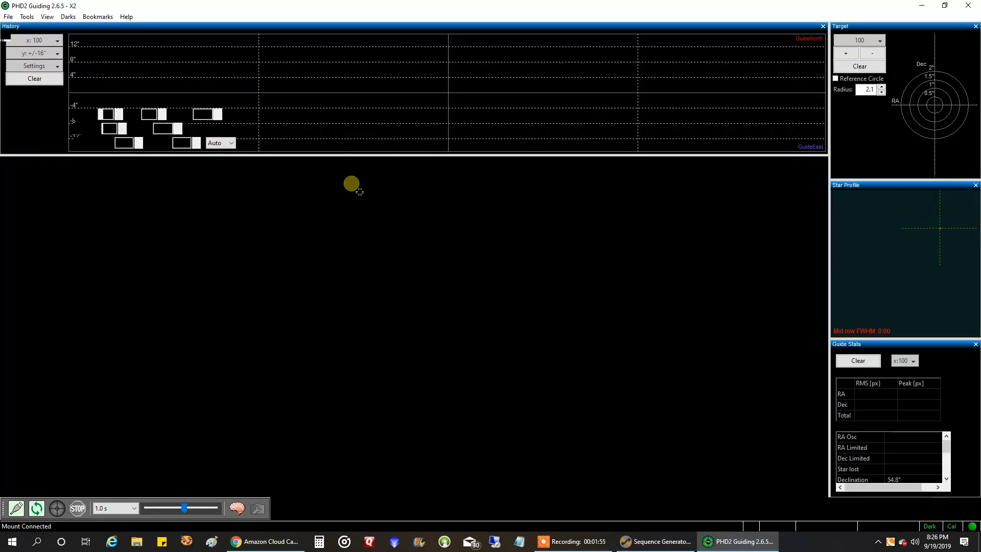
pyautogui.click(654, 541)
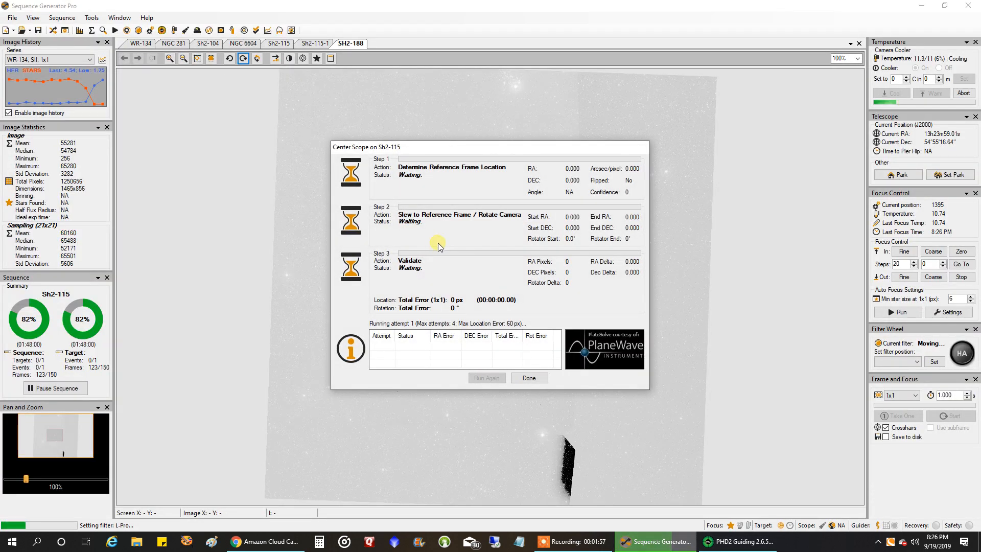
pyautogui.moveTo(441, 263)
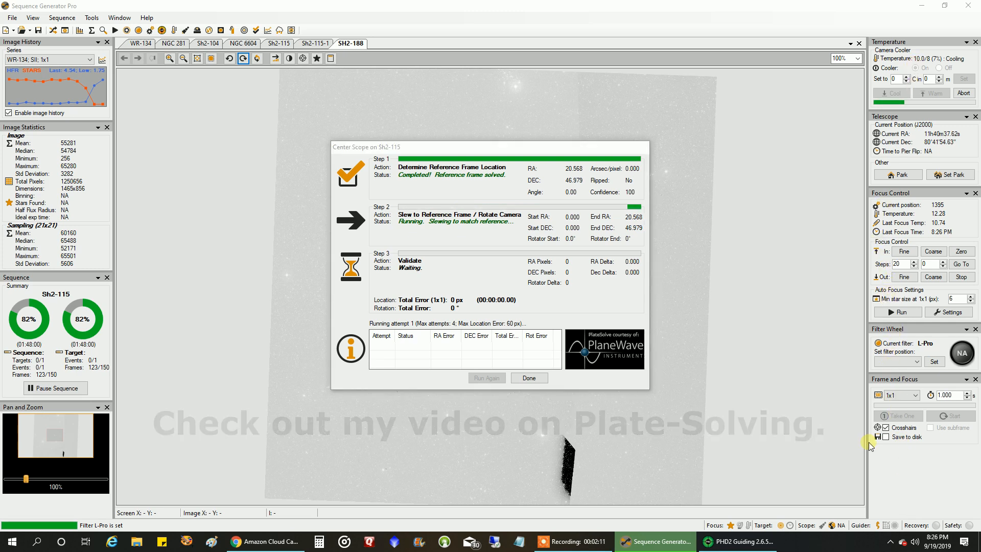
pyautogui.moveTo(652, 256)
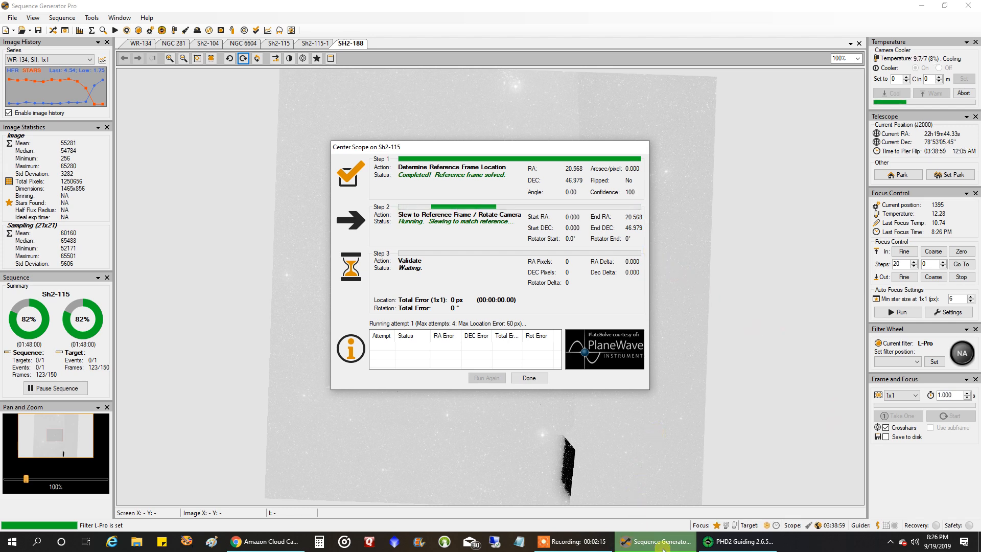
# Bring up the Amazon Cloud Cam garage live feed showing both rigs.
pyautogui.click(264, 541)
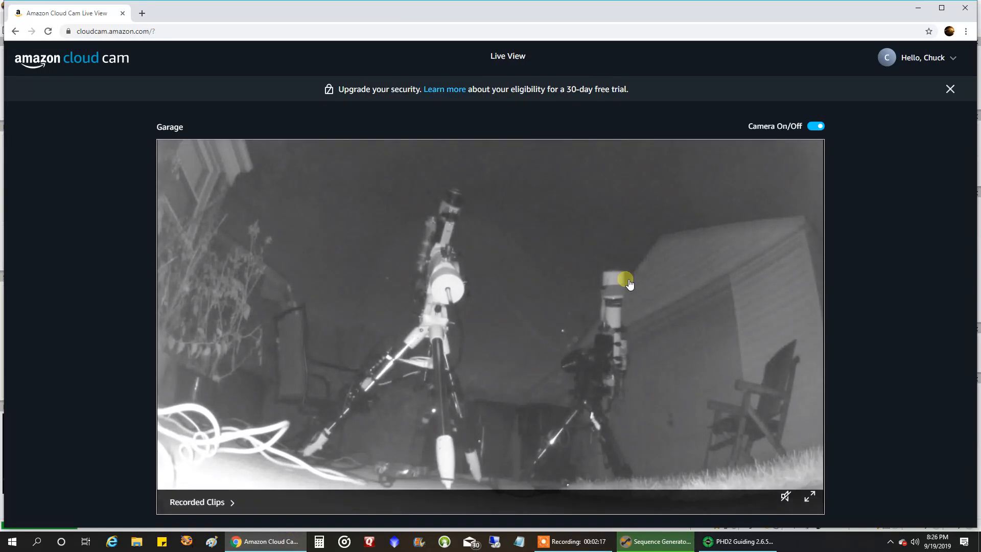
pyautogui.moveTo(630, 348)
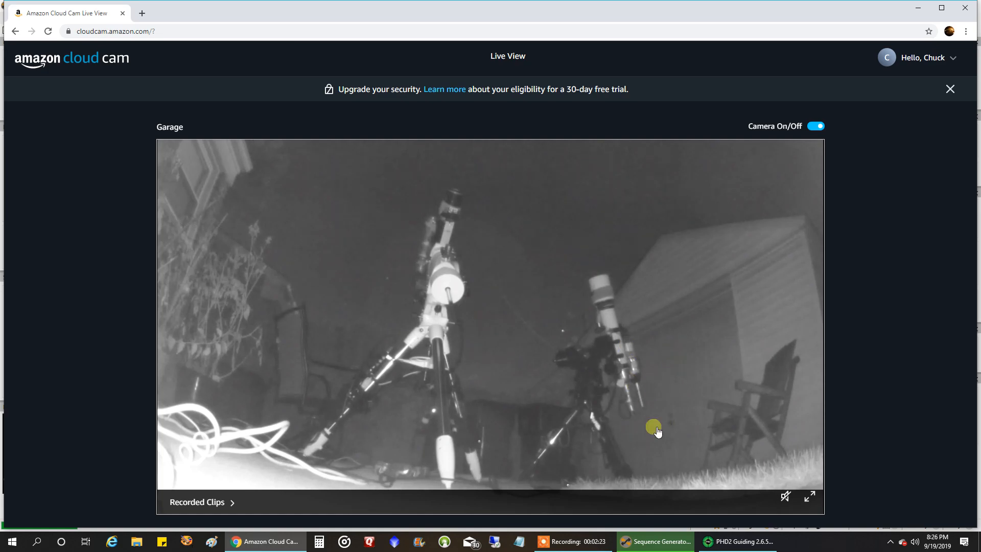
# Return to the main rig's session and dismiss the completed Center Scope report so guiding resumes.
pyautogui.click(654, 541)
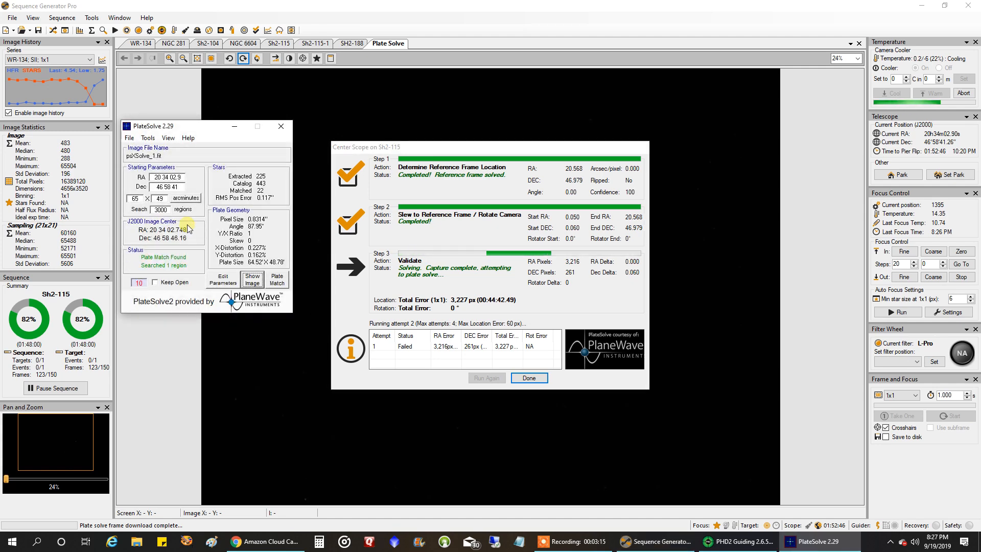
pyautogui.click(528, 377)
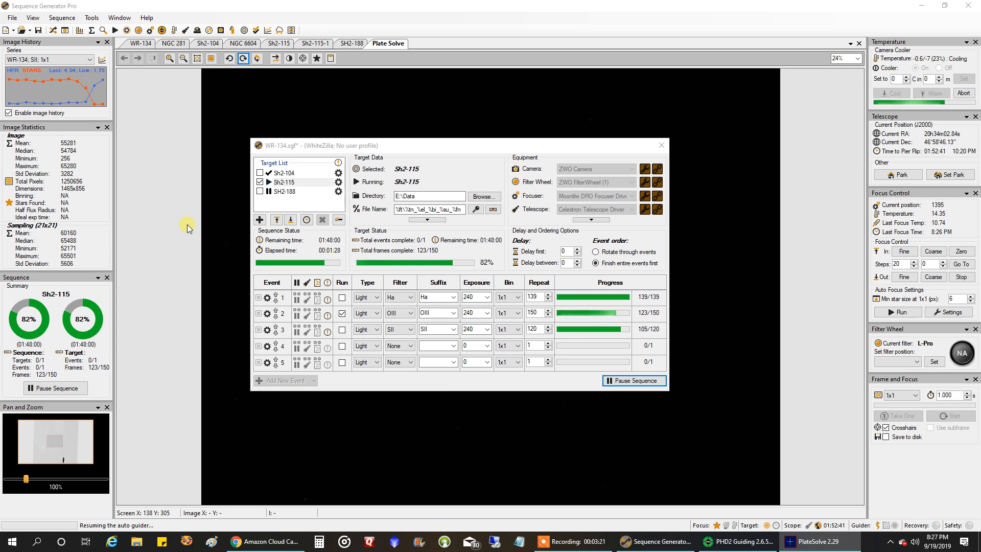
pyautogui.moveTo(282, 448)
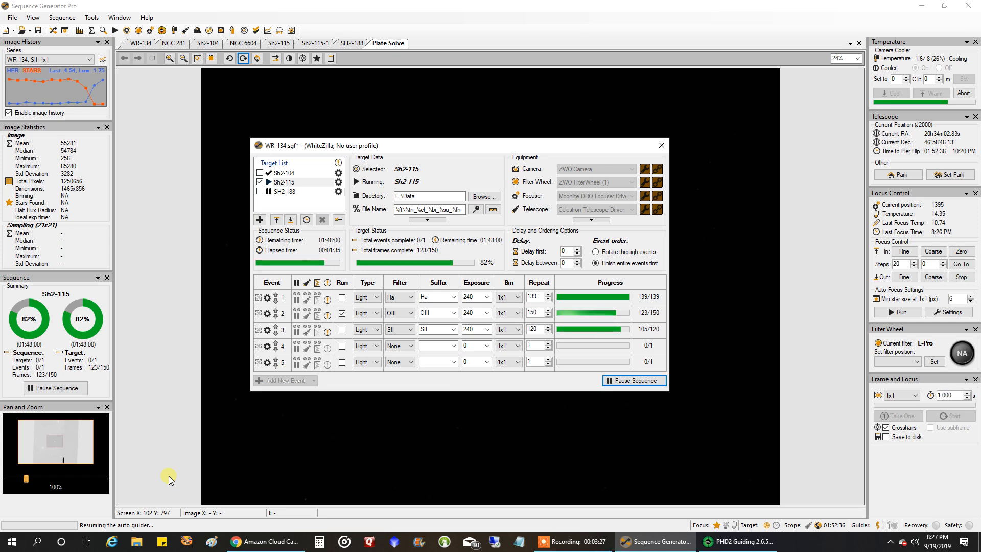
pyautogui.moveTo(116, 531)
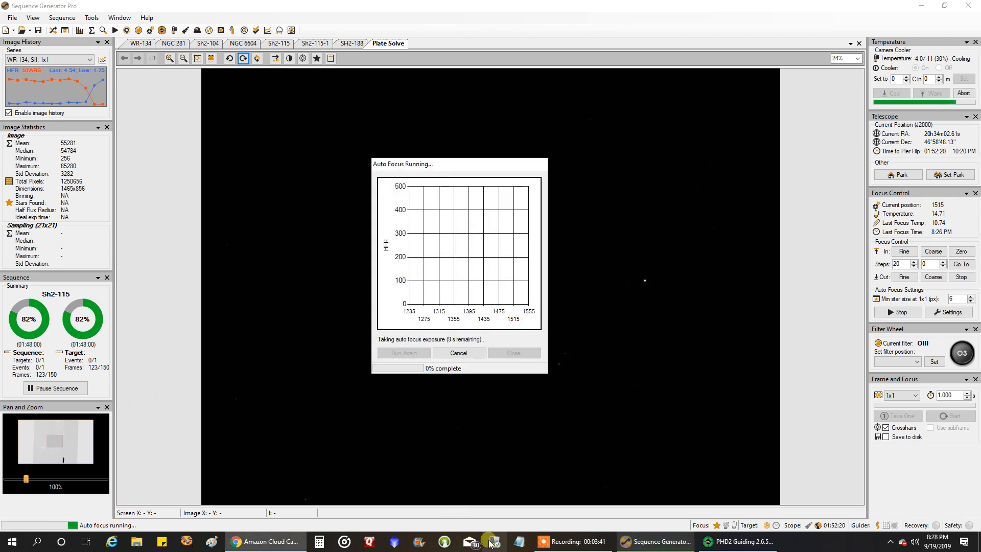
# Connect via Remote Desktop to CPALAPTOP2, submitting credentials and accepting the certificate warning.
pyautogui.click(491, 541)
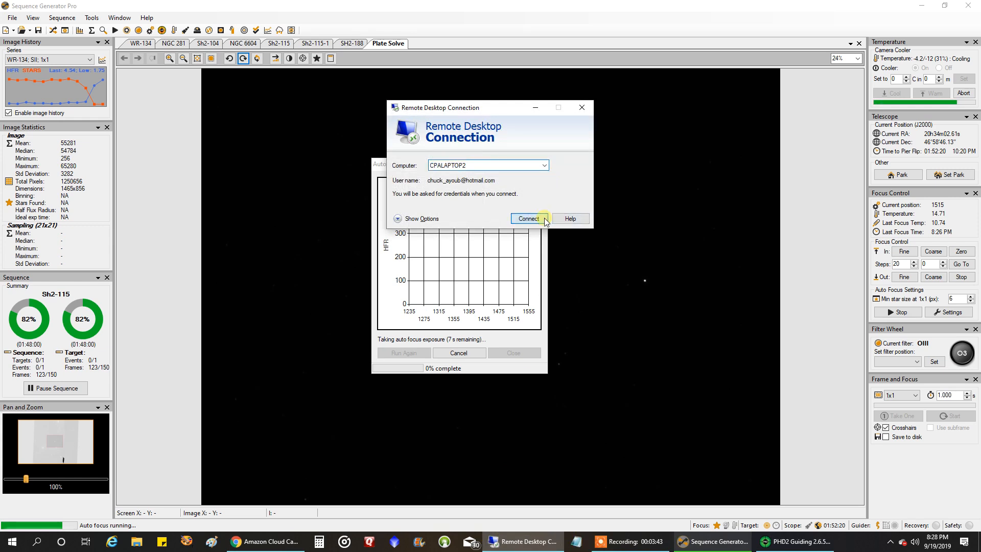
pyautogui.click(527, 218)
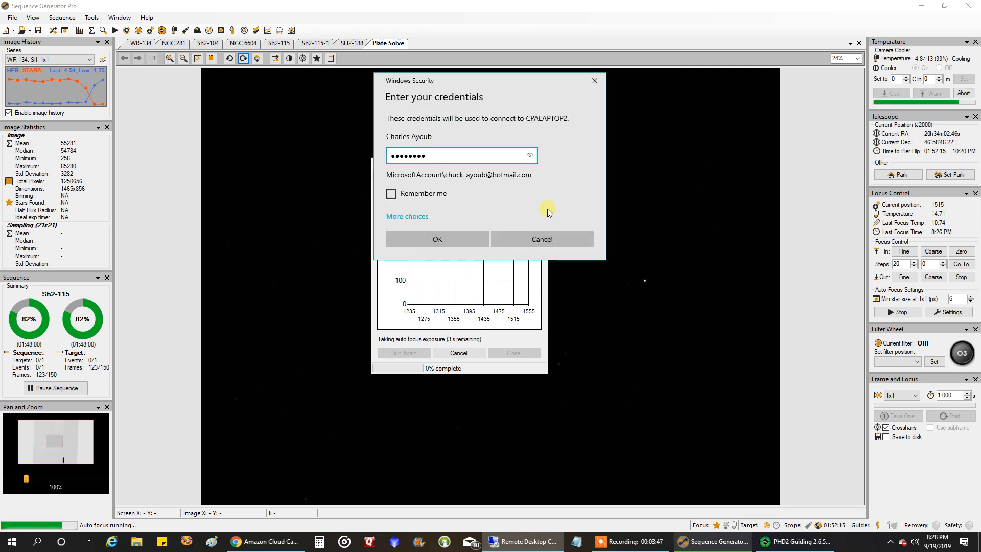
pyautogui.click(436, 240)
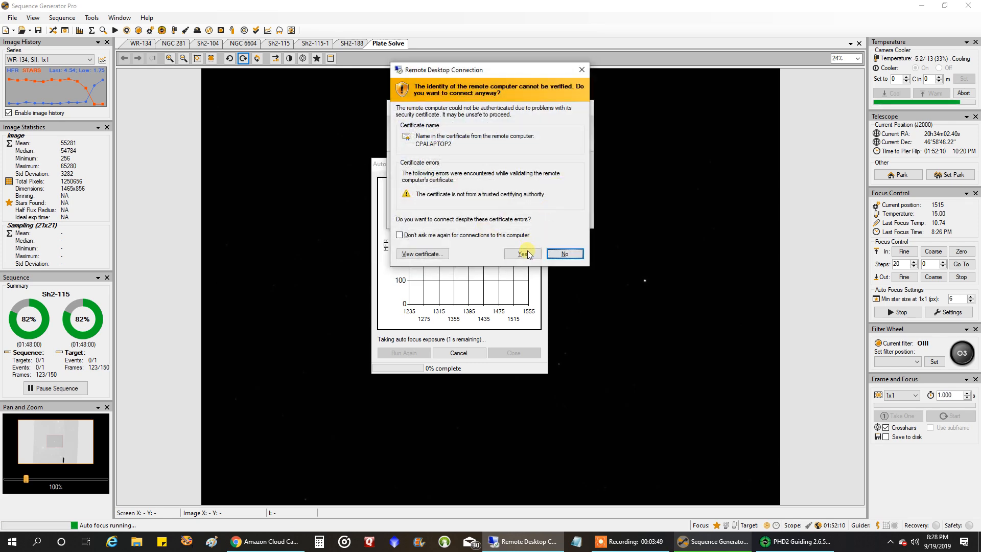
pyautogui.click(522, 253)
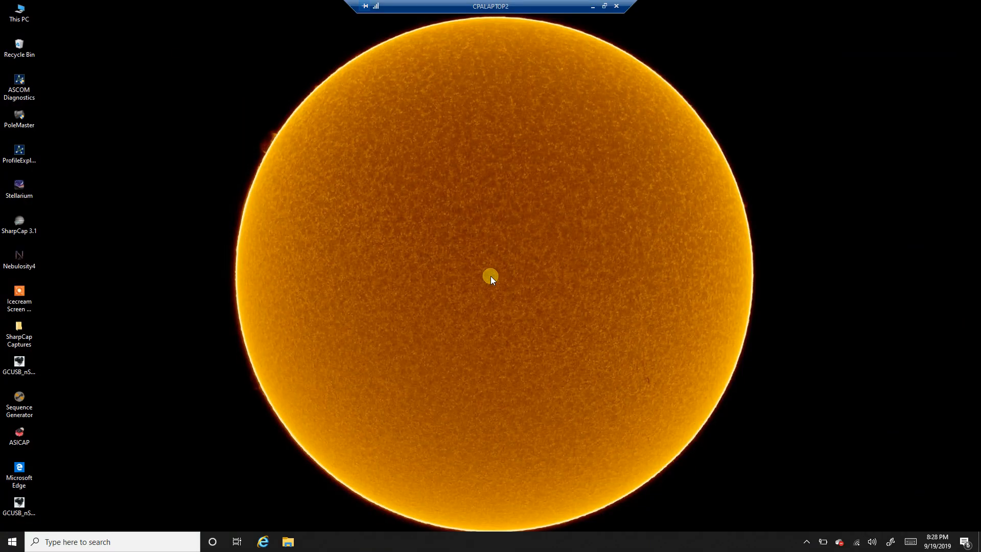
# Launch Sequence Generator Pro on the remote laptop and connect all equipment via Tools.
pyautogui.click(19, 403)
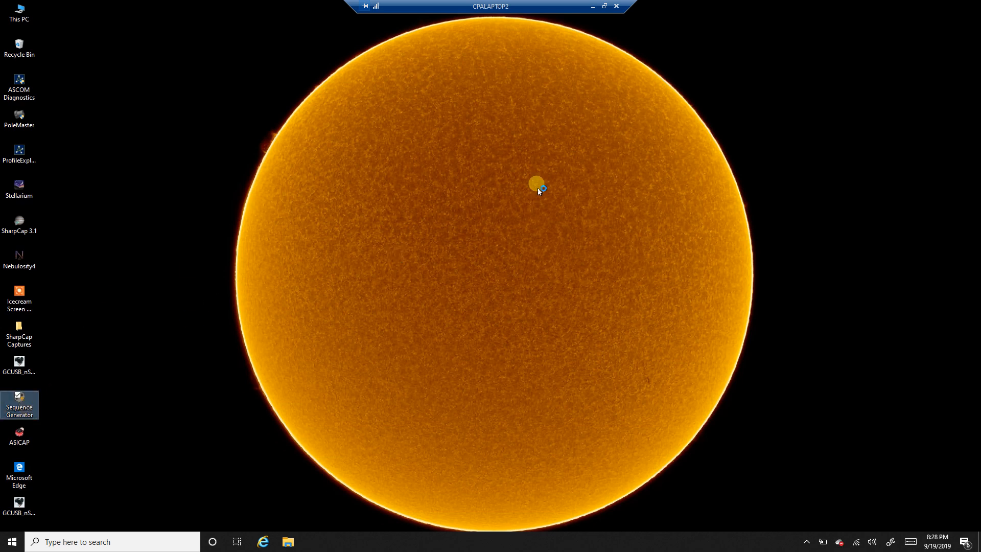
pyautogui.doubleClick(19, 401)
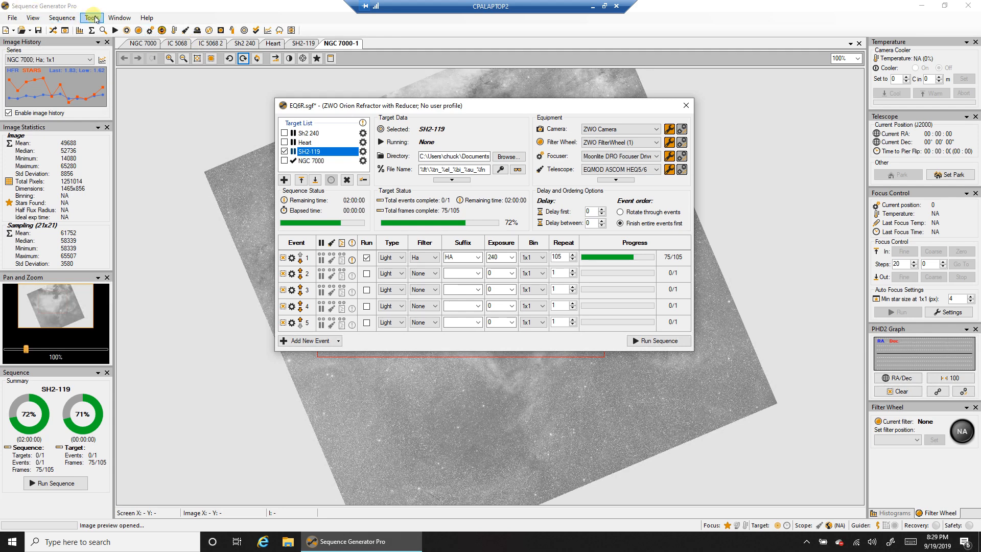
pyautogui.click(92, 17)
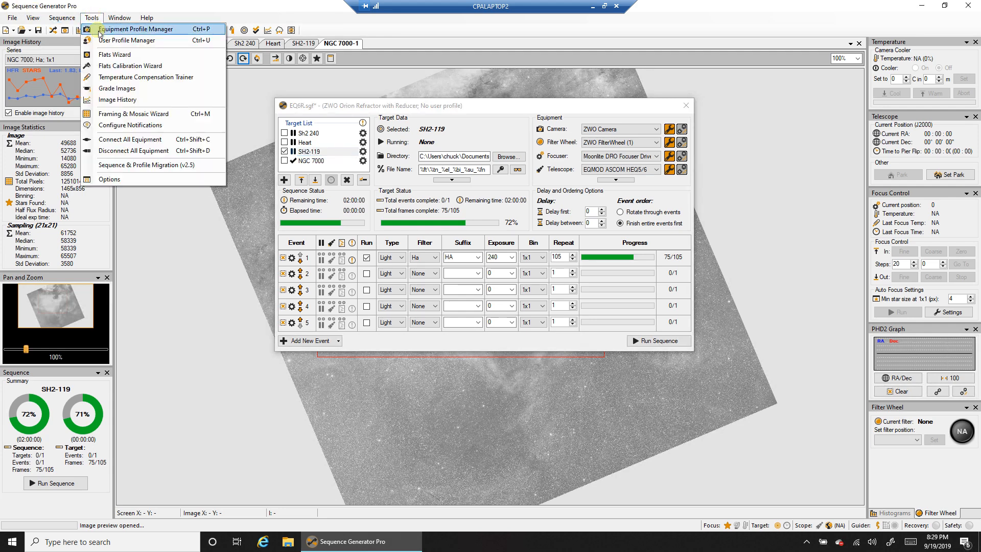
pyautogui.click(131, 139)
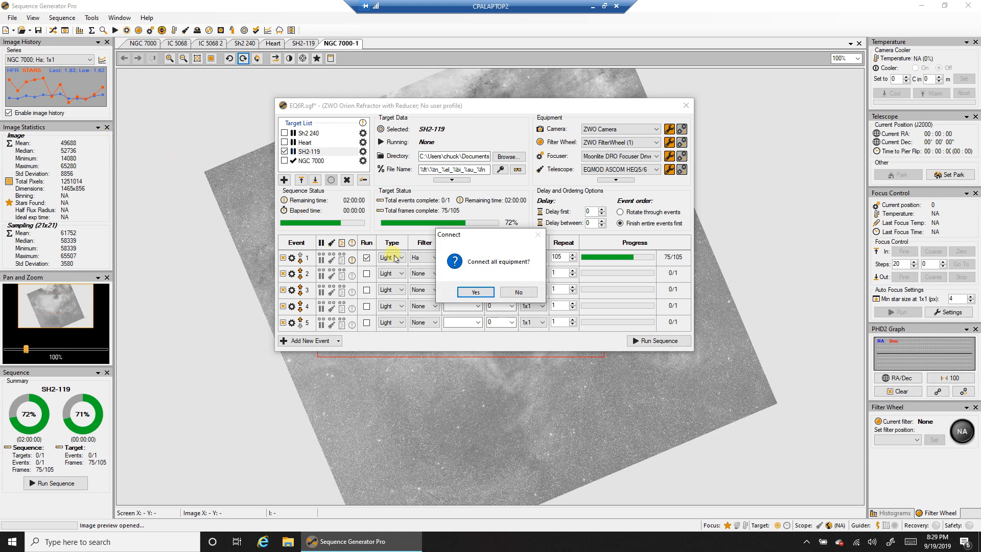
pyautogui.click(475, 292)
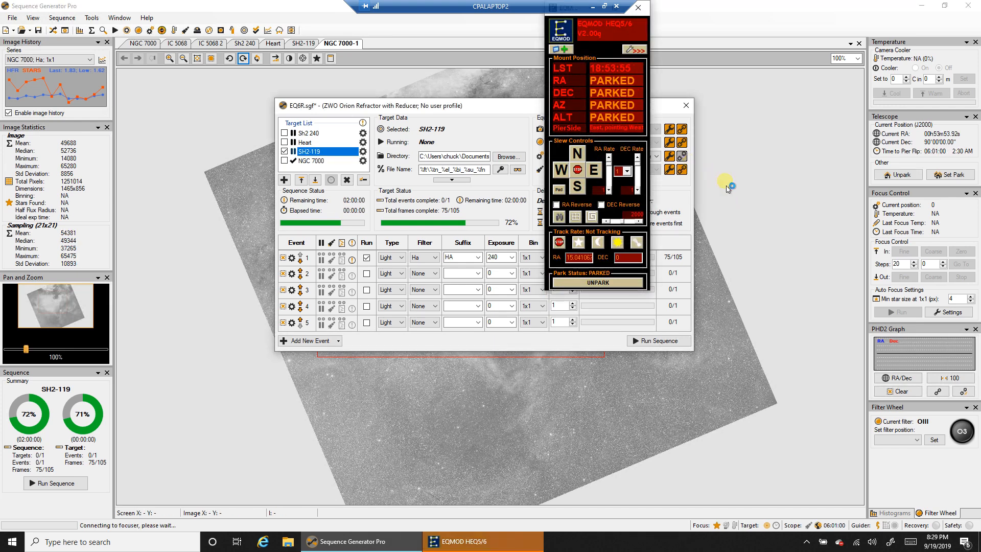
# Check the PHD2 Guiding window, return to the sequence and bring up the EQMOD mount panel.
pyautogui.click(588, 541)
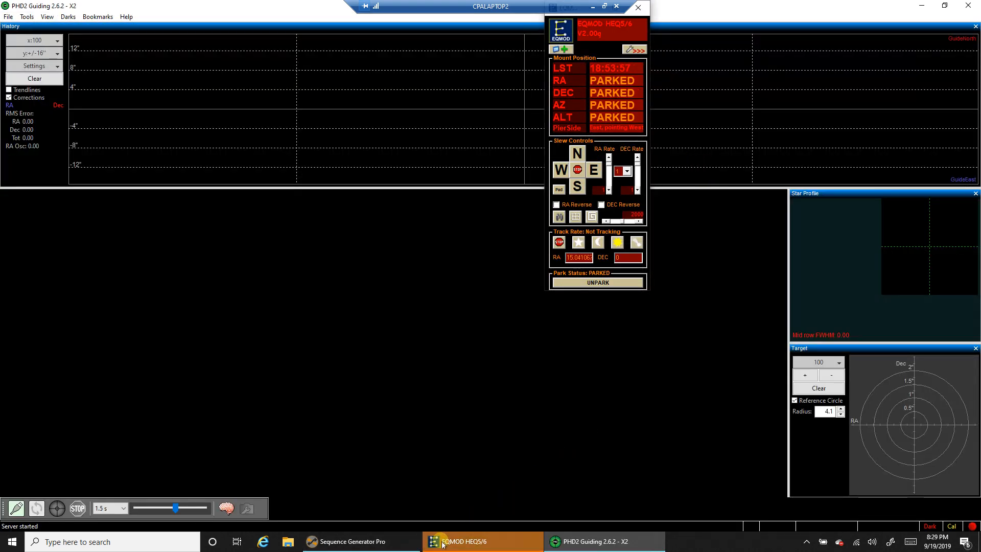
pyautogui.moveTo(350, 541)
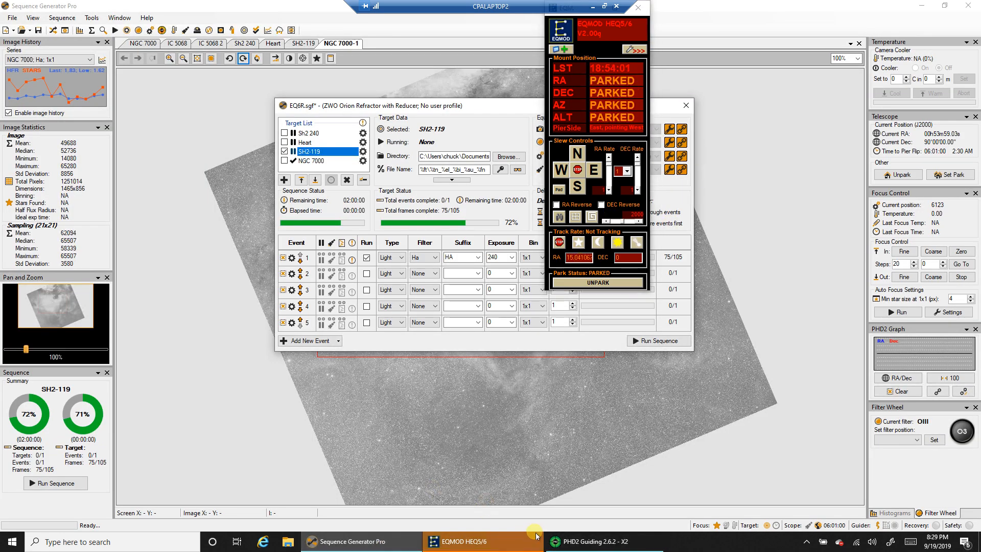
pyautogui.click(594, 541)
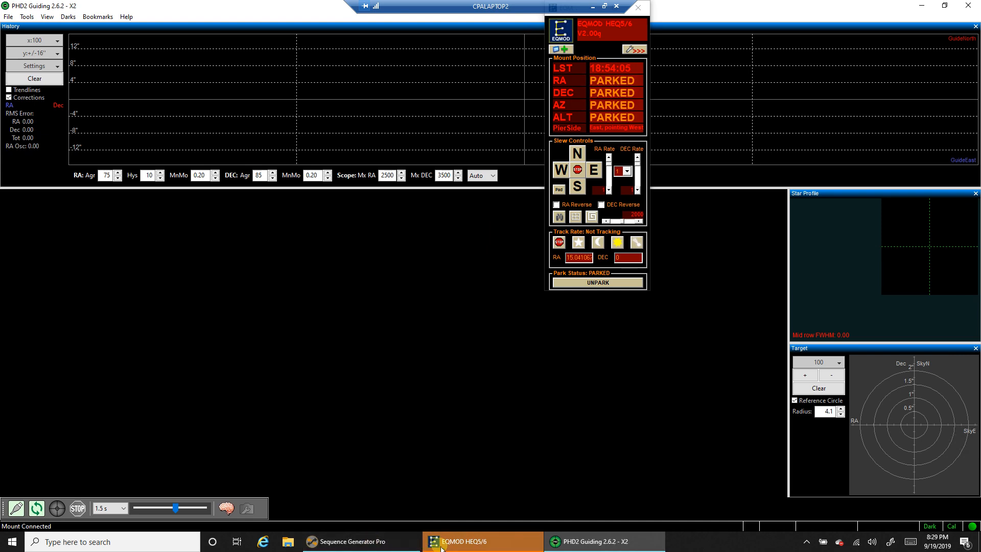
pyautogui.click(348, 541)
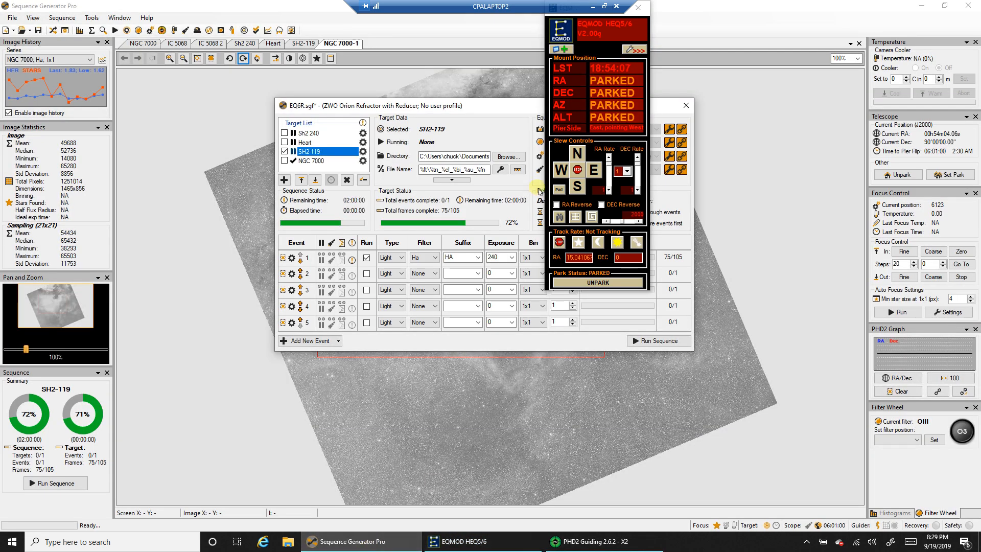
pyautogui.click(597, 282)
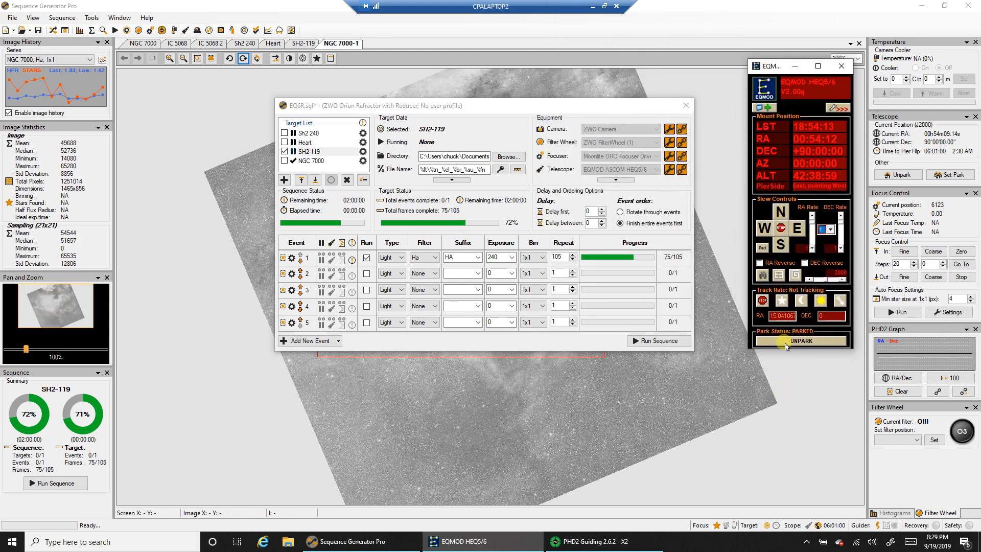
# Unpark the secondary mount, start sidereal tracking and run the SH2-119 sequence.
pyautogui.click(800, 341)
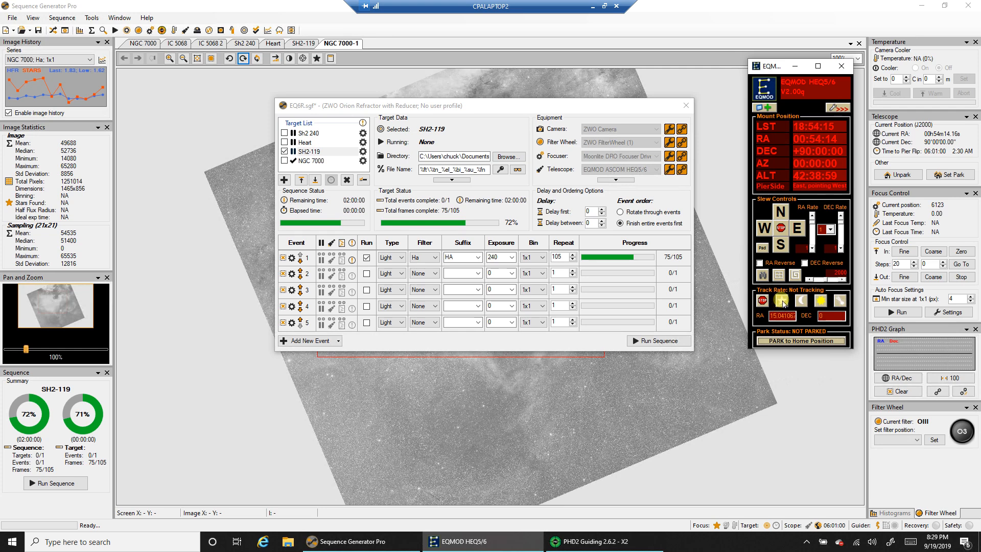
pyautogui.click(779, 301)
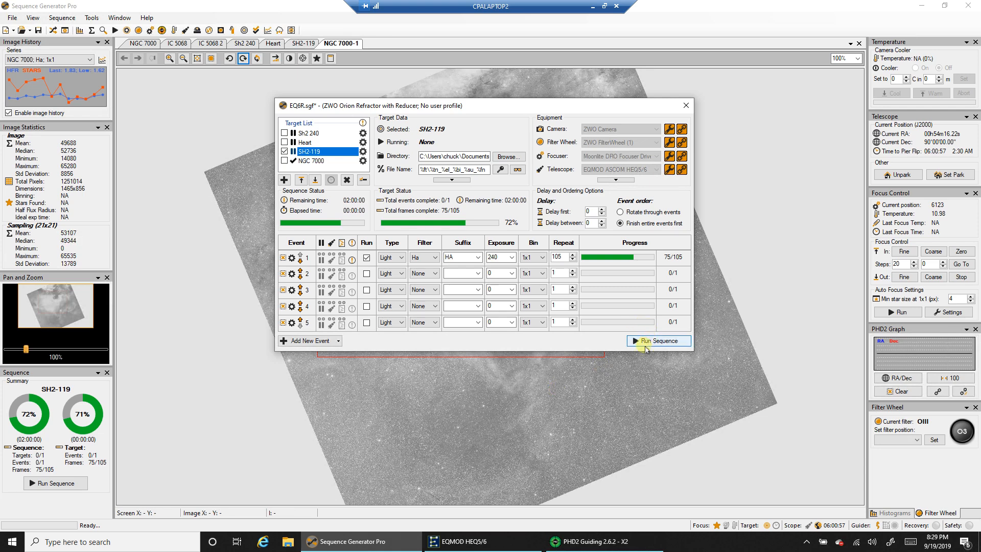
pyautogui.moveTo(657, 340)
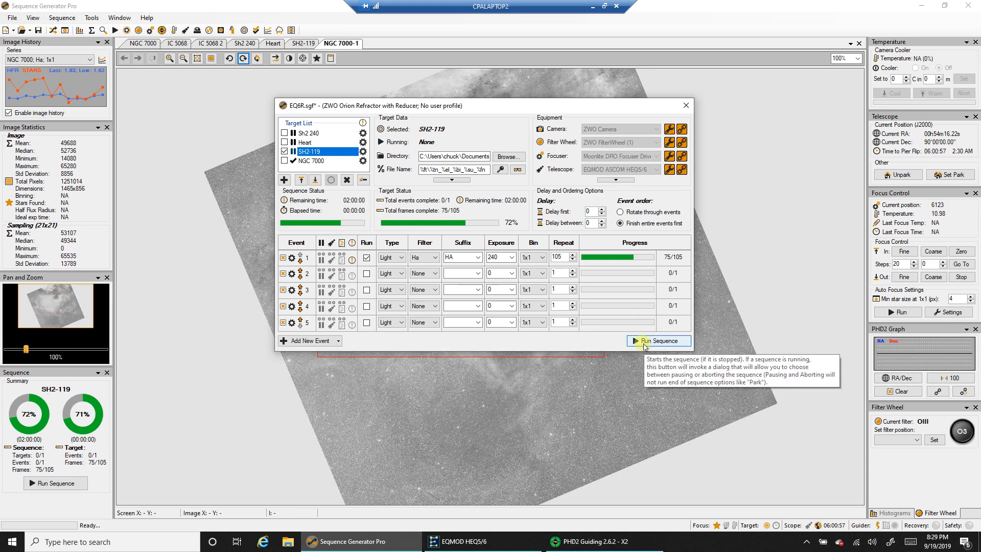
pyautogui.click(658, 340)
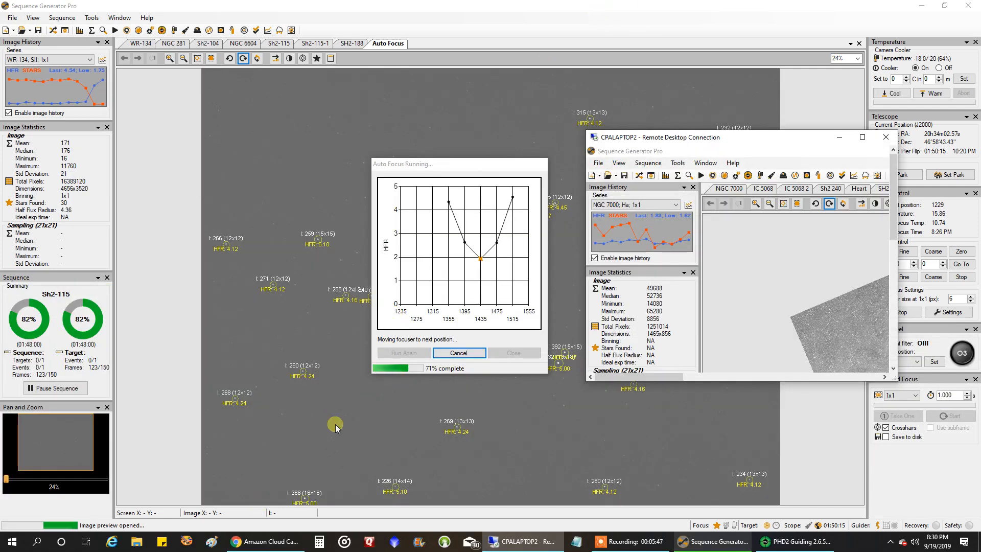
pyautogui.moveTo(464, 226)
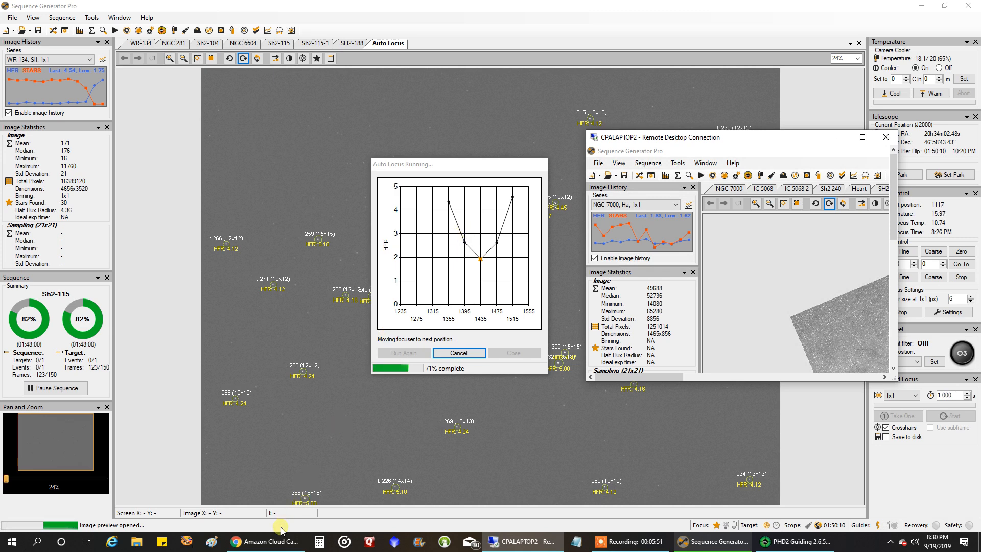
pyautogui.moveTo(353, 419)
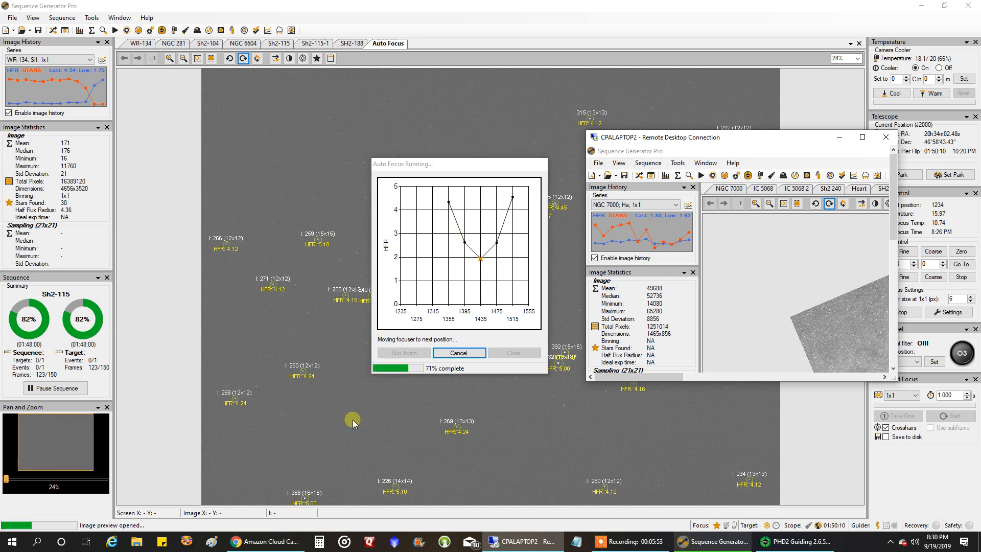
# View the Amazon Cloud Cam garage feed with the left telescope repointed.
pyautogui.click(266, 541)
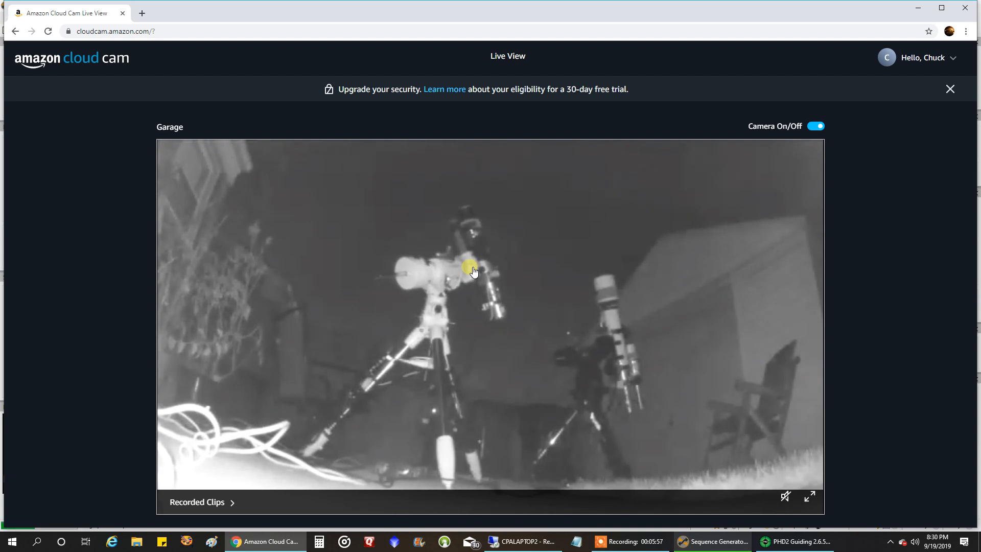
pyautogui.moveTo(917, 127)
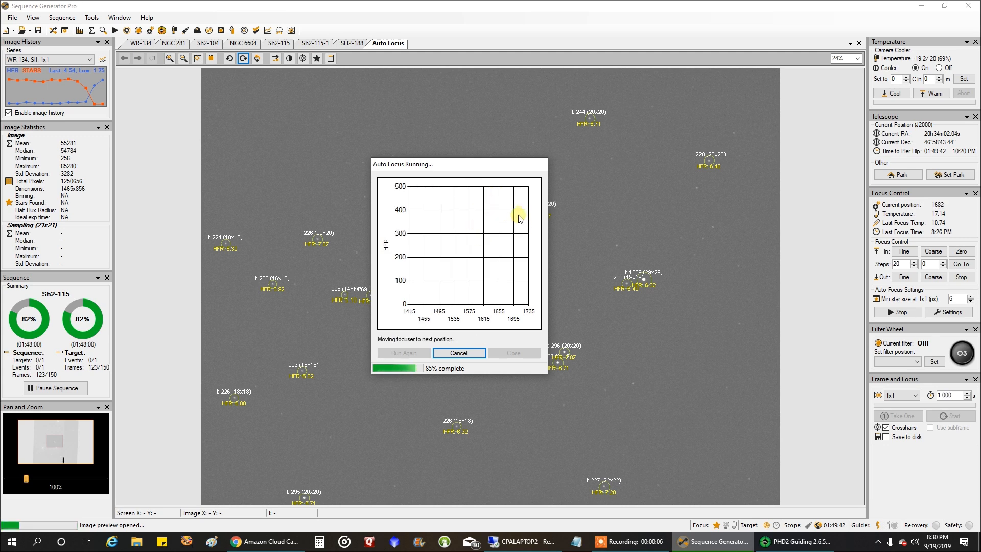
pyautogui.moveTo(547, 415)
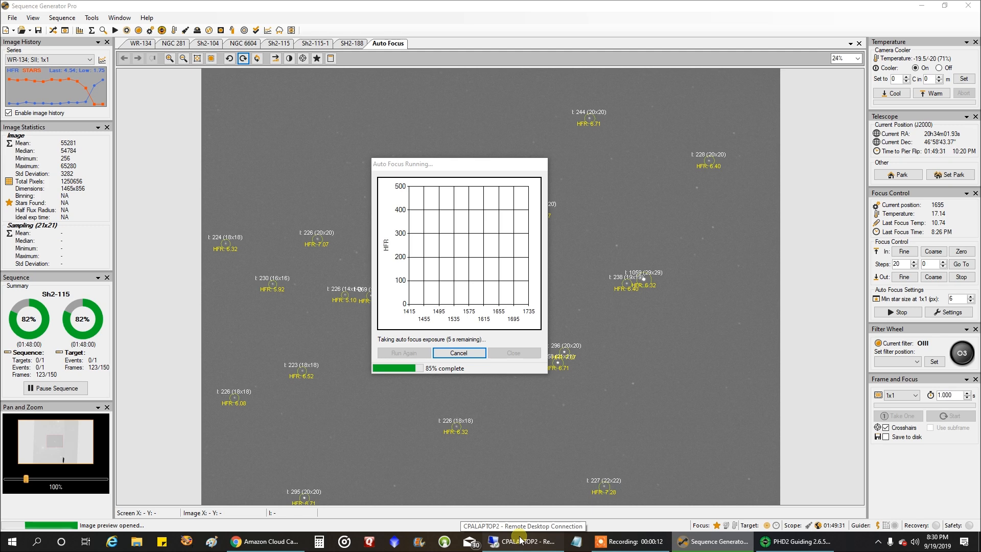
# Quit the incomplete auto center on SH2-119 from the secondary rig's remote session, leaving the sequence aborted.
pyautogui.click(522, 541)
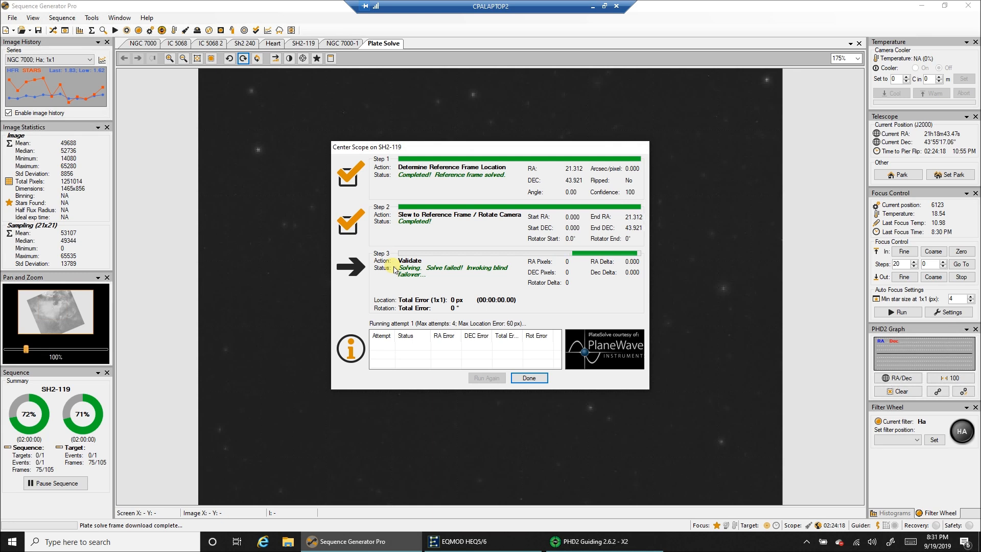
pyautogui.moveTo(519, 282)
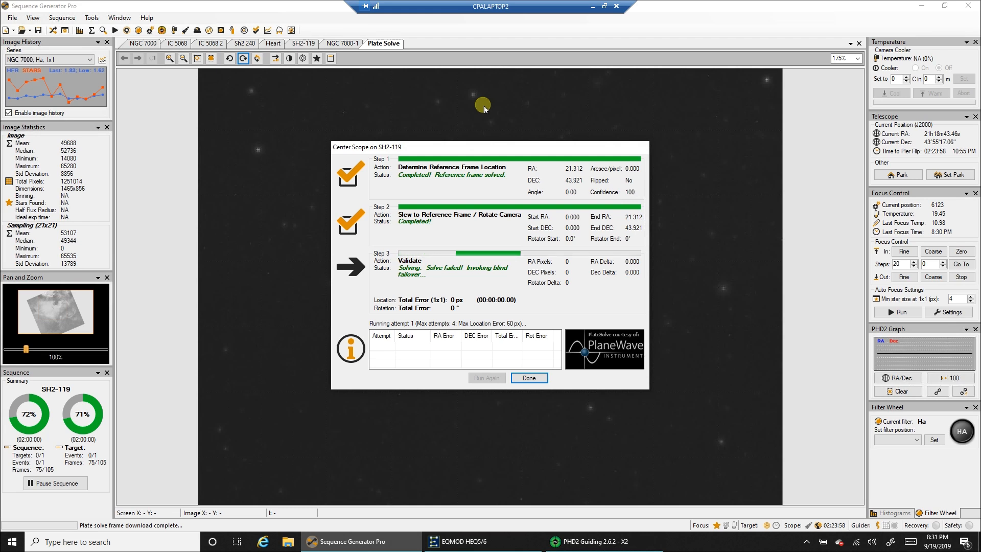
pyautogui.moveTo(544, 354)
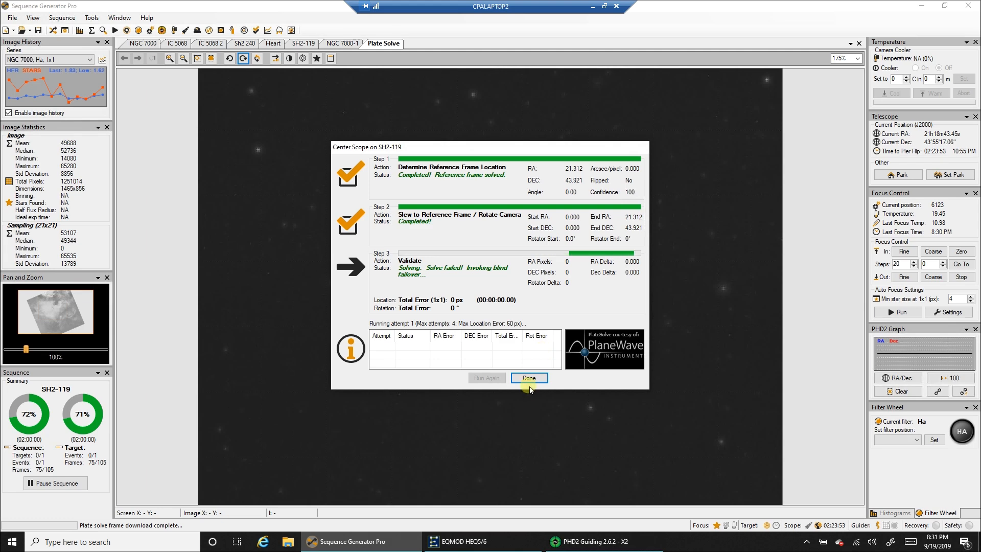
pyautogui.click(529, 377)
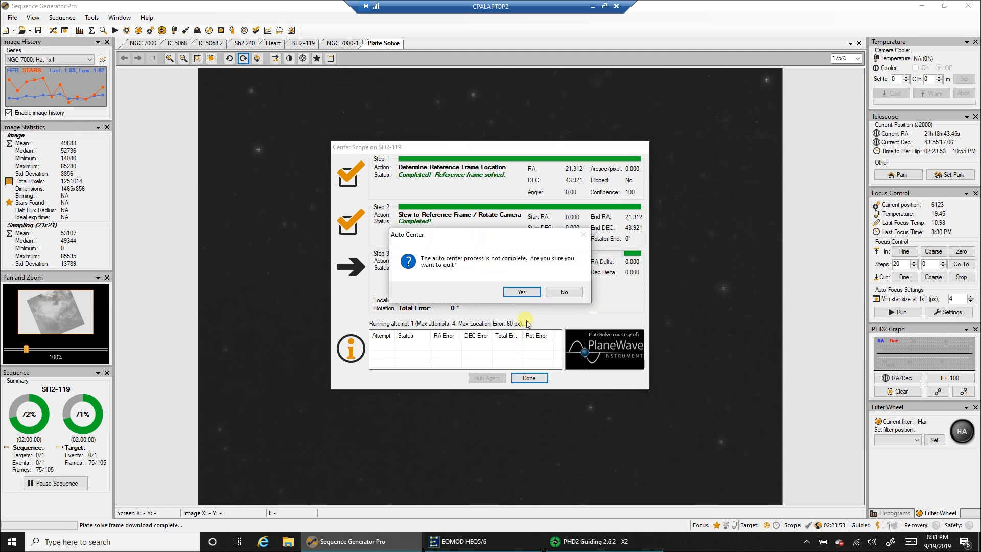
pyautogui.click(521, 292)
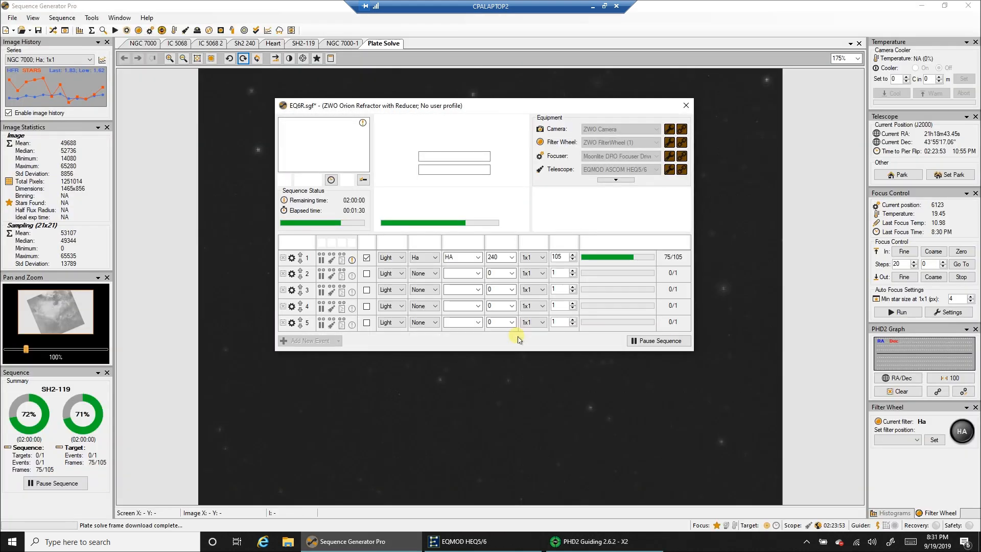
pyautogui.click(656, 341)
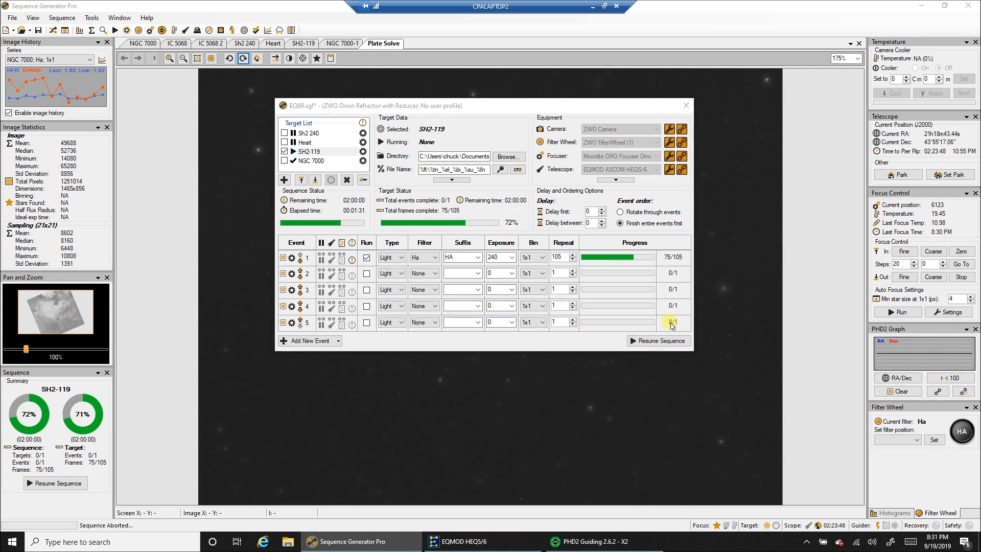
pyautogui.moveTo(449, 375)
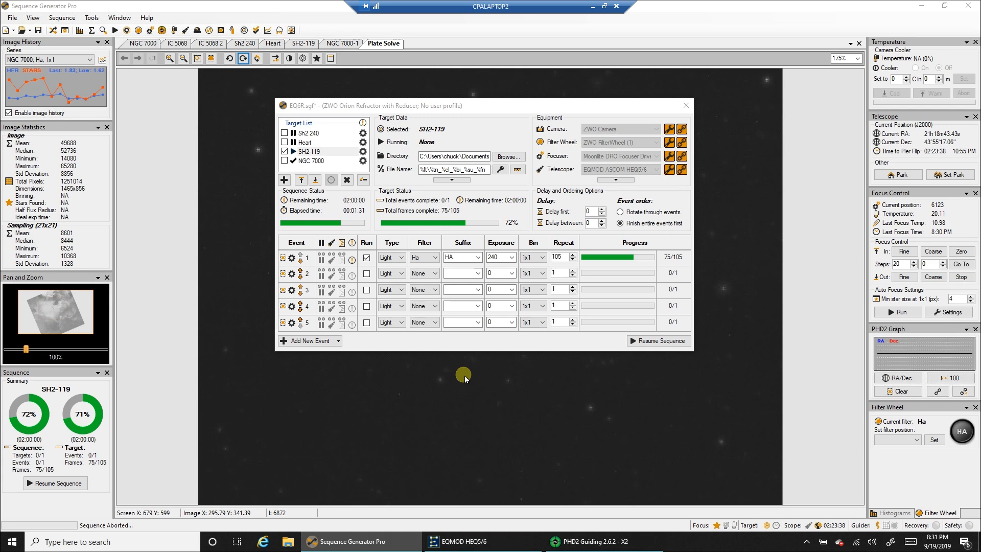
pyautogui.moveTo(614, 31)
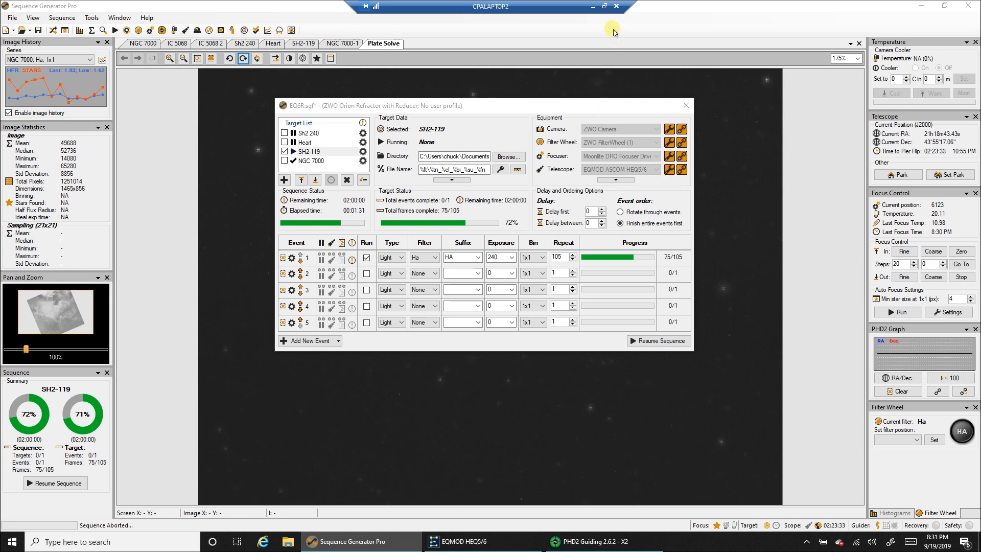
pyautogui.moveTo(679, 169)
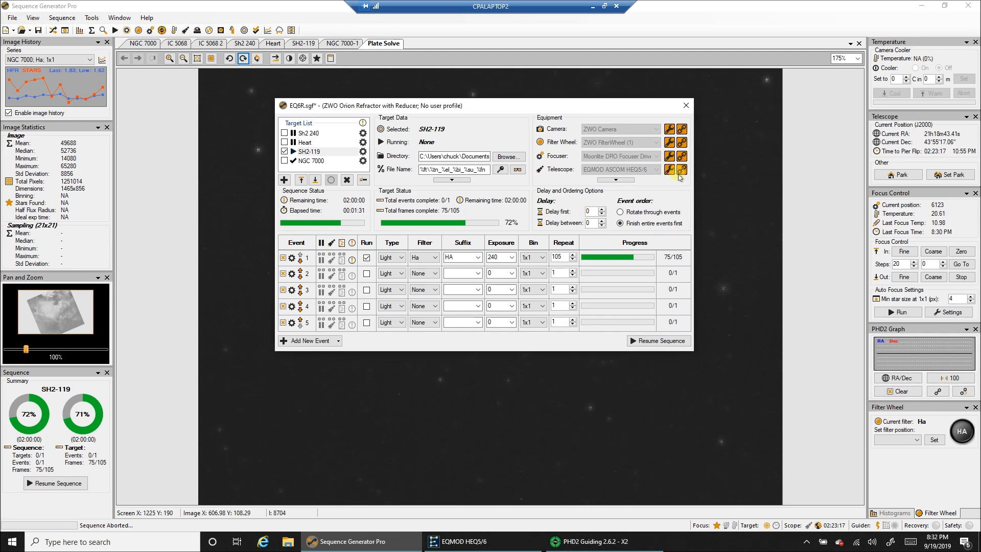
# Scroll the Start menu's app list down to the ASCOM Platform 6 folder.
pyautogui.click(10, 541)
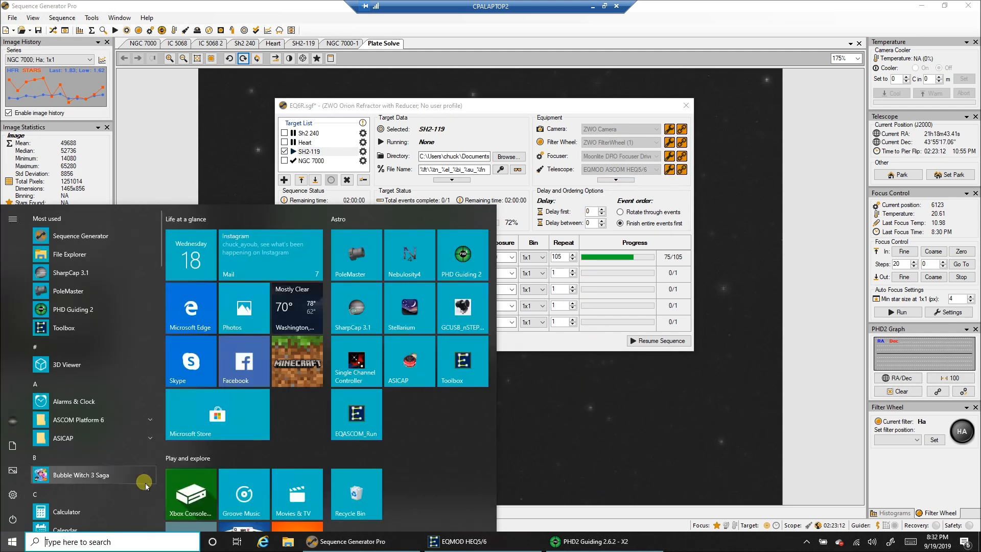
pyautogui.scroll(-3)
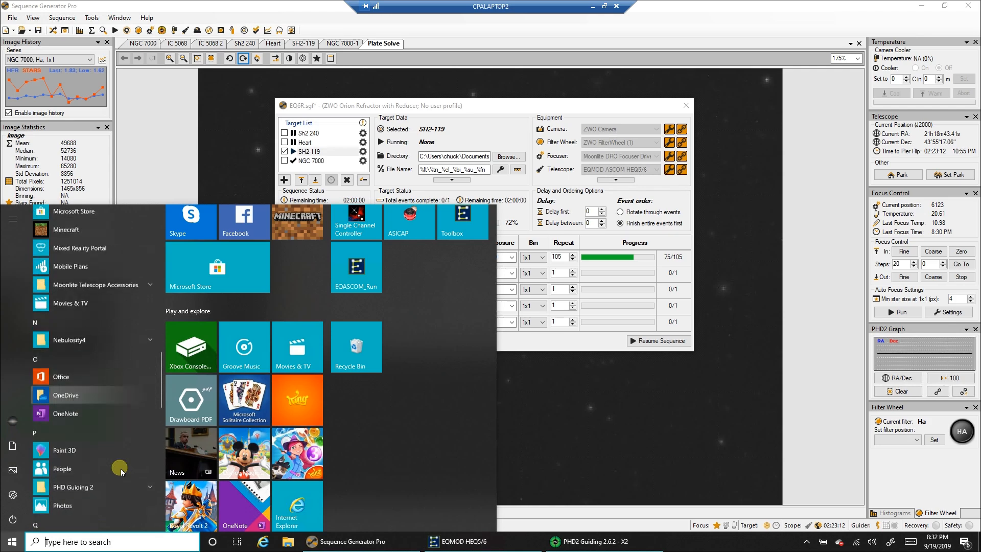
pyautogui.scroll(-3)
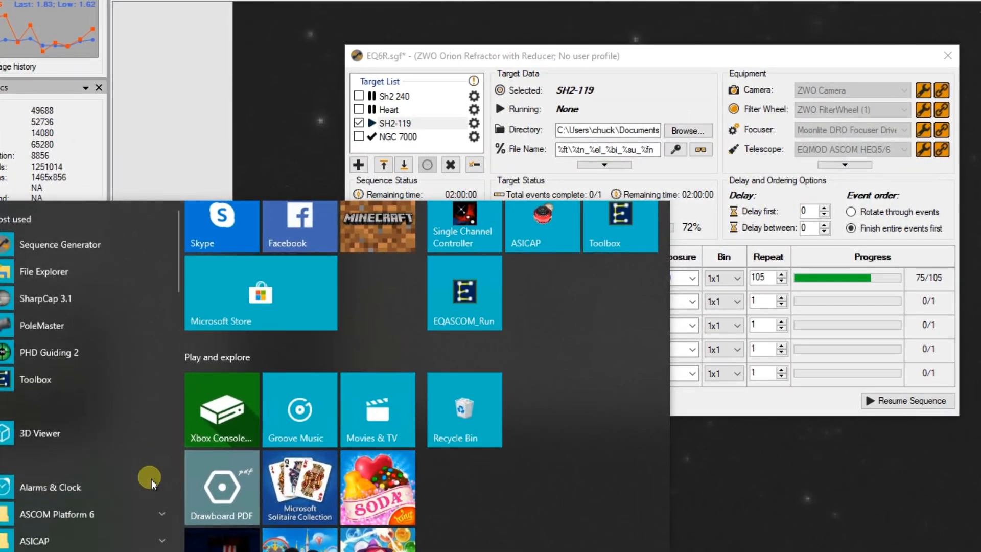
pyautogui.moveTo(89, 301)
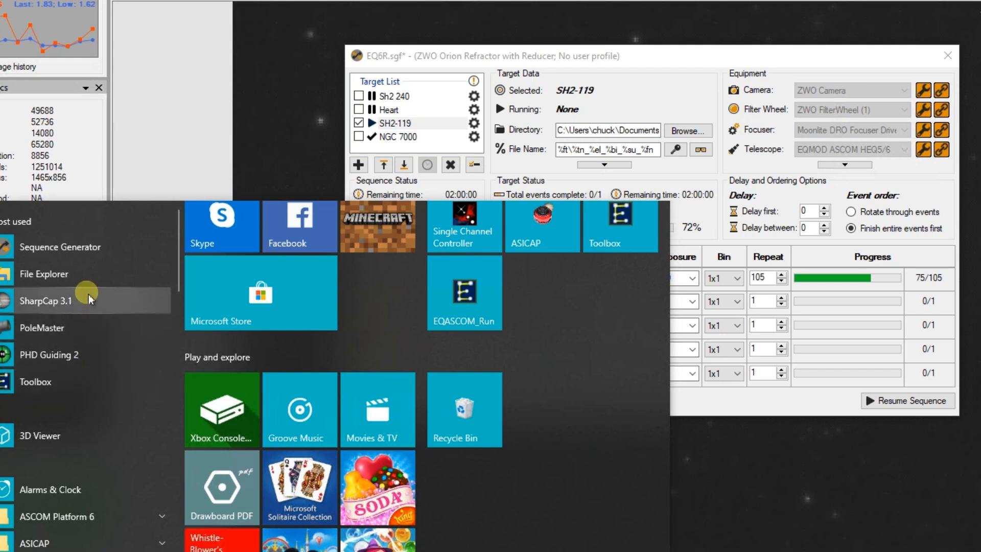
pyautogui.moveTo(84, 382)
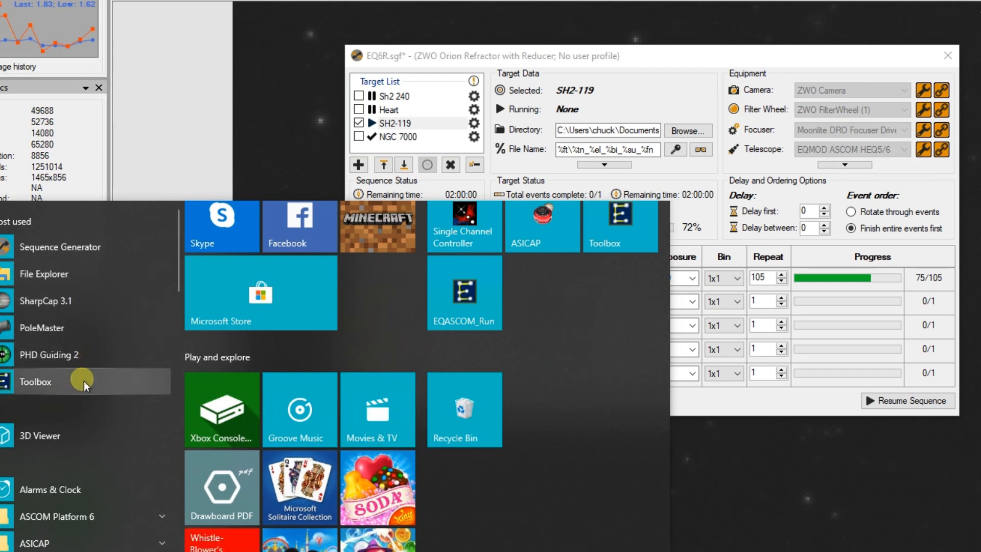
pyautogui.moveTo(131, 542)
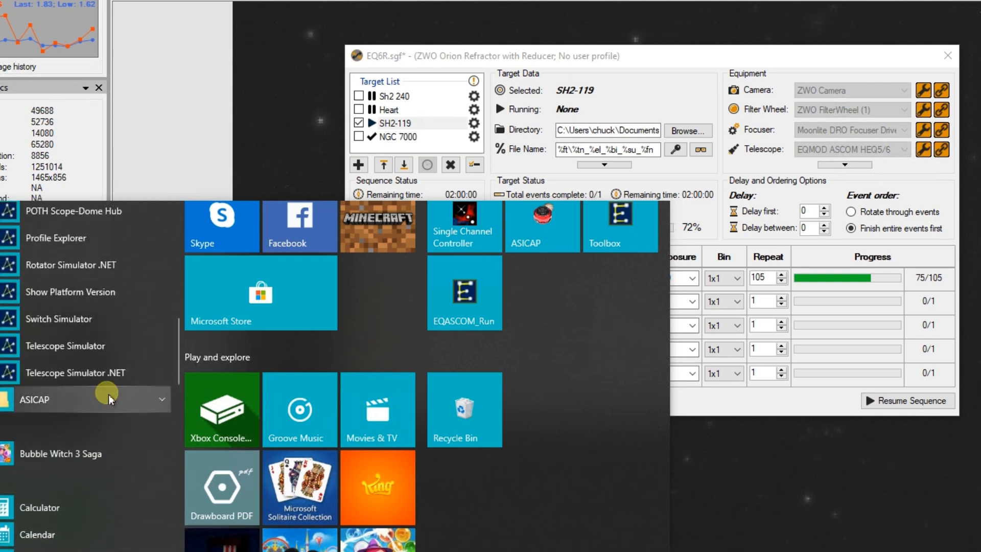
pyautogui.moveTo(112, 346)
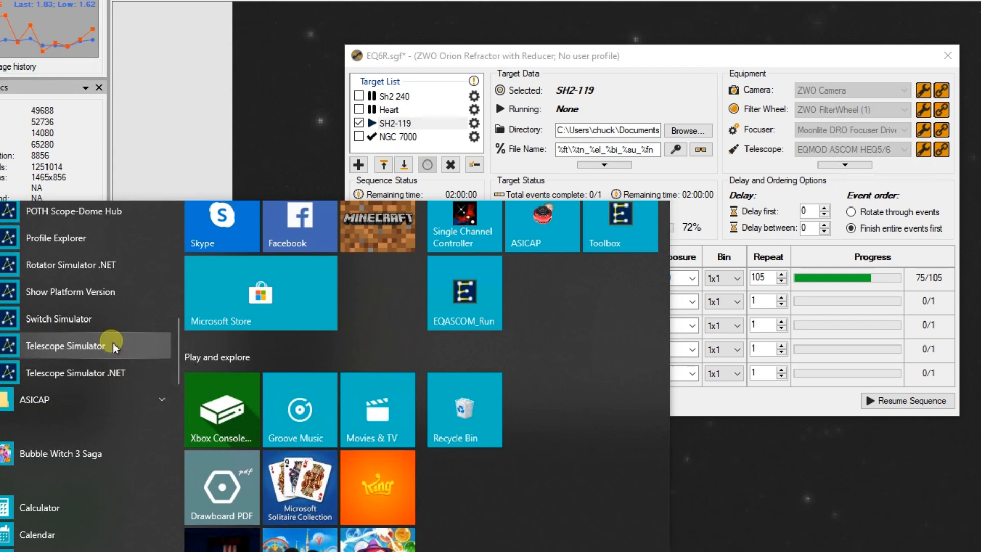
pyautogui.moveTo(125, 248)
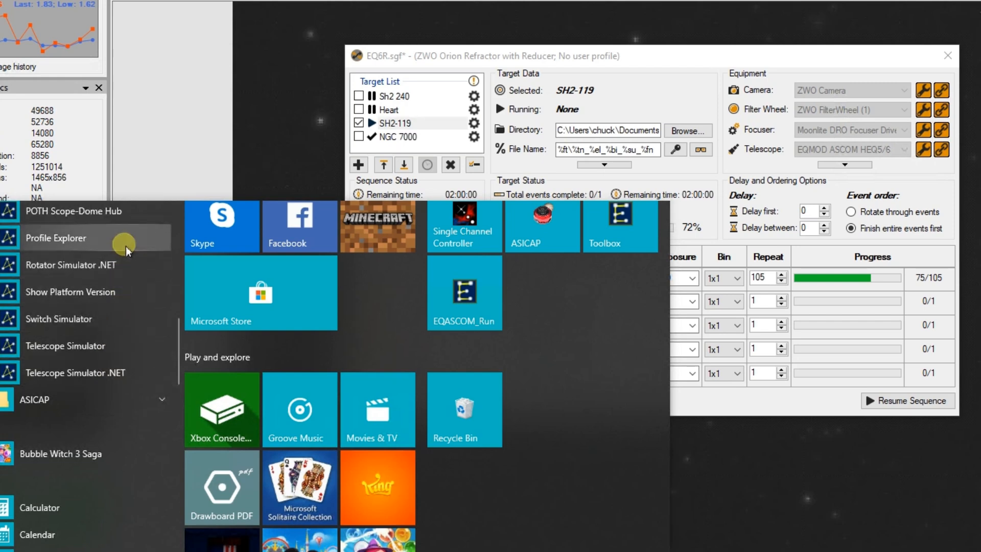
# Launch ASCOM Profile Explorer and show the ASCOM.ASICamera2.Camera driver settings.
pyautogui.click(56, 237)
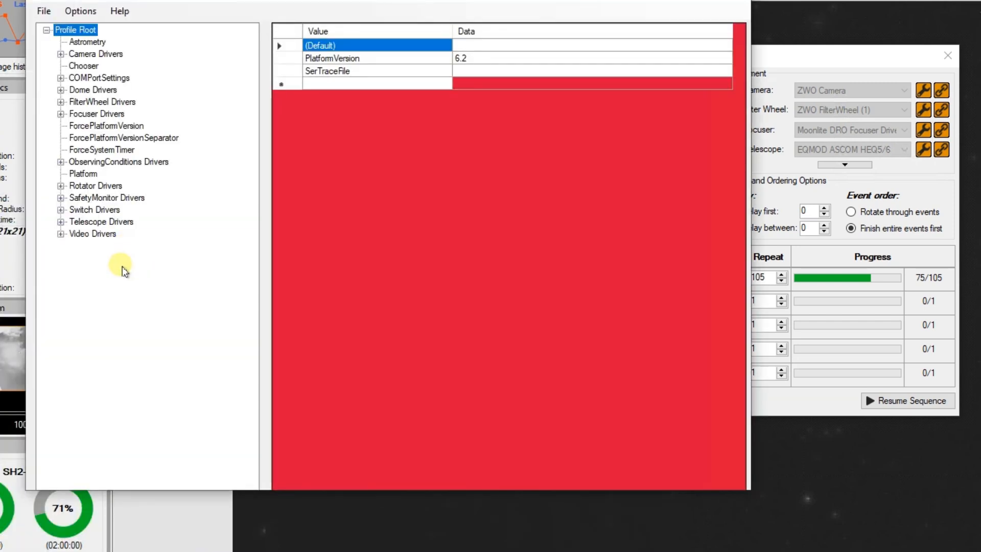
pyautogui.moveTo(66, 128)
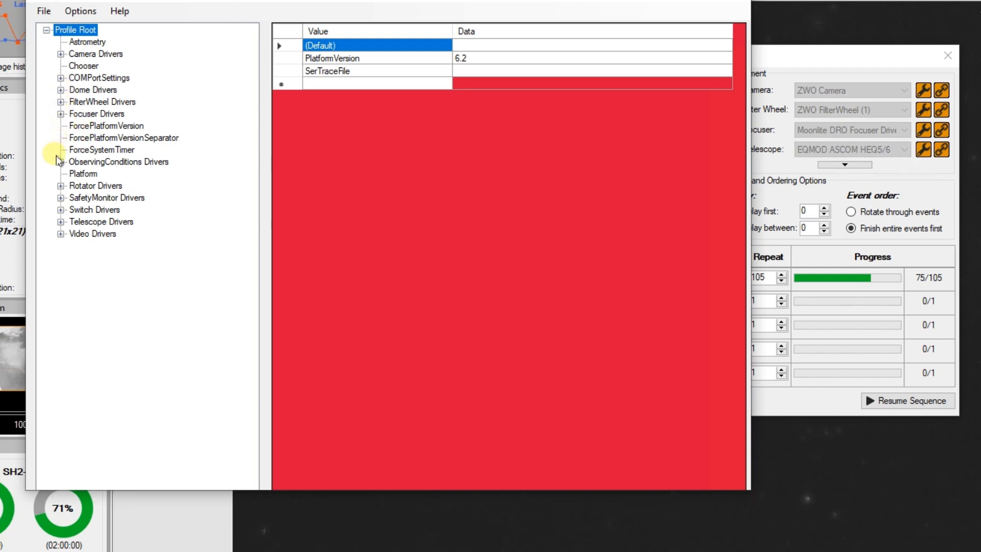
pyautogui.moveTo(59, 237)
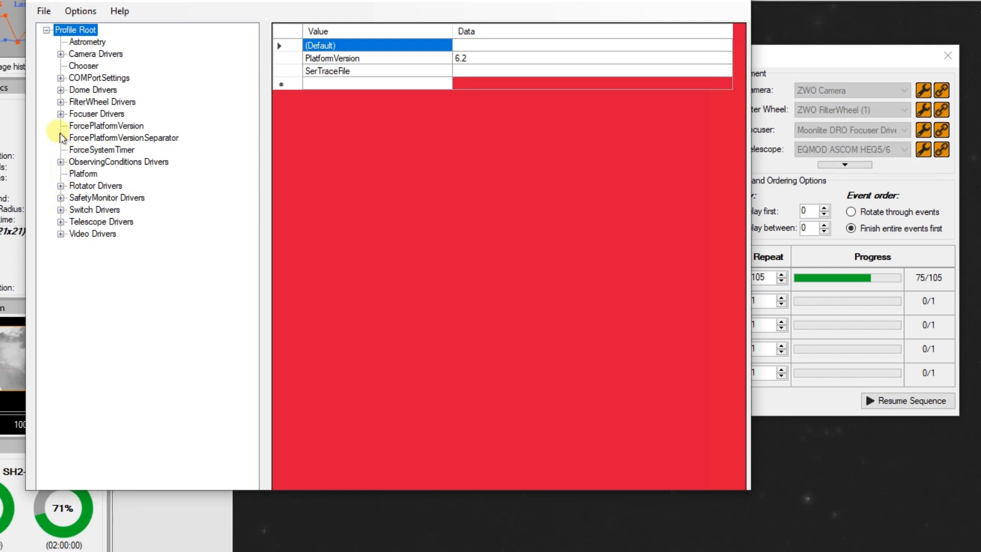
pyautogui.click(61, 53)
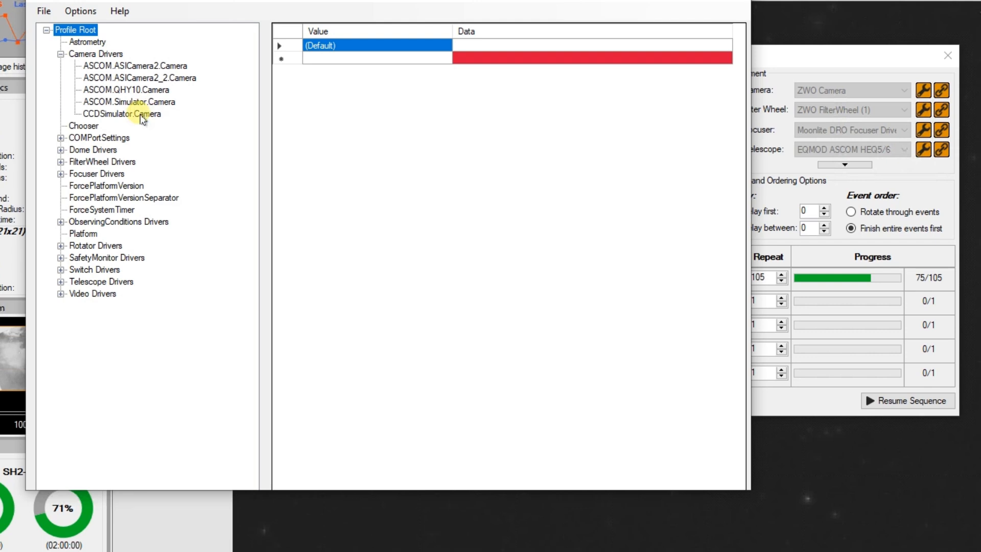
pyautogui.click(135, 66)
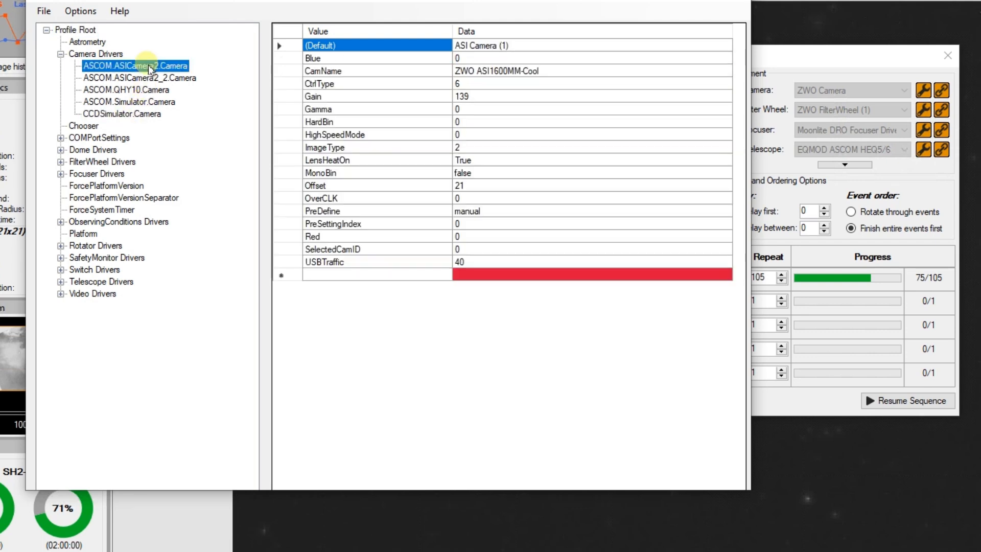
pyautogui.moveTo(149, 81)
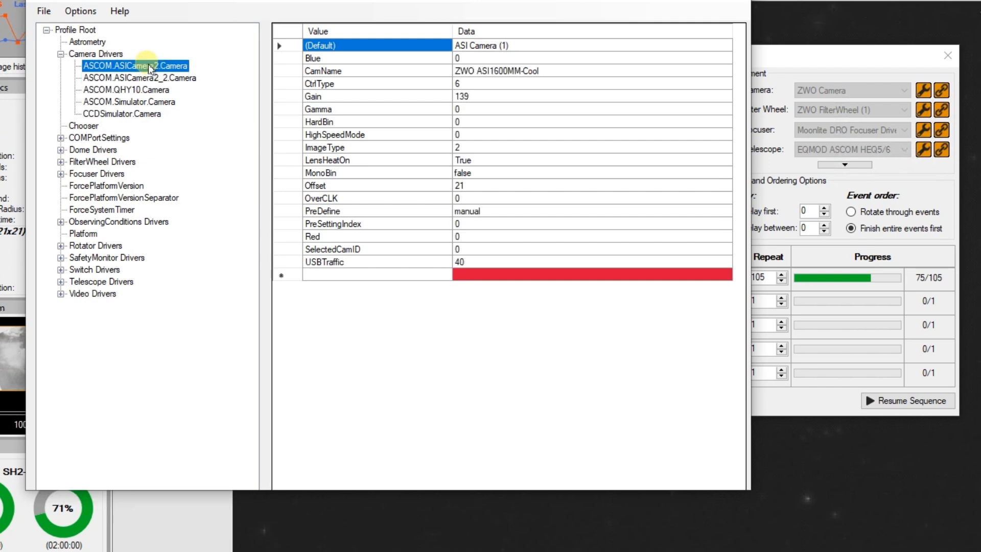
pyautogui.moveTo(223, 83)
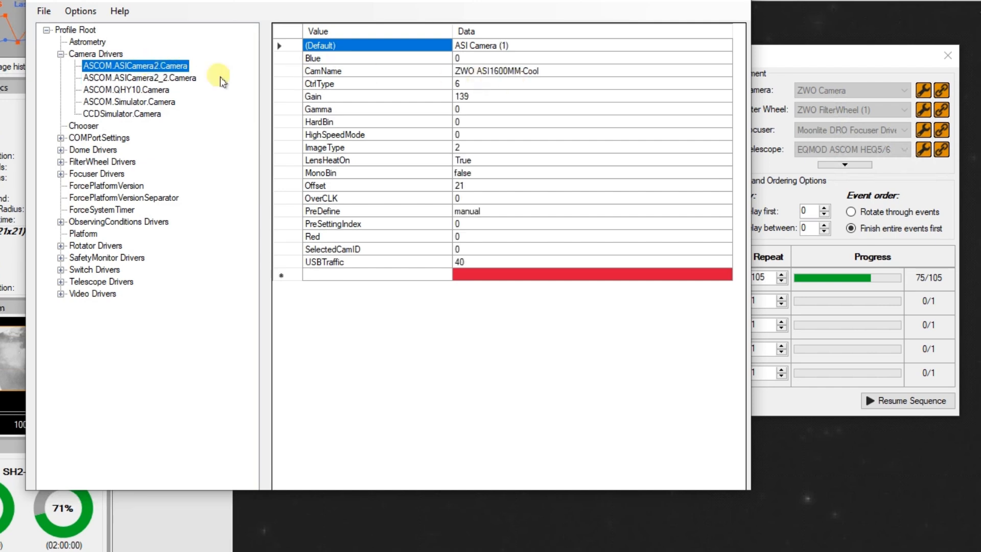
pyautogui.moveTo(165, 66)
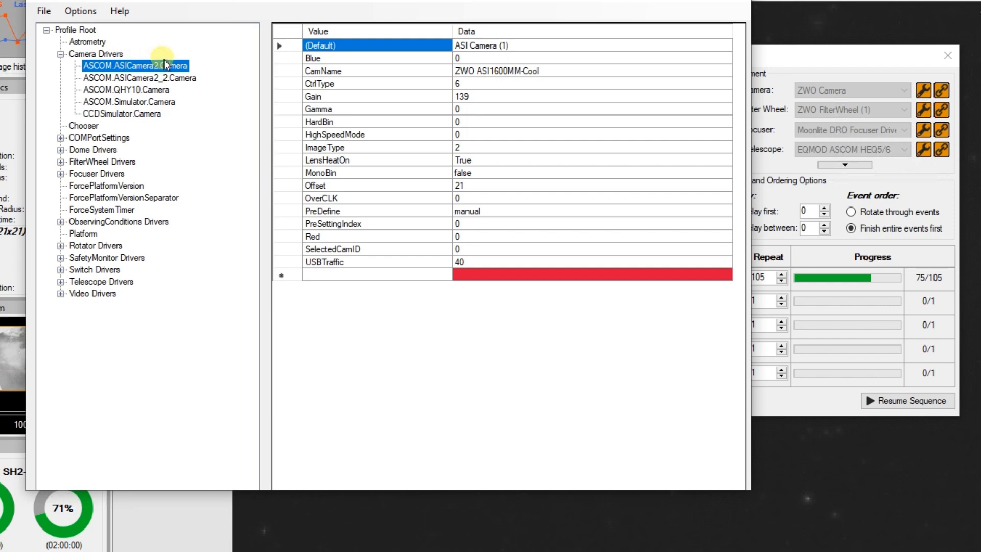
pyautogui.moveTo(499, 45)
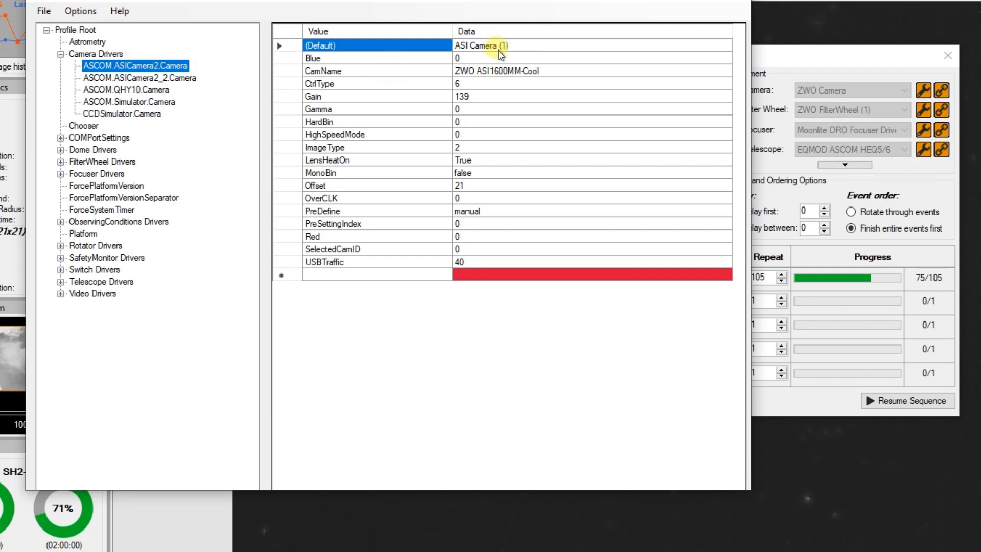
pyautogui.moveTo(504, 75)
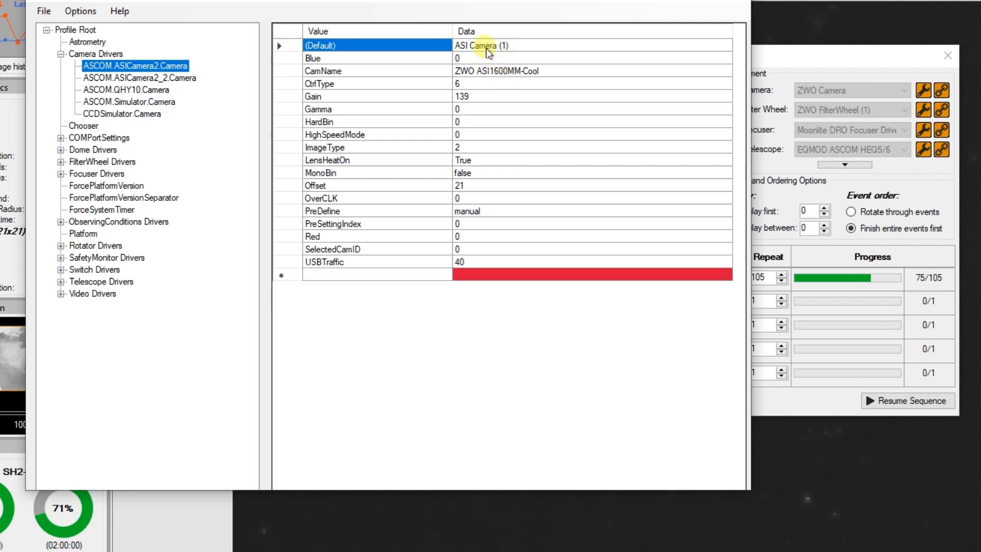
pyautogui.moveTo(196, 82)
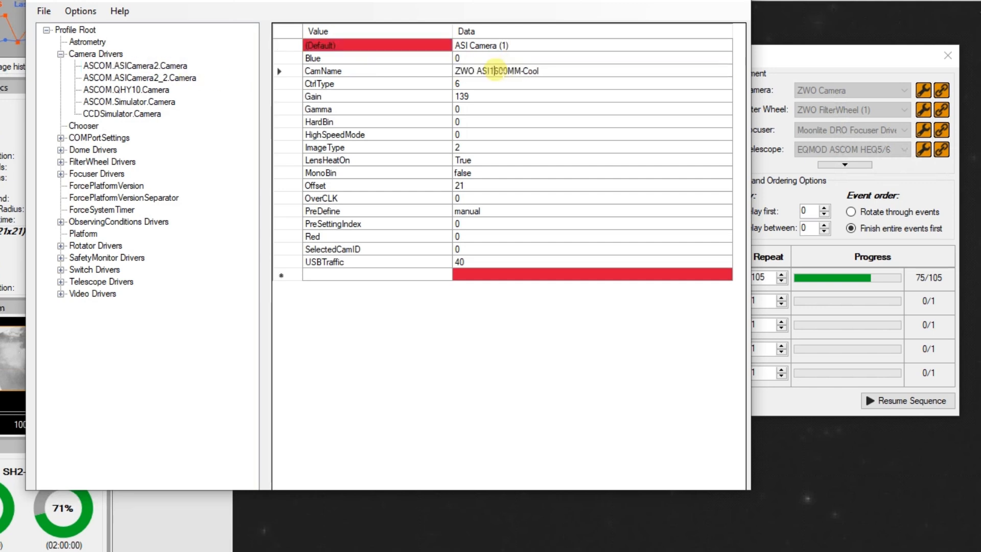
# Change the driver's CamName value to ZWO ASI224MC and commit it.
pyautogui.doubleClick(507, 71)
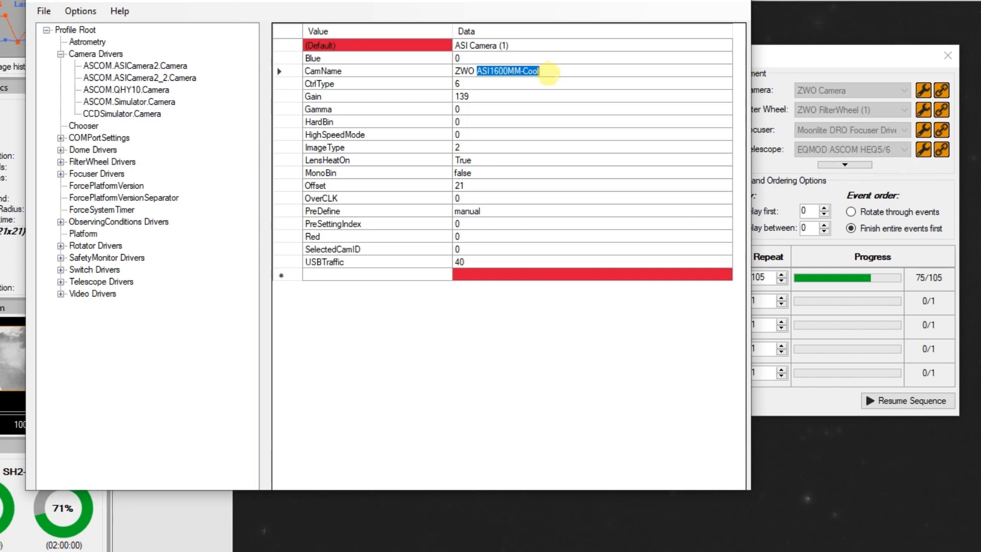
pyautogui.moveTo(568, 17)
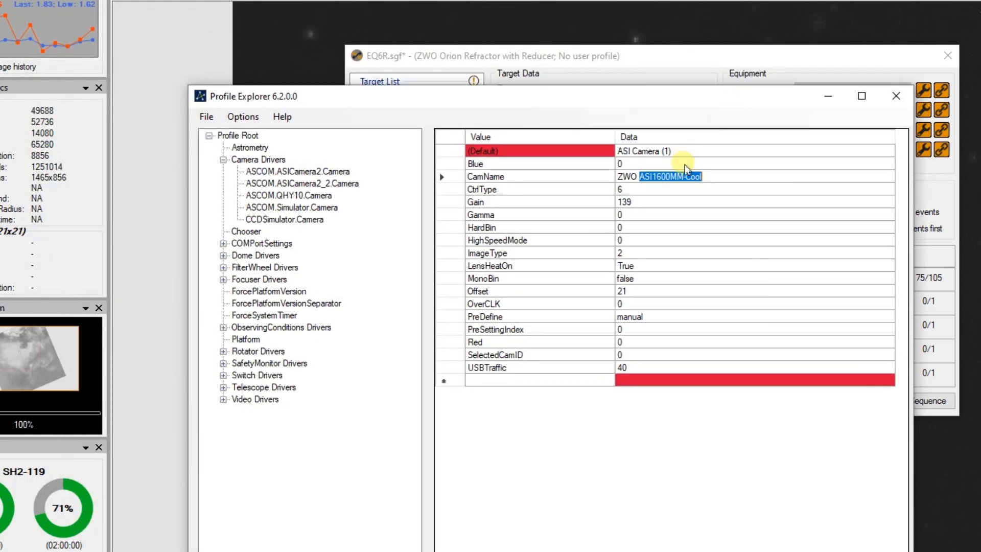
pyautogui.write('ZWO ASI')
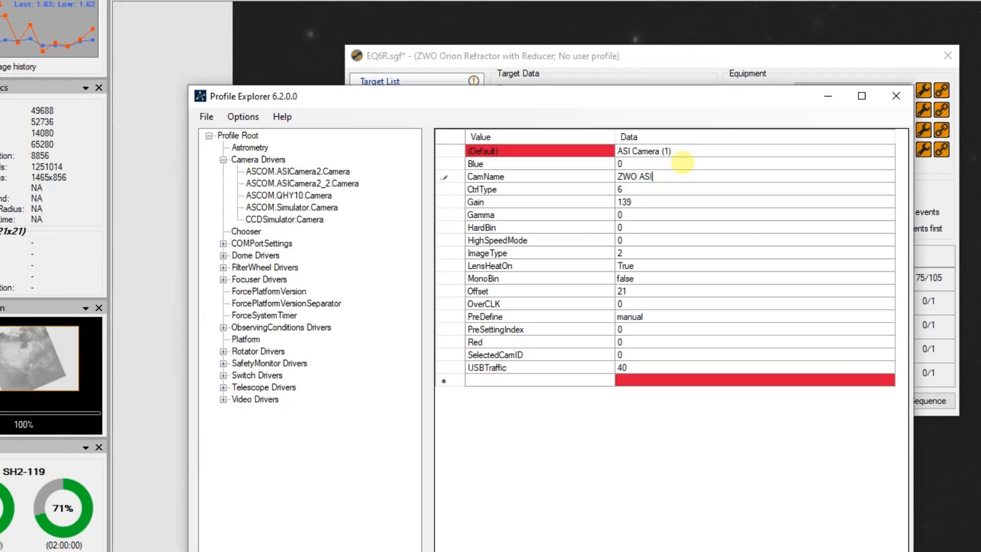
pyautogui.write('224M')
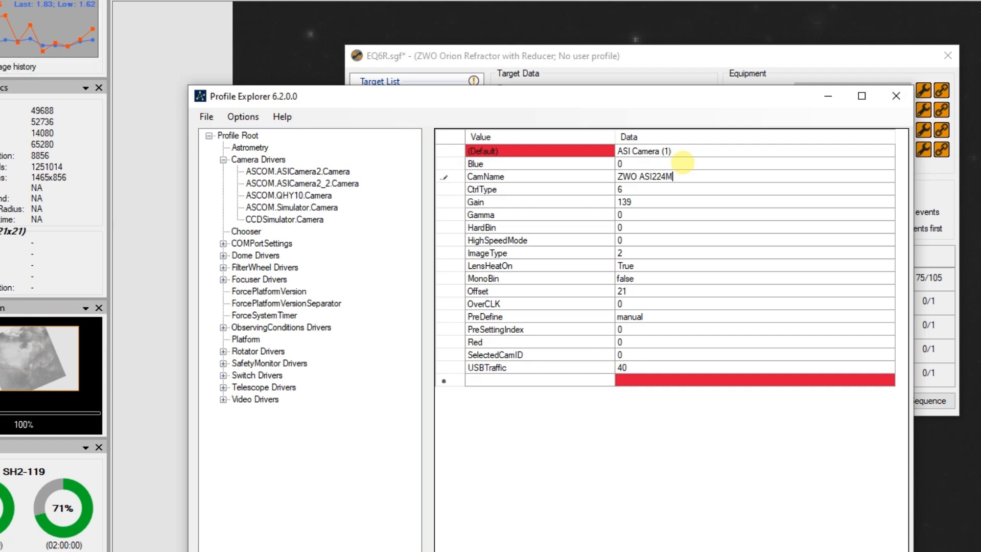
pyautogui.write('C')
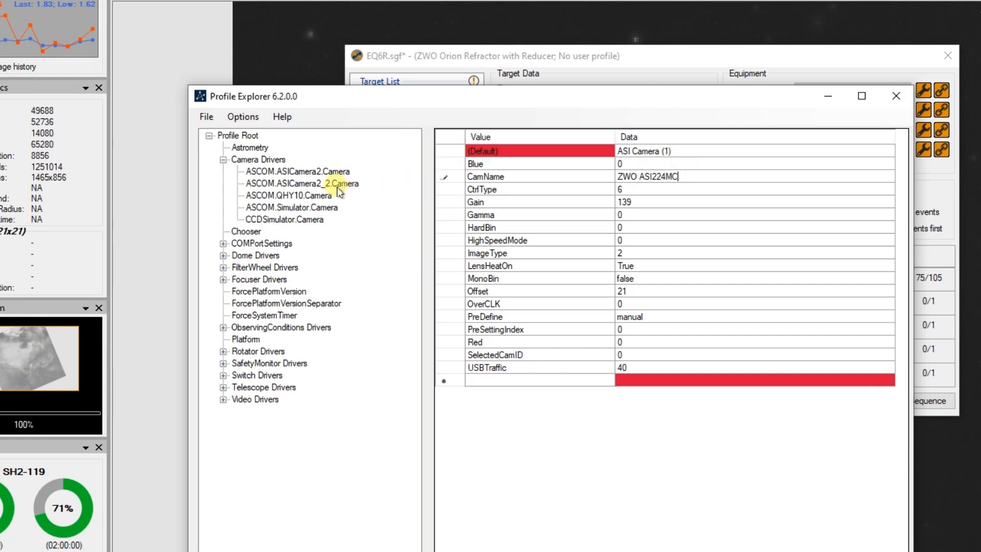
pyautogui.click(287, 195)
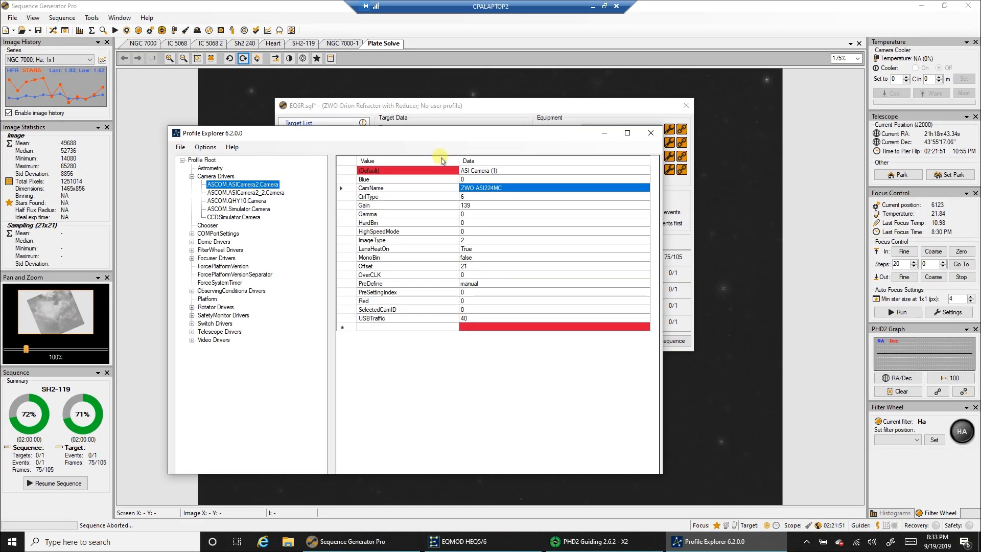
# Close Profile Explorer and Sequence Generator Pro so it can be restarted.
pyautogui.click(649, 133)
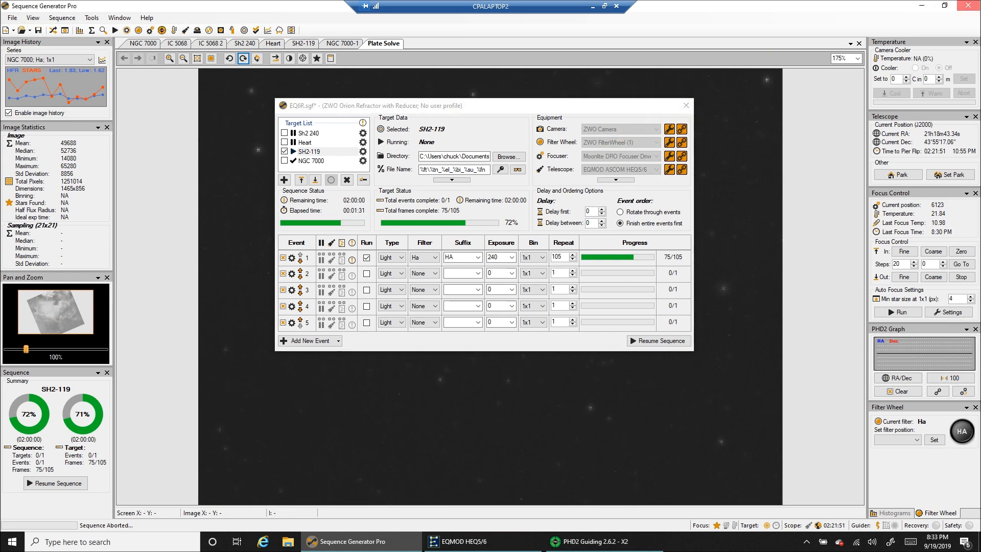
pyautogui.click(685, 105)
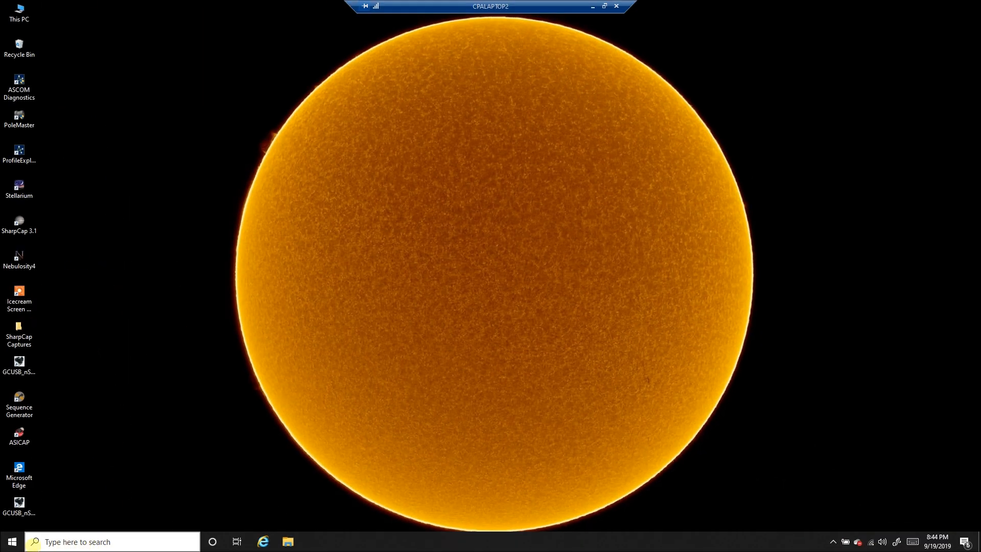
# Relaunch Sequence Generator Pro from its desktop shortcut.
pyautogui.click(19, 406)
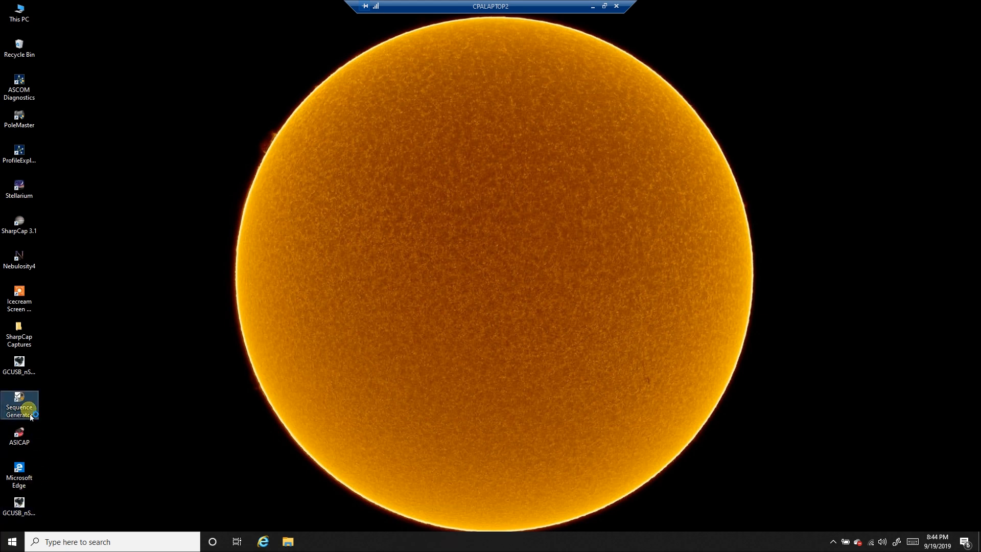
pyautogui.doubleClick(19, 405)
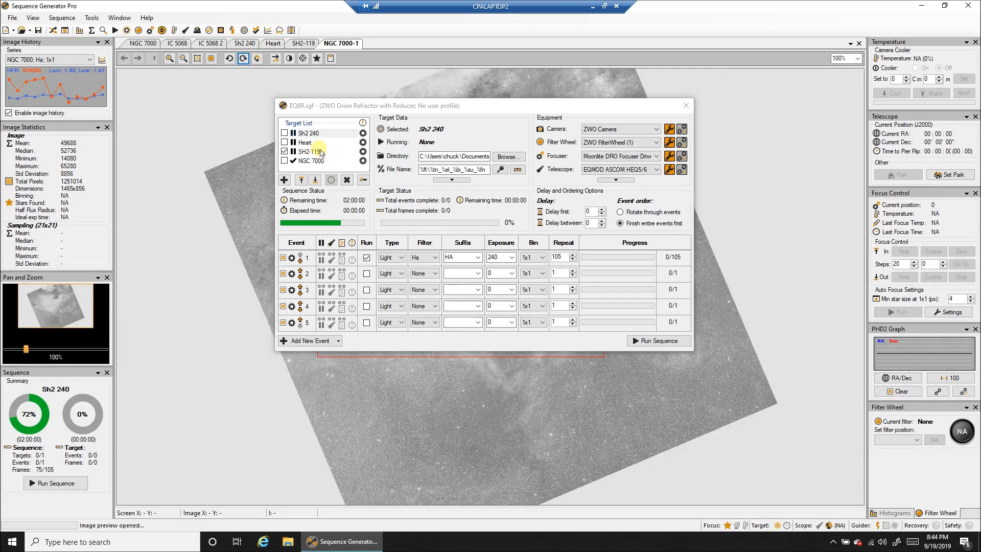
# Connect all equipment for SH2-119 with the ZWO ASI1600MM Pro camera, dismissing the focuser error.
pyautogui.click(308, 151)
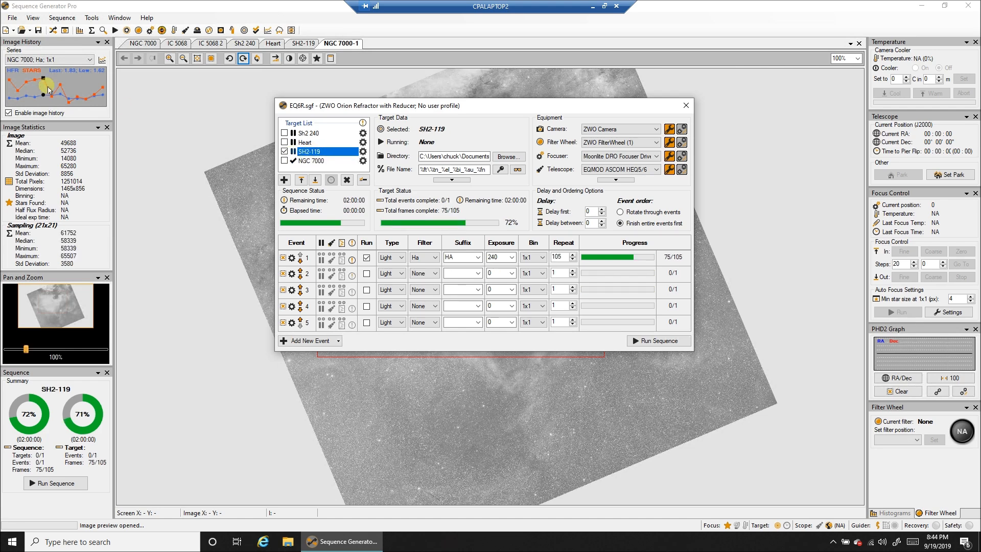
pyautogui.click(92, 17)
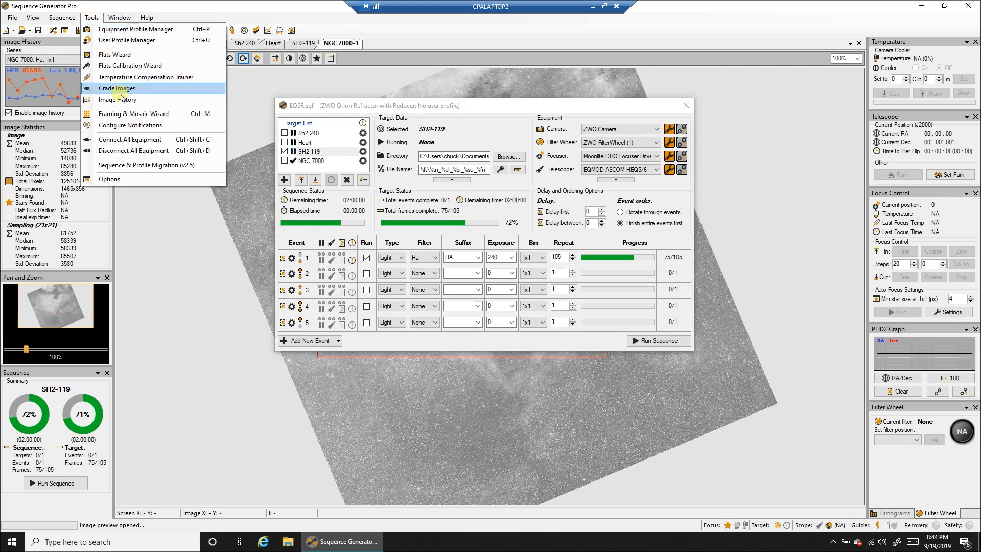
pyautogui.click(130, 139)
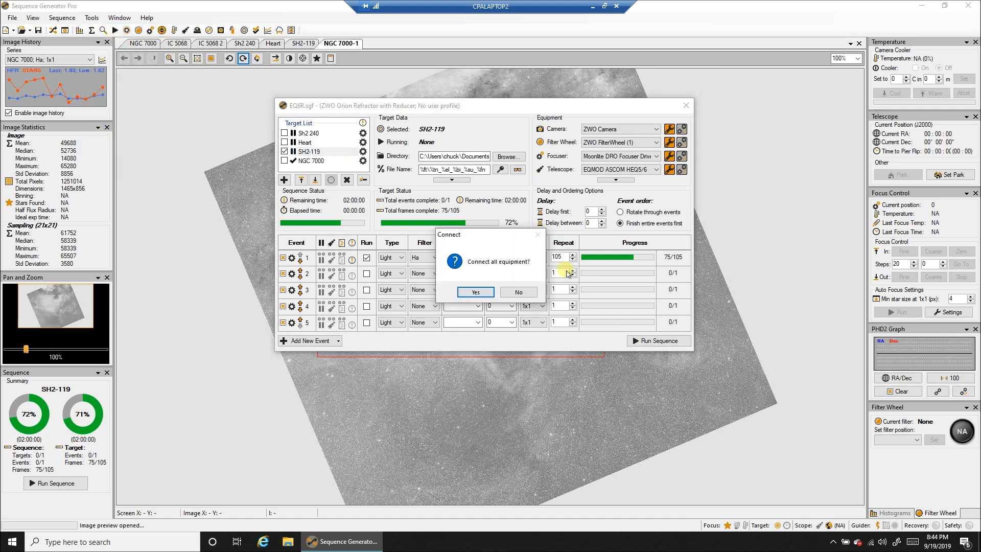
pyautogui.click(475, 292)
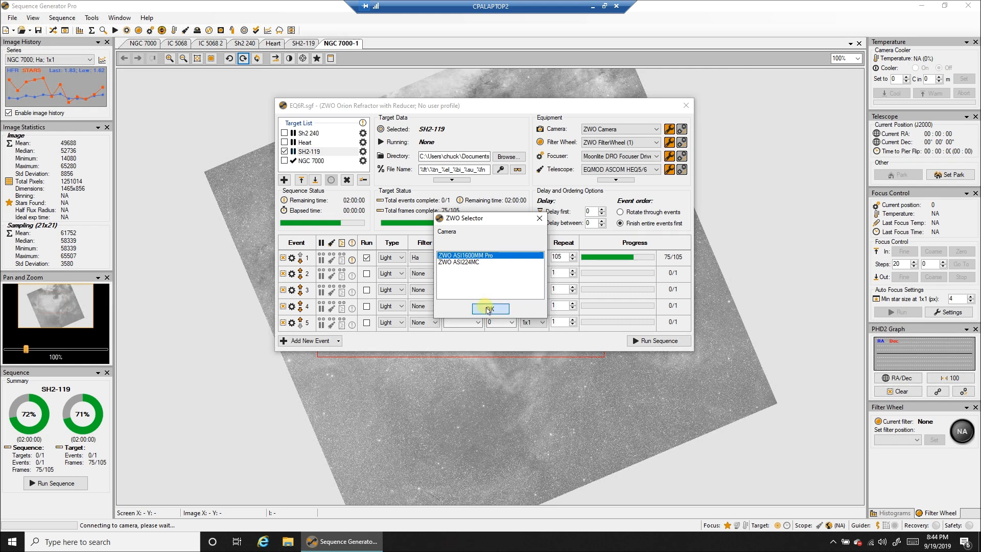
pyautogui.click(490, 308)
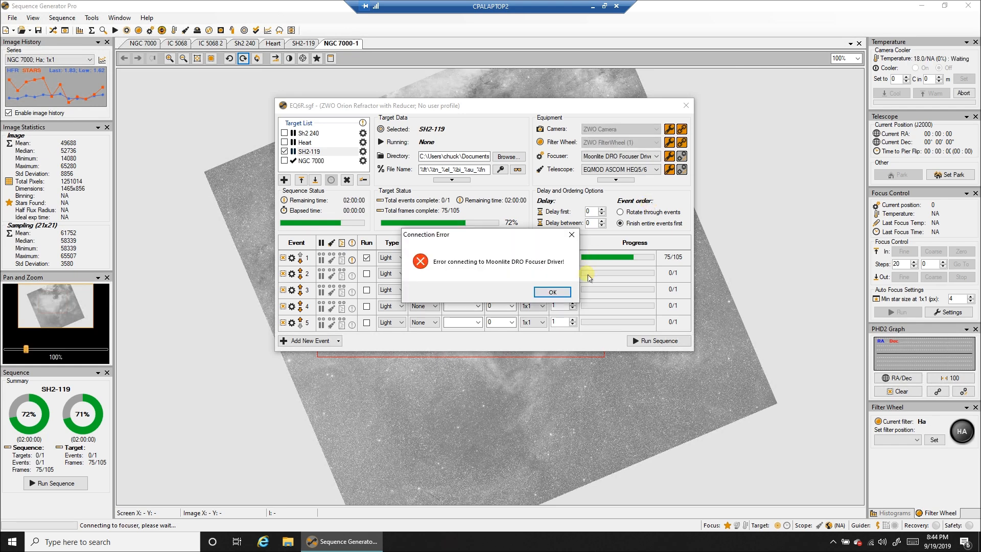
pyautogui.click(551, 292)
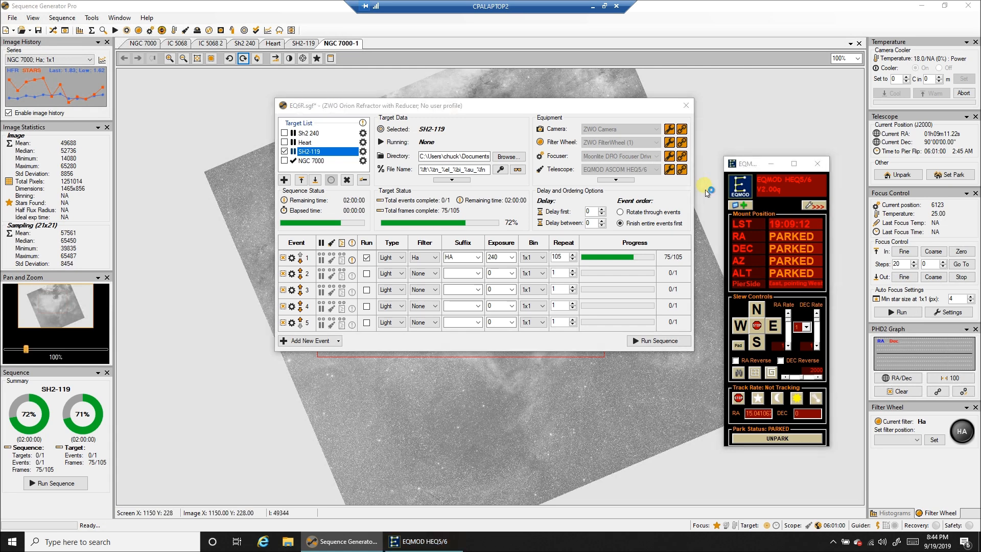
# Check PHD2, then unpark the mount and start sidereal tracking.
pyautogui.click(505, 541)
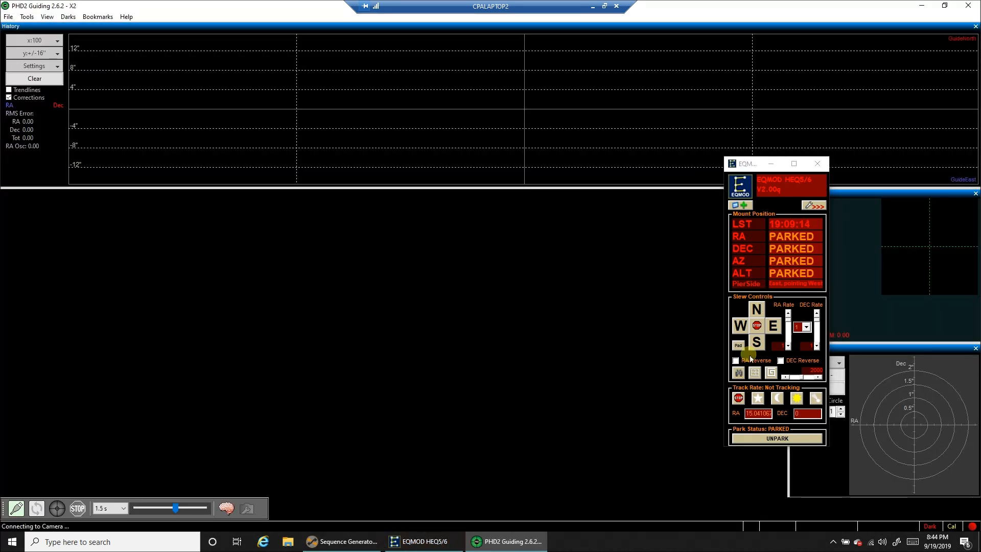
pyautogui.click(35, 508)
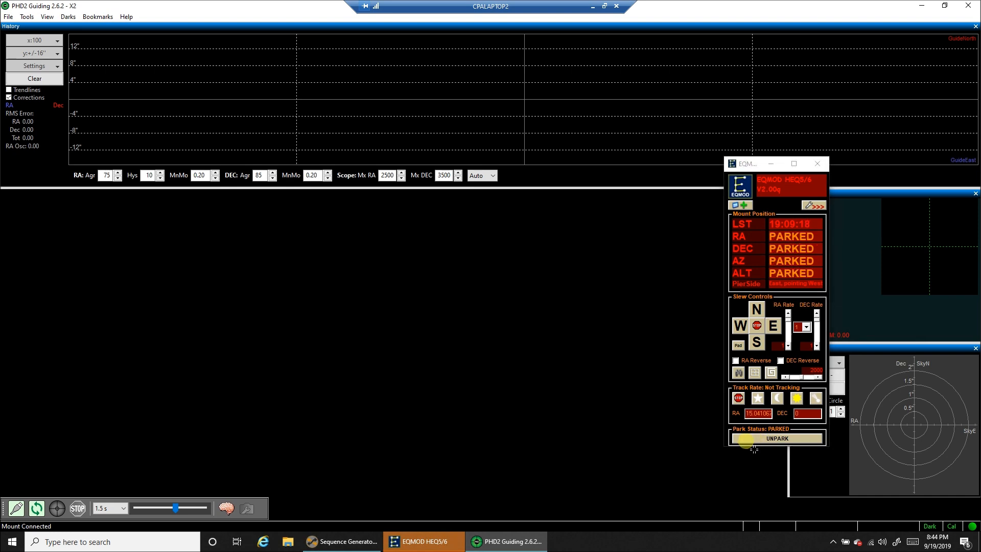
pyautogui.click(342, 541)
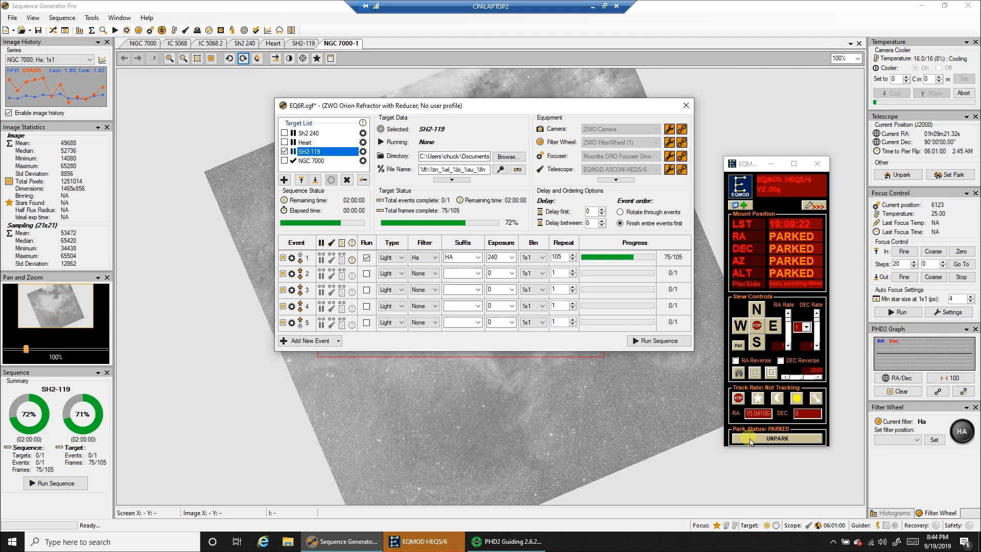
pyautogui.click(775, 438)
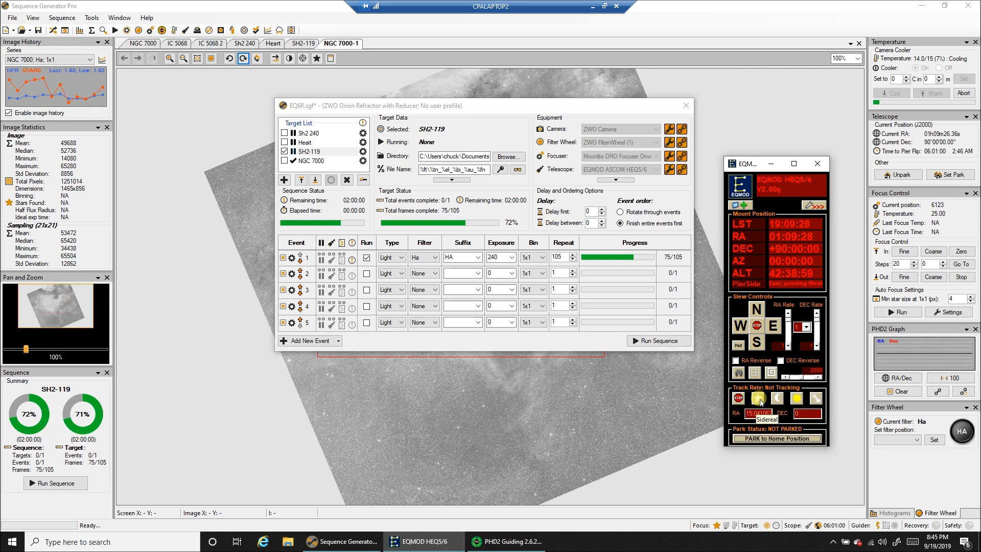
pyautogui.click(759, 399)
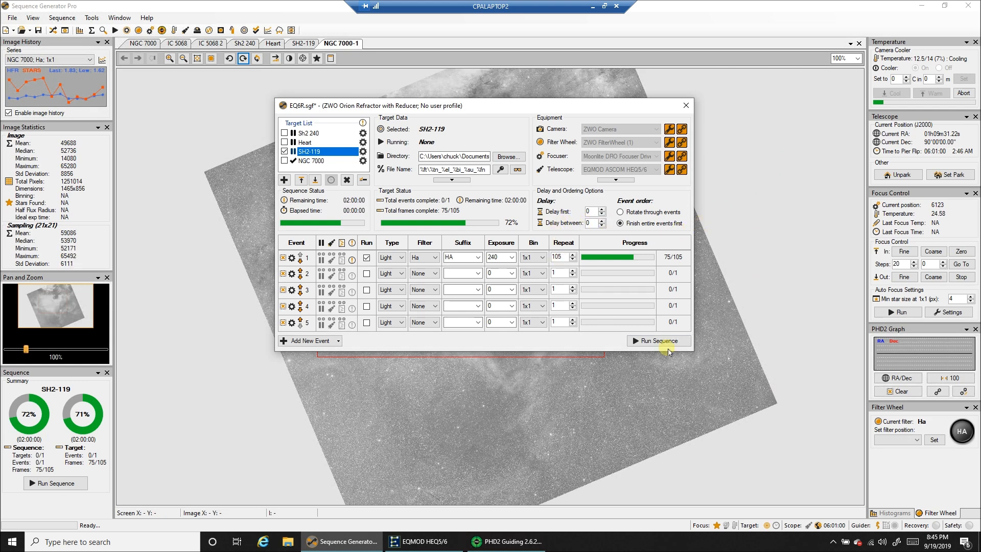
# Start the SH2-119 sequence despite the cooling camera and shrink the remote session window.
pyautogui.click(655, 340)
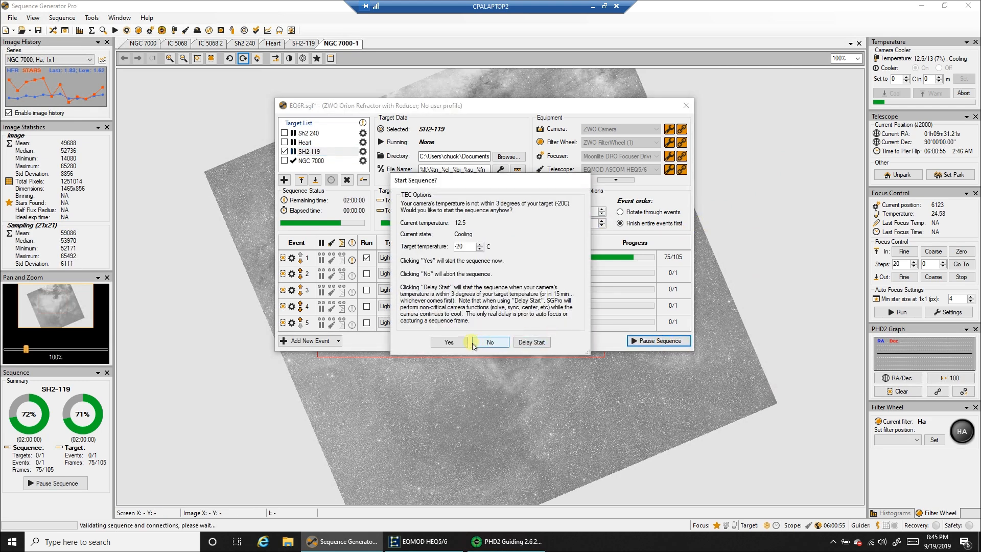
pyautogui.click(448, 342)
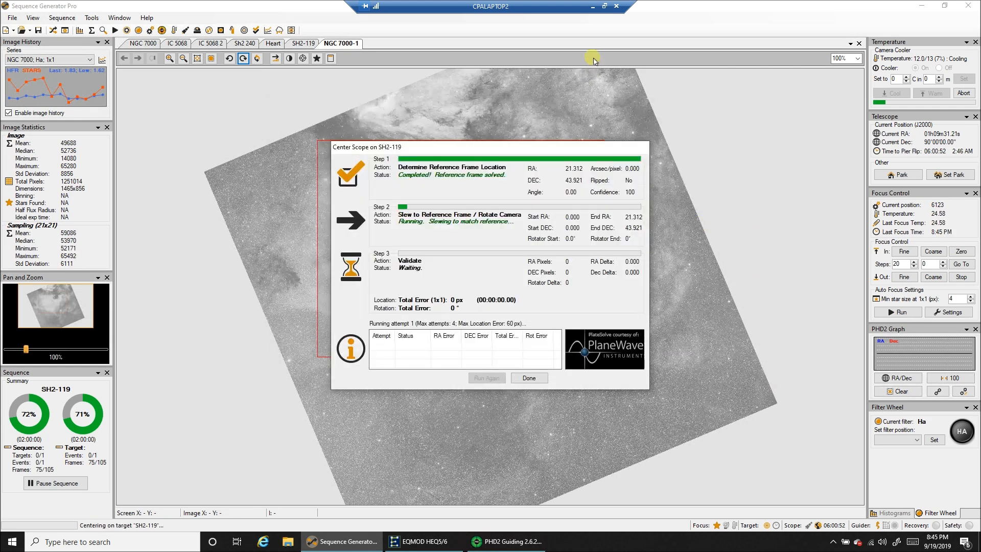
pyautogui.moveTo(604, 6)
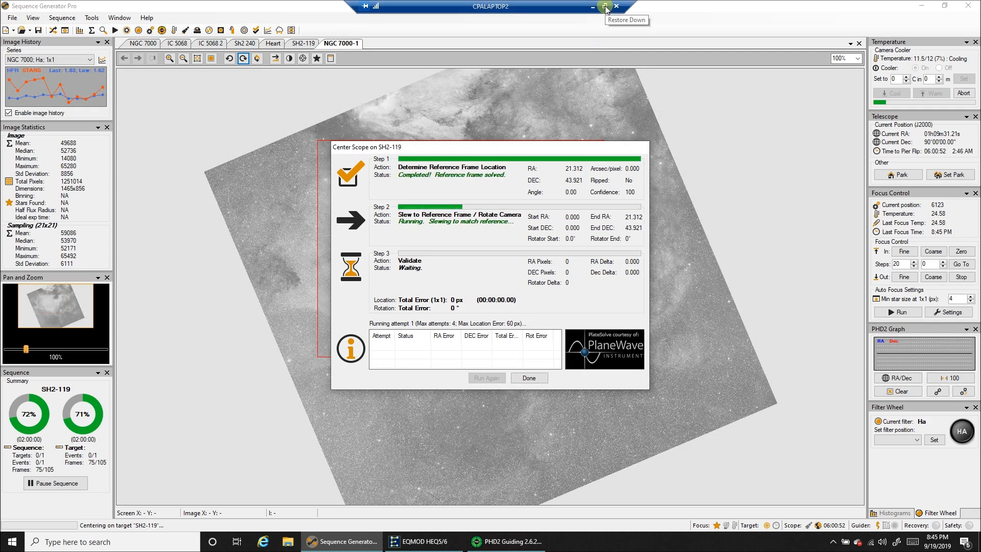
pyautogui.click(604, 6)
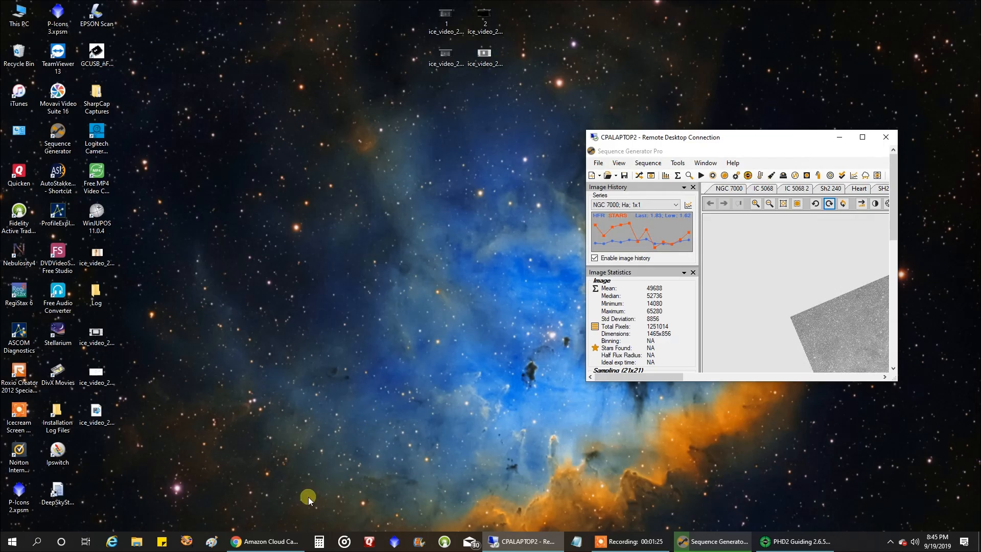
pyautogui.click(265, 542)
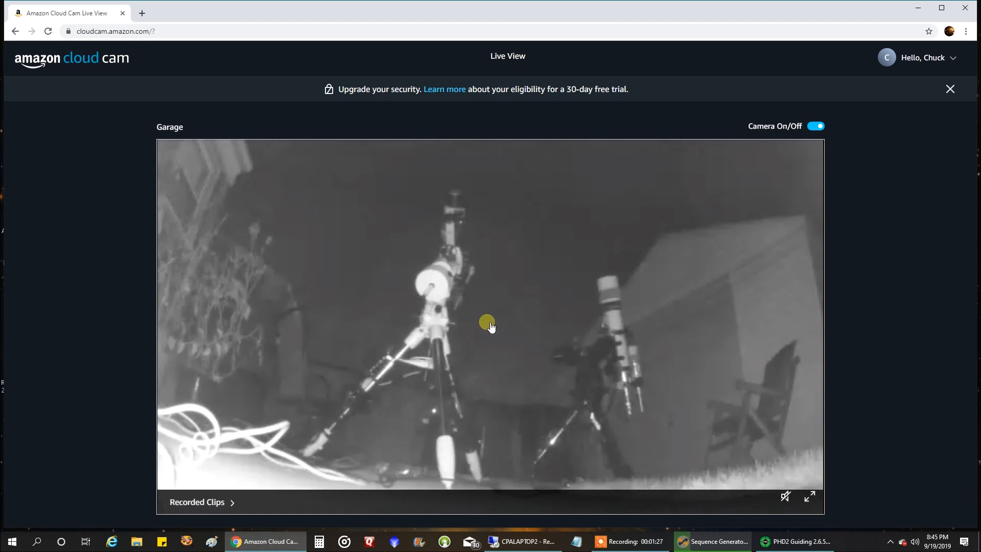
pyautogui.moveTo(588, 242)
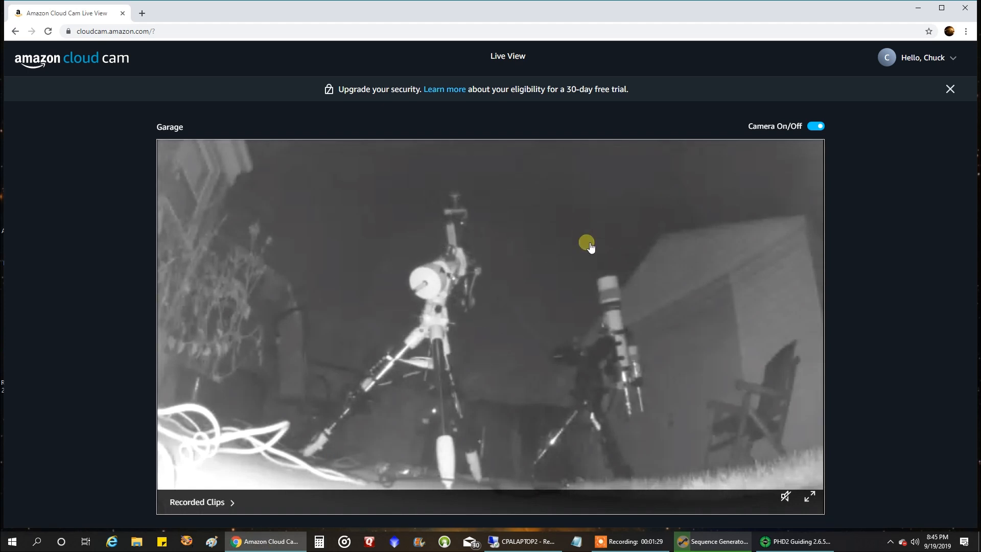
pyautogui.click(522, 541)
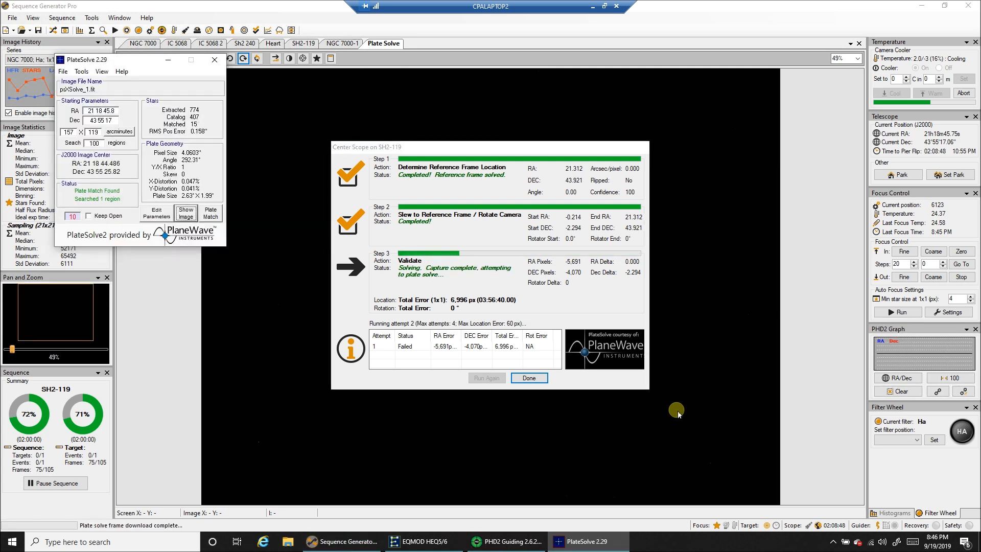
# Close the finished Center Scope results so the SH2-119 sequence resumes.
pyautogui.click(528, 377)
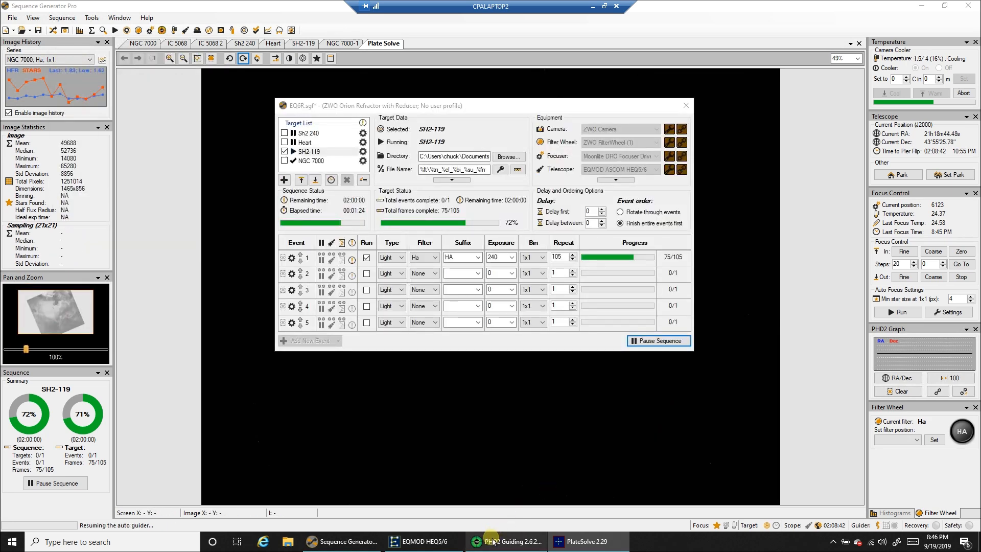
# Have PHD2 auto-select a star and start guiding, then return to the sequence.
pyautogui.click(507, 542)
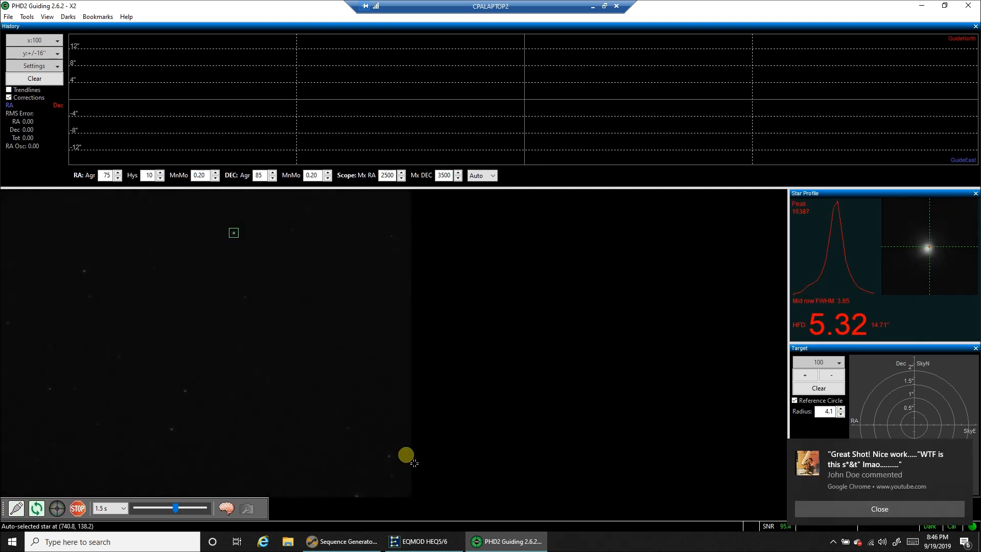
pyautogui.click(57, 508)
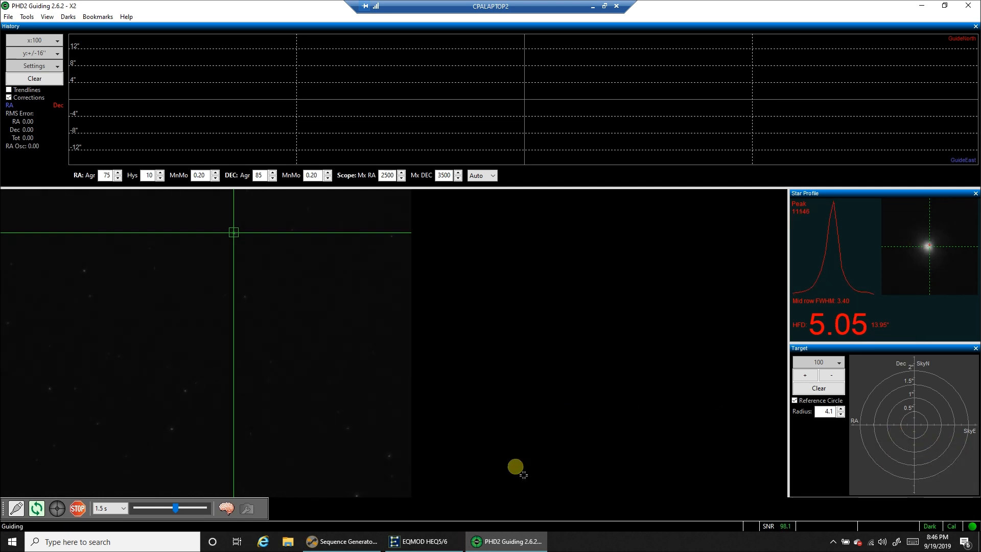
pyautogui.moveTo(343, 541)
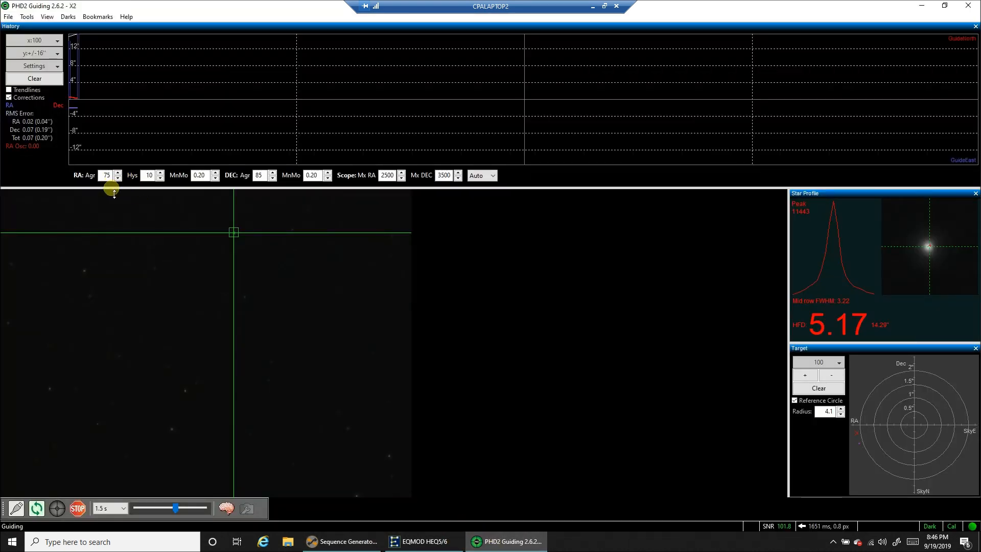
pyautogui.click(341, 541)
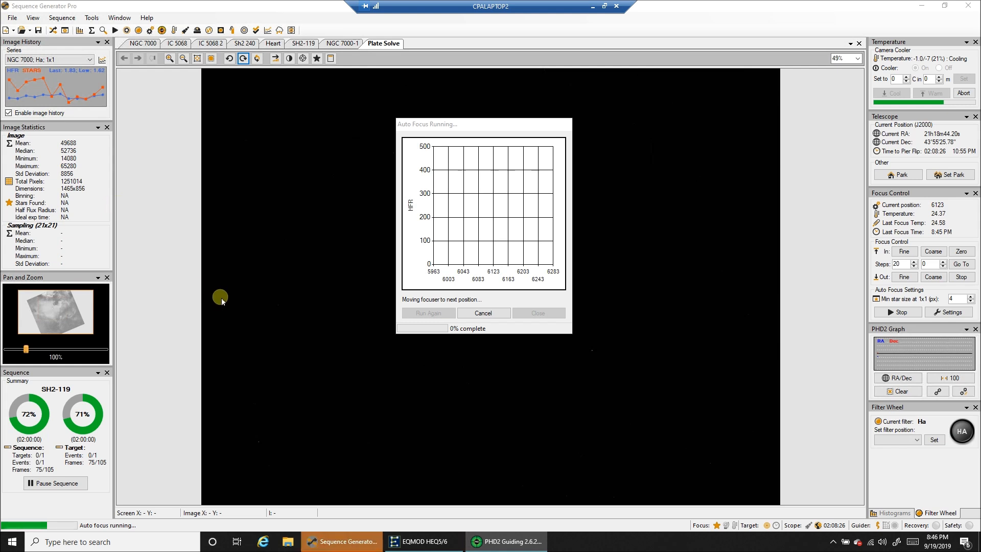
pyautogui.moveTo(502, 245)
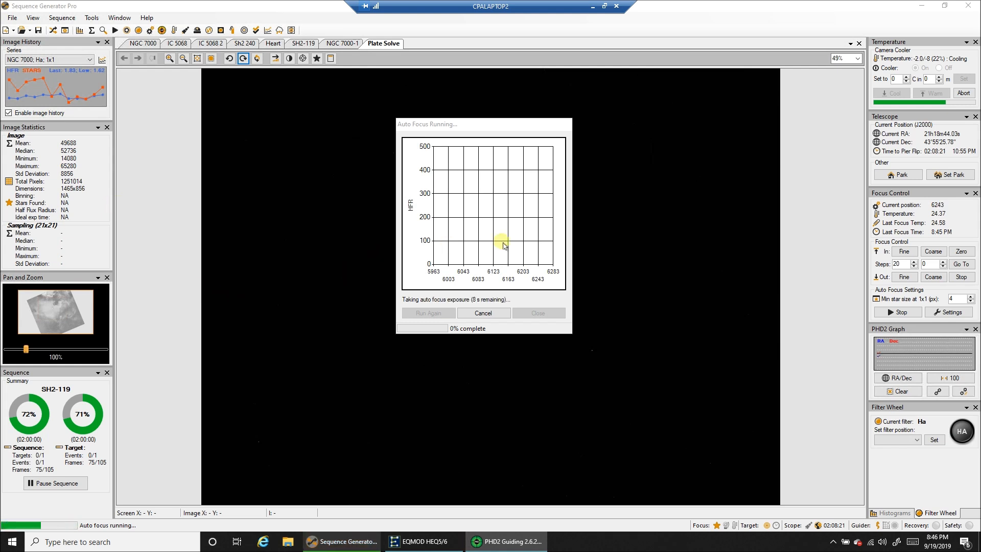
pyautogui.moveTo(636, 315)
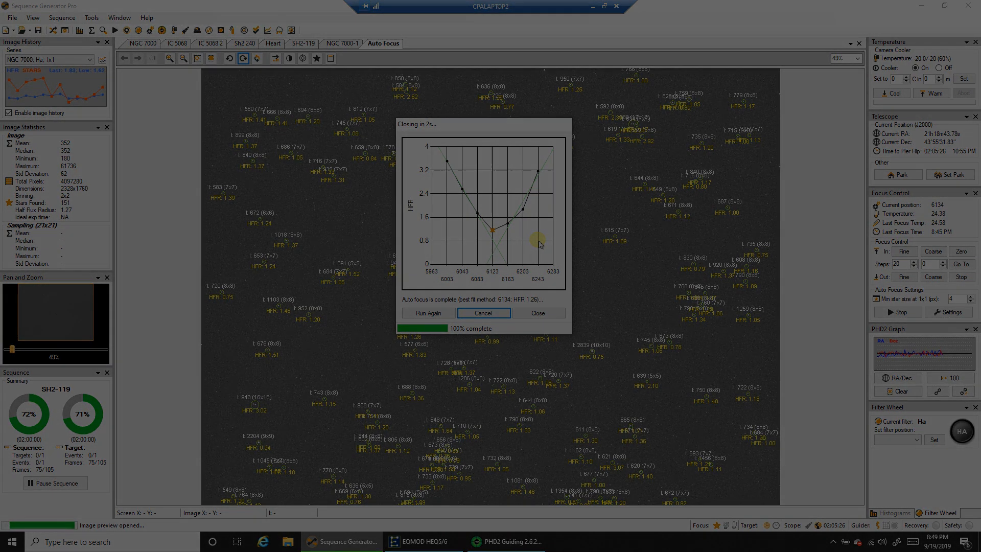
# Close the completed autofocus results at position 6134.
pyautogui.click(537, 313)
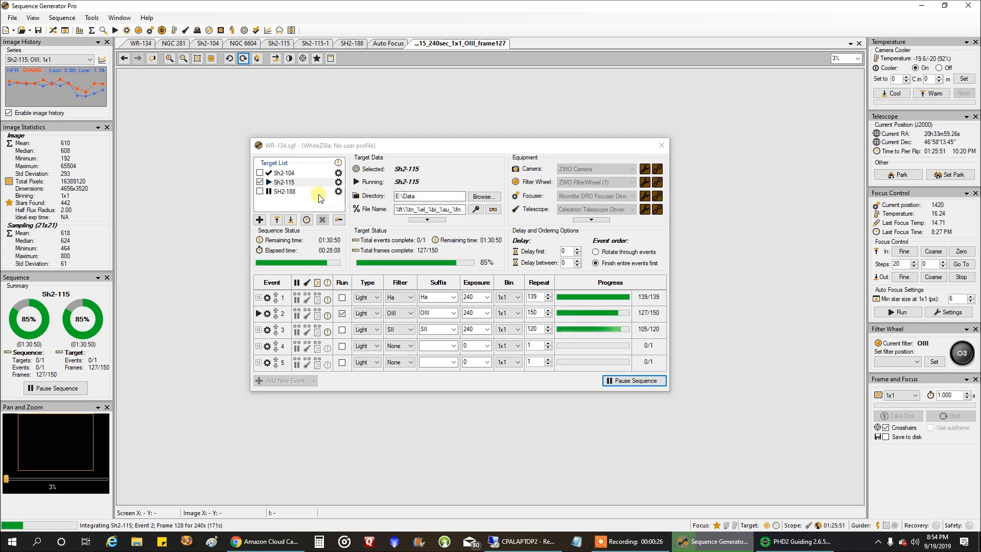
pyautogui.moveTo(659, 145)
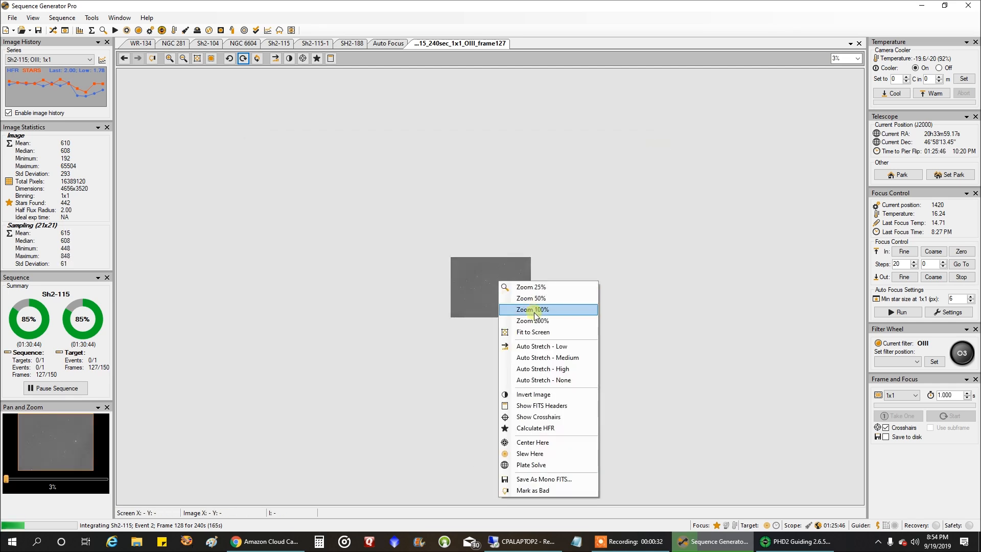
# Enlarge the latest Sh2-115 OIII frame 127 to fill the view.
pyautogui.click(531, 309)
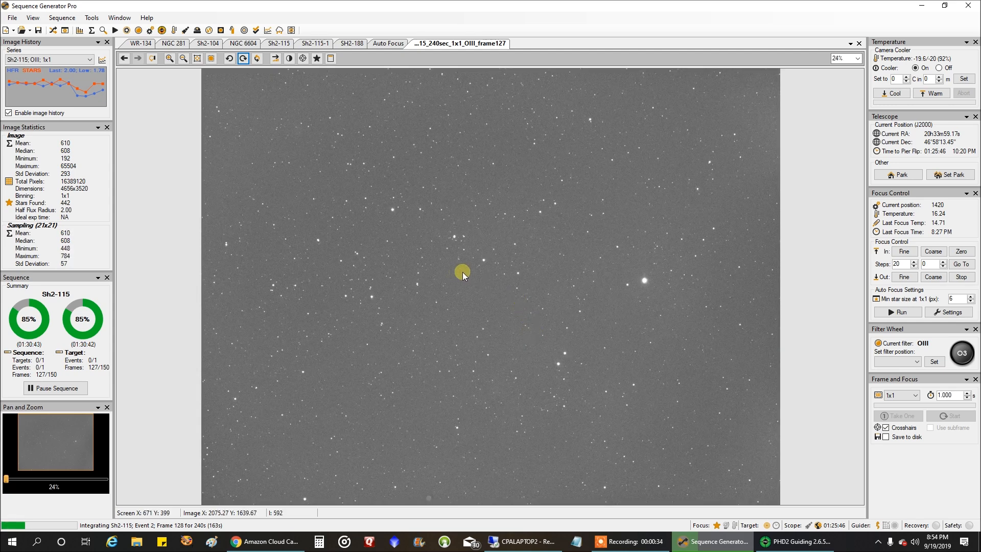
pyautogui.moveTo(496, 251)
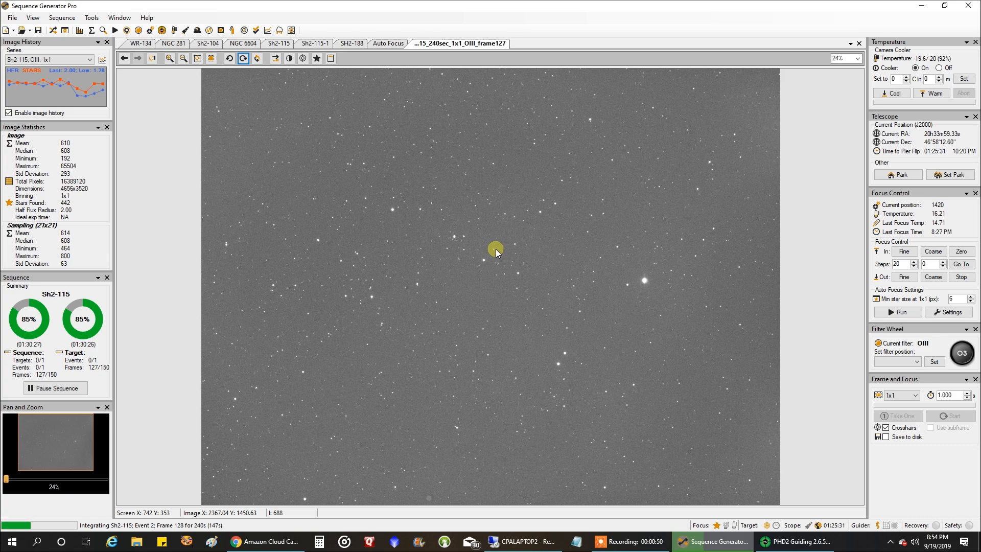
pyautogui.moveTo(886, 465)
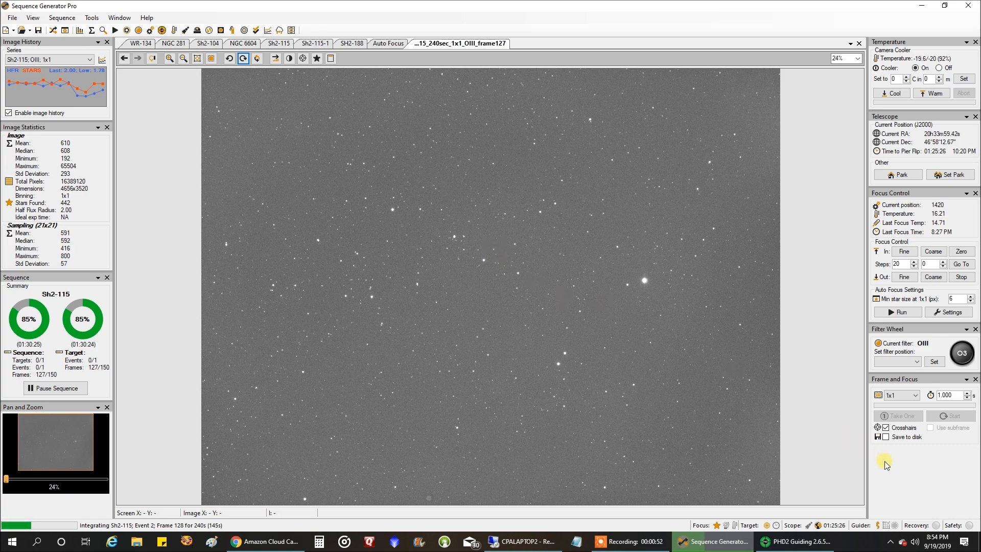
pyautogui.moveTo(883, 457)
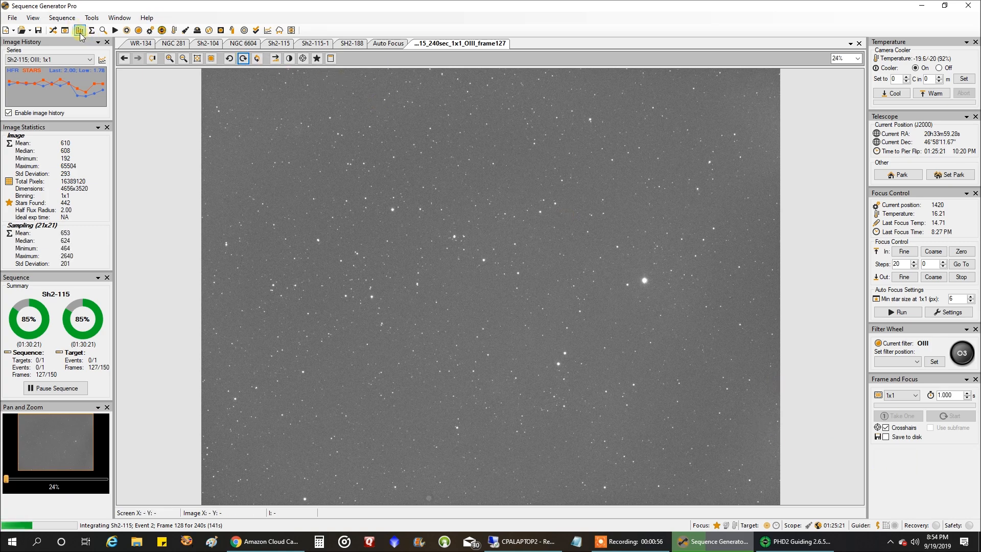
# Show the frame-127 histogram and dock it in the right sidebar beside the image.
pyautogui.click(79, 31)
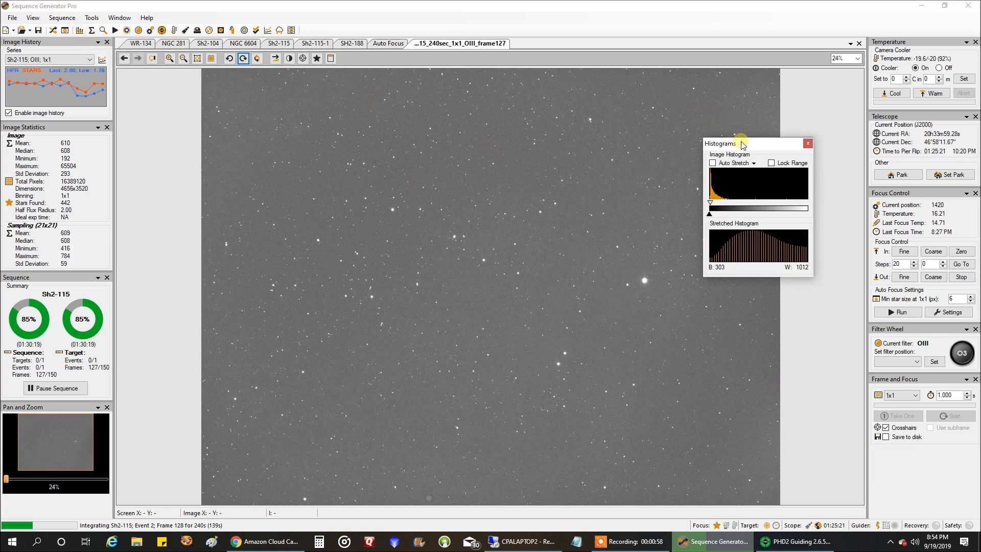
pyautogui.click(808, 143)
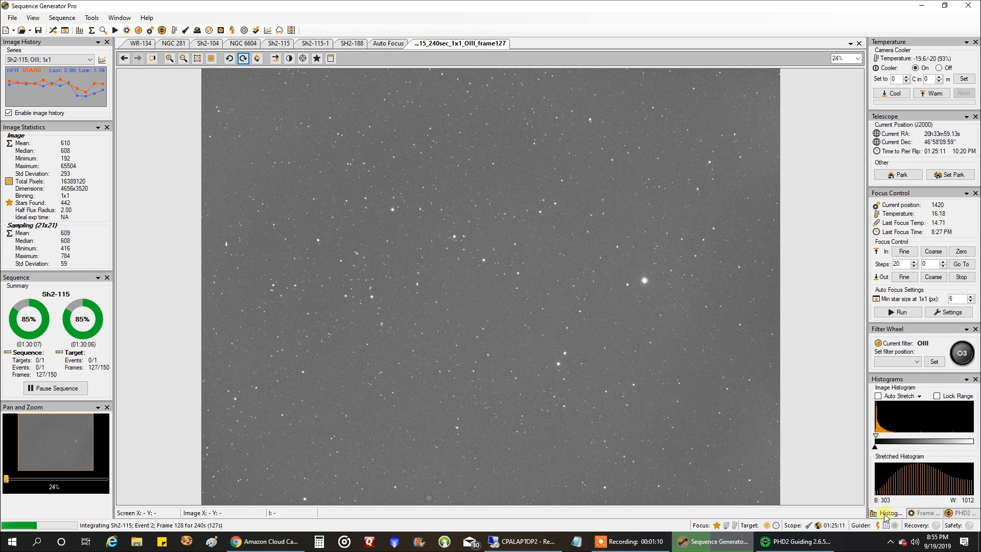
pyautogui.moveTo(655, 385)
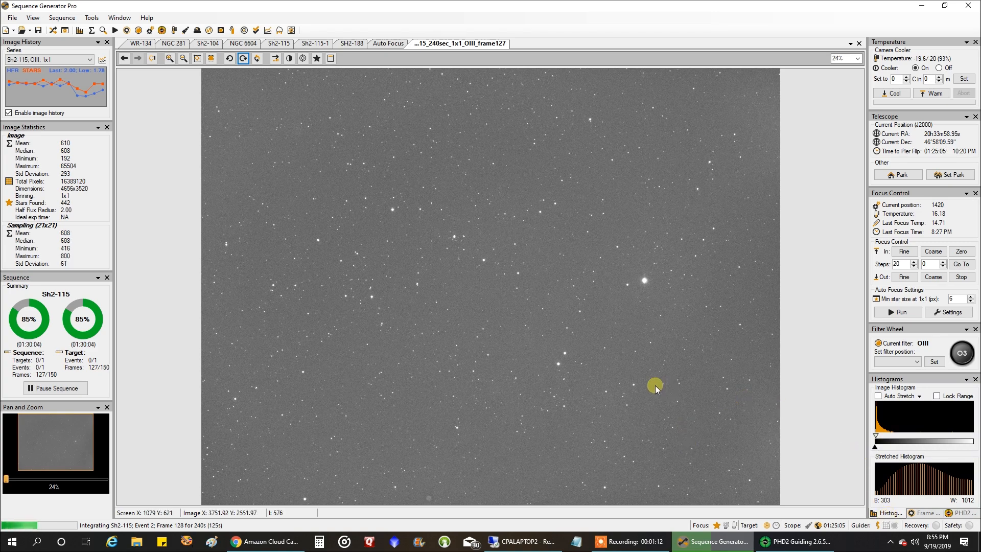
pyautogui.moveTo(682, 413)
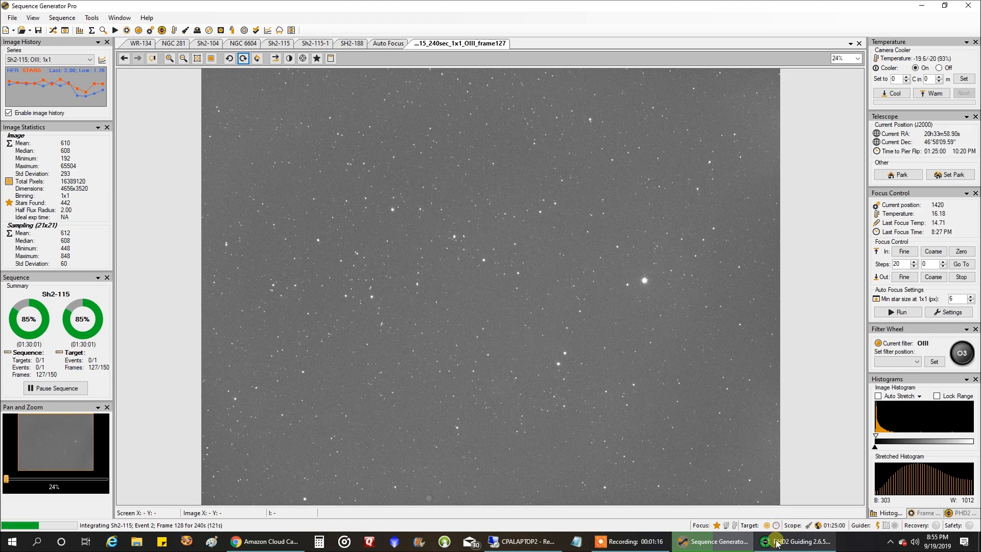
pyautogui.click(794, 541)
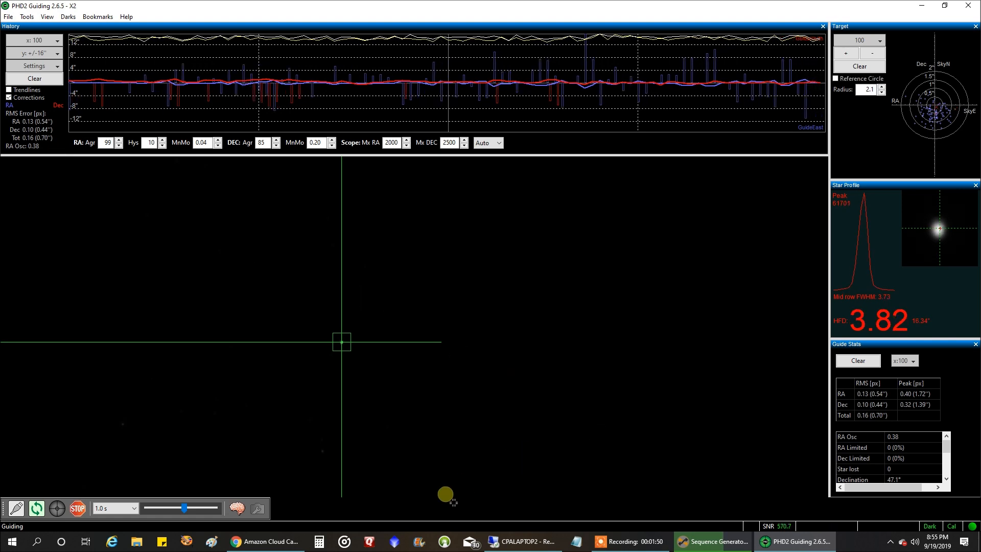
pyautogui.click(710, 541)
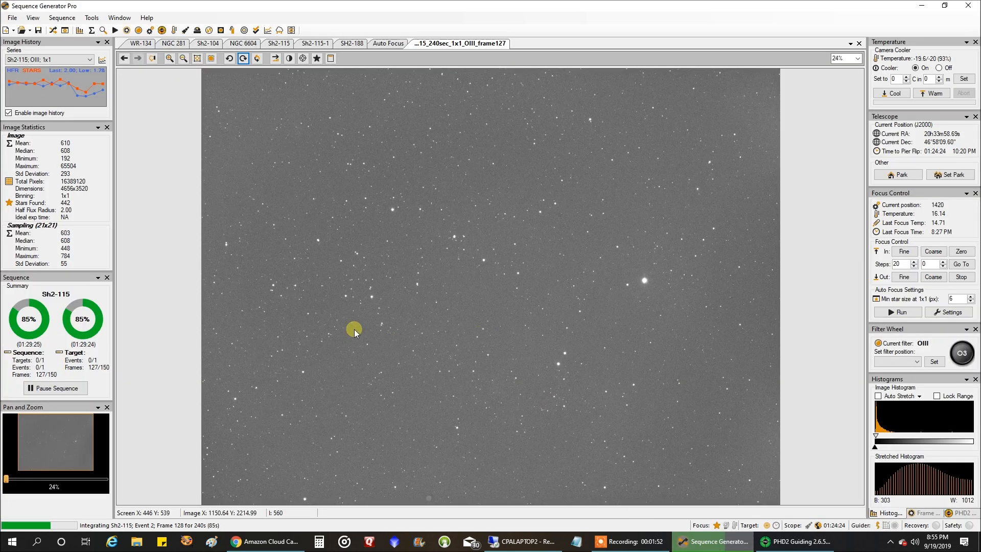
pyautogui.moveTo(5, 479)
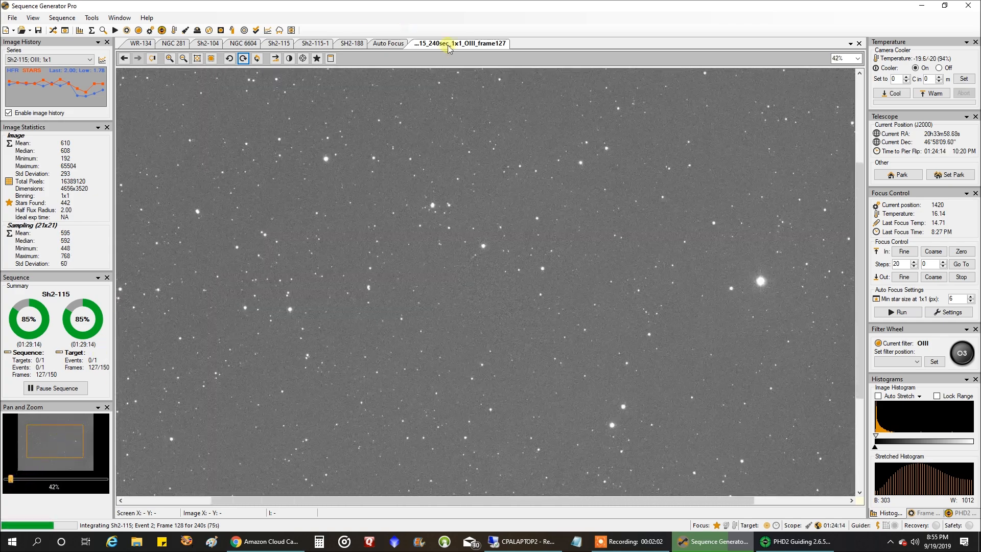
pyautogui.moveTo(528, 377)
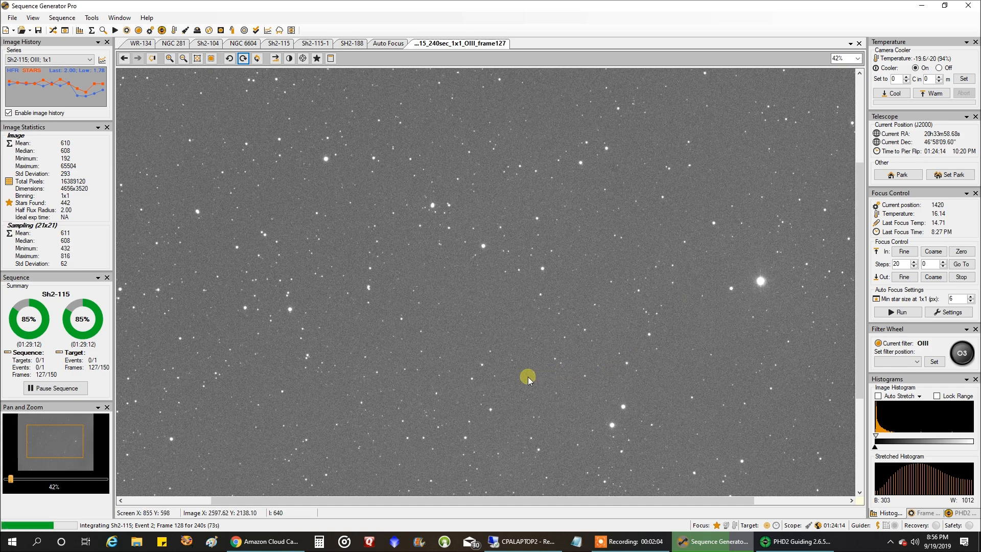
pyautogui.moveTo(431, 230)
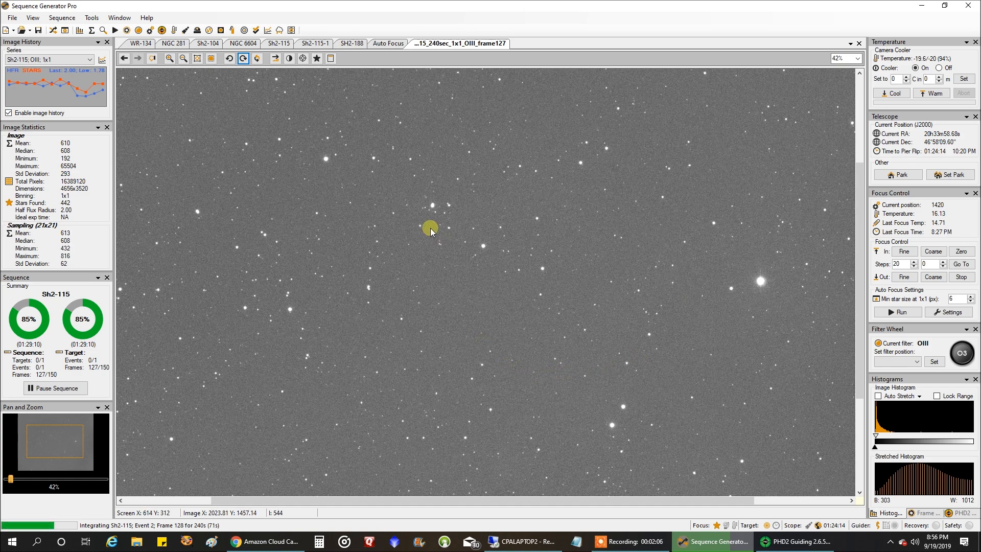
pyautogui.moveTo(440, 219)
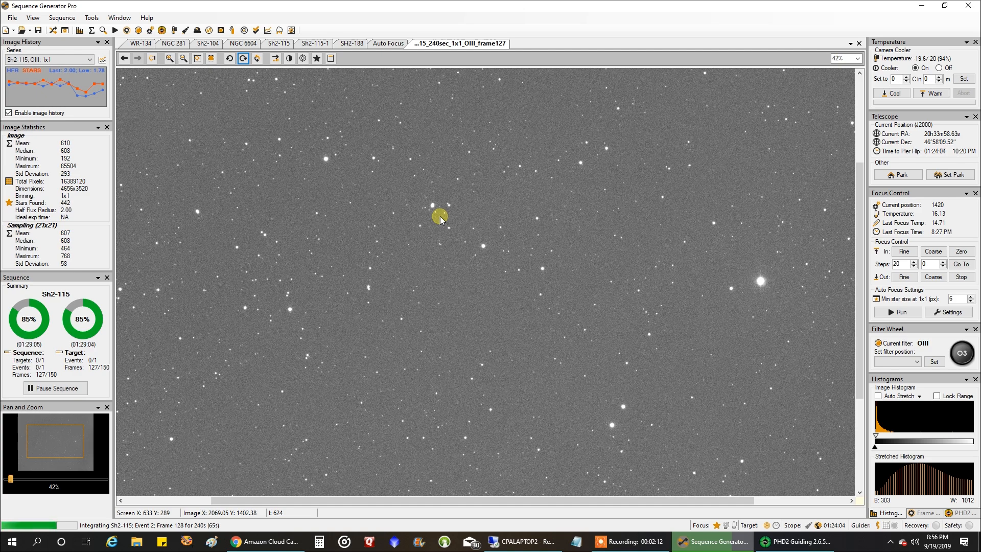
pyautogui.moveTo(469, 202)
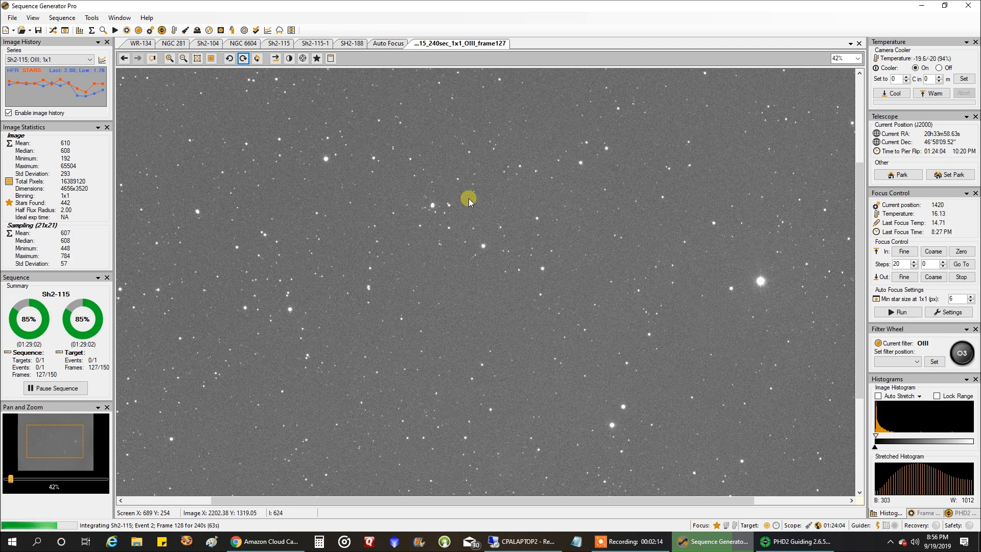